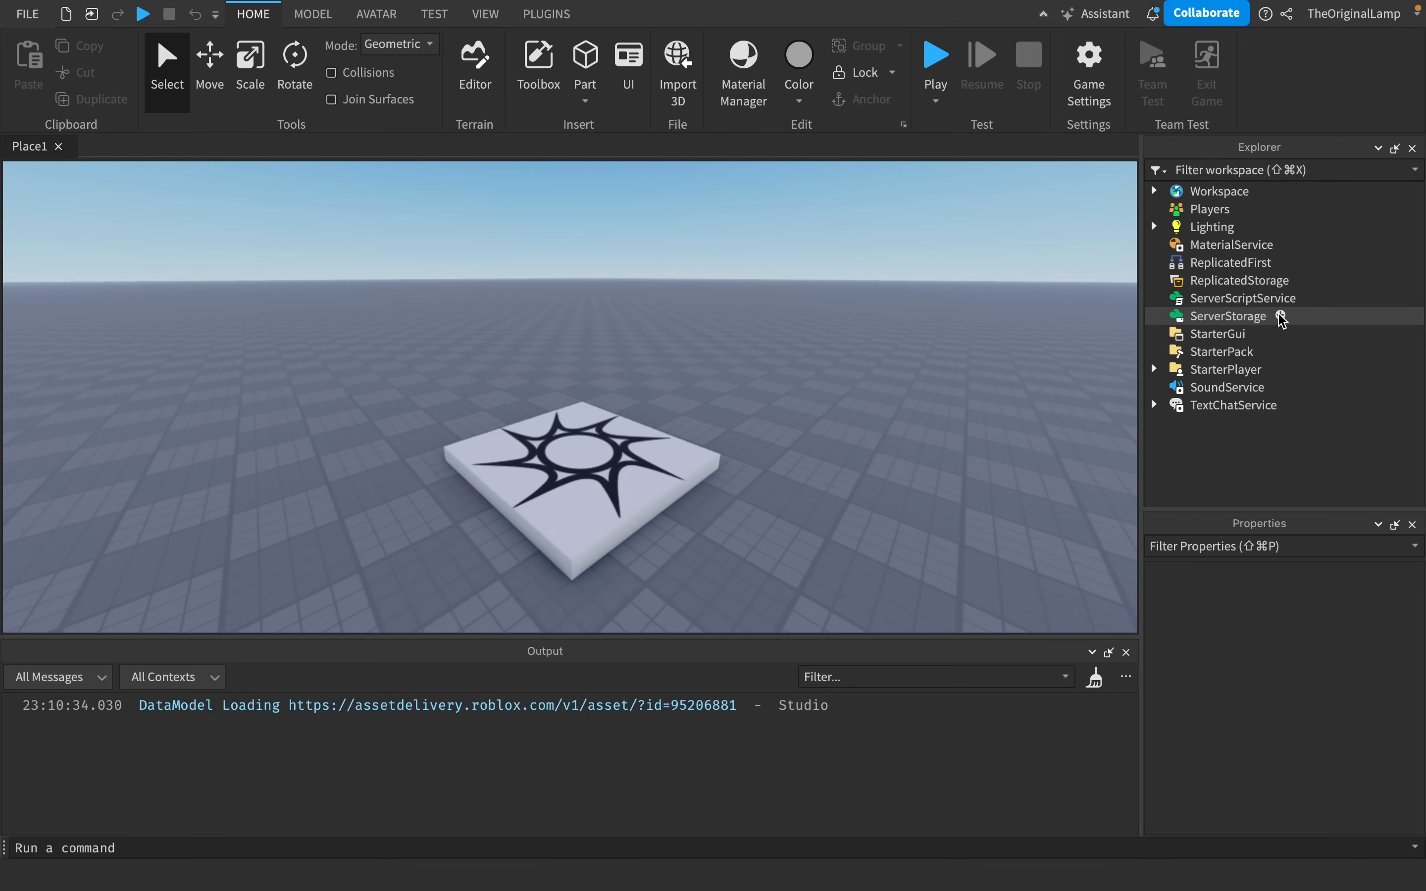
Bring up the insert-object list for ServerScriptService in the Explorer.
{"action": "left_click", "coordinate": [1310, 298]}
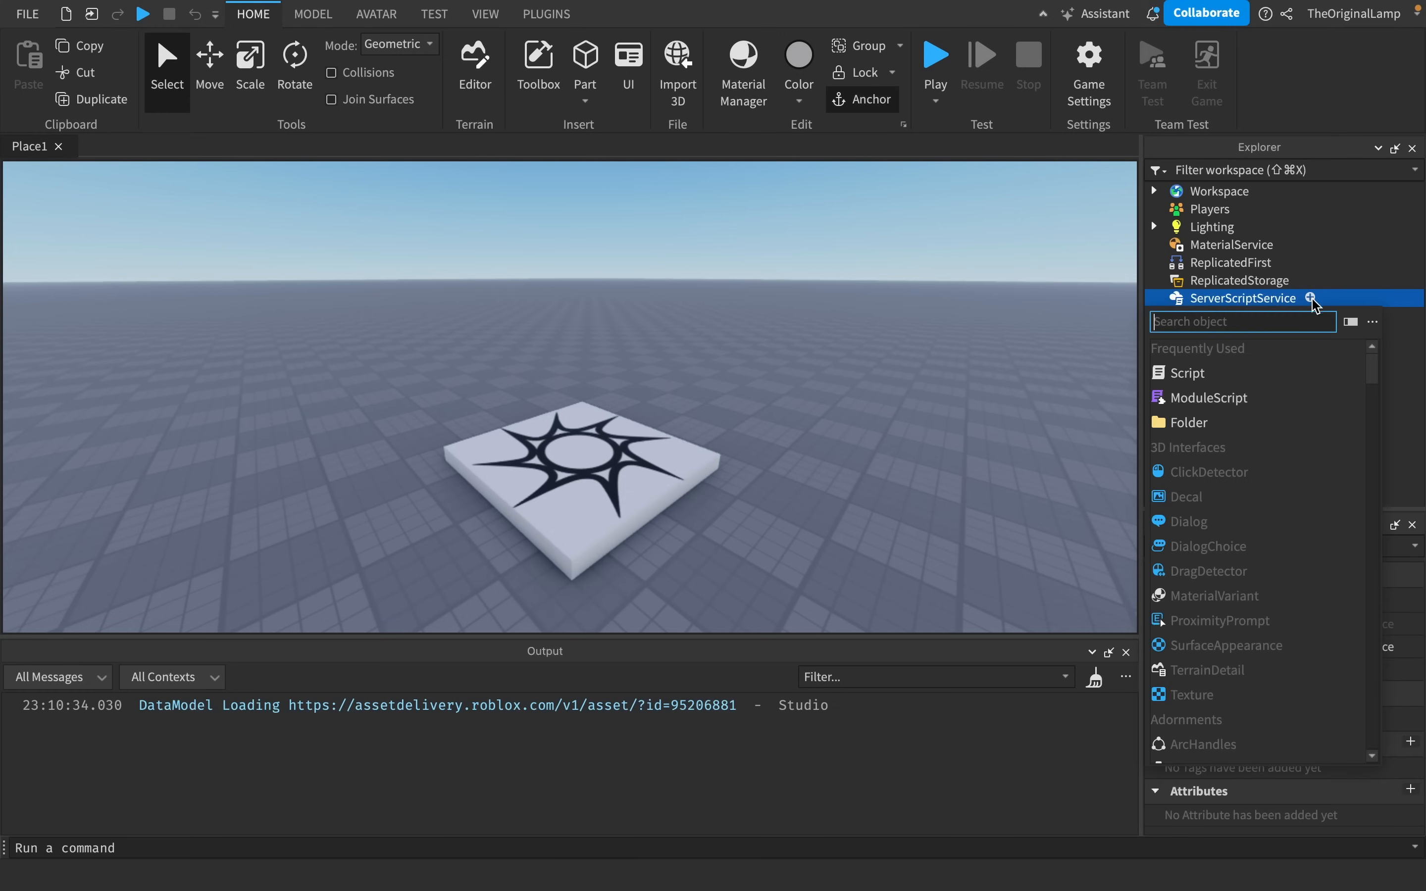
Add a Script to ServerScriptService and write the loop header while wait(1) do.
{"action": "left_click", "coordinate": [1187, 373]}
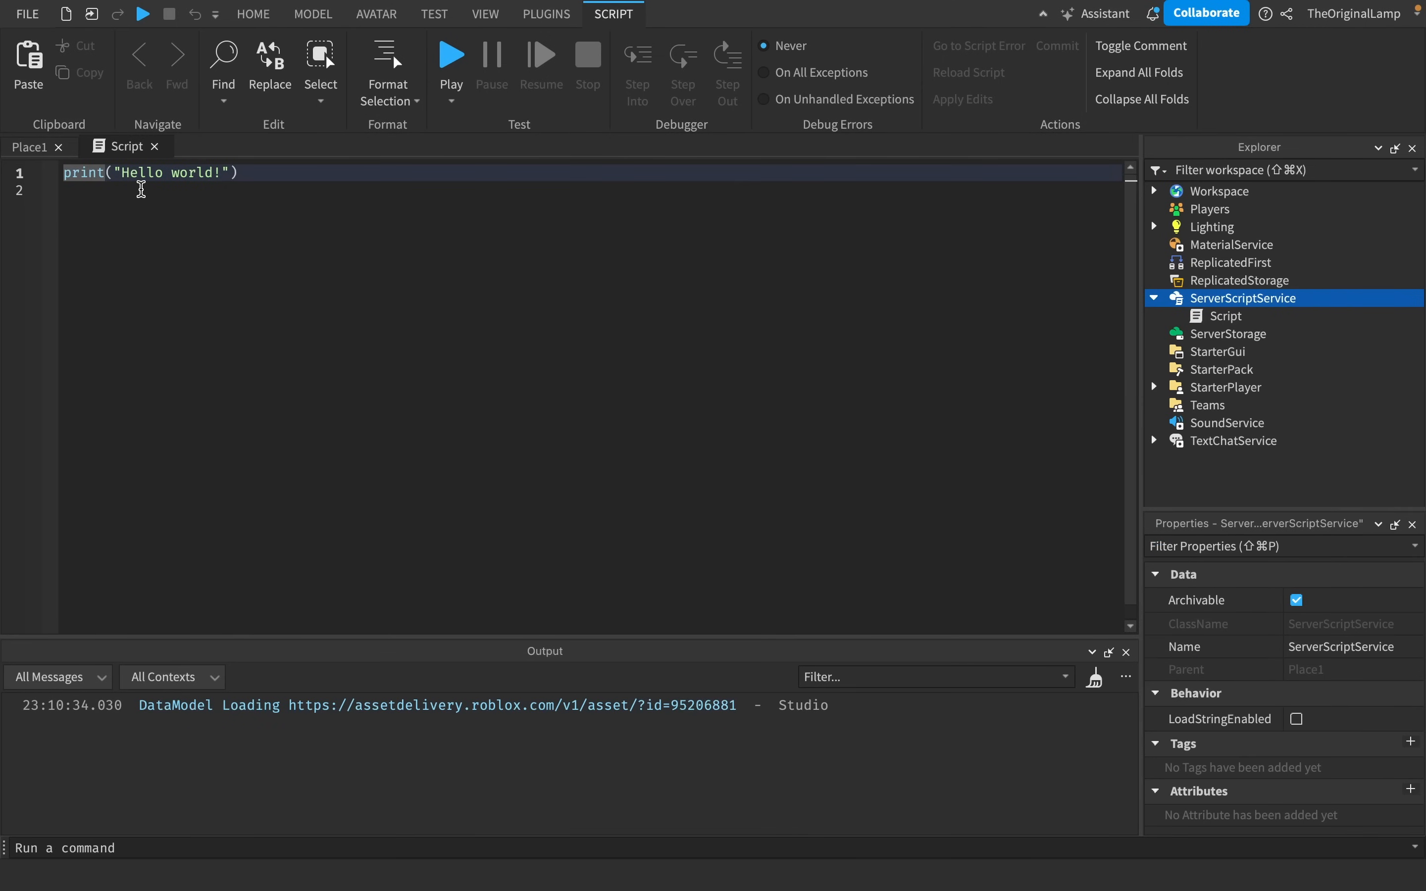
{"action": "type", "text": "w"}
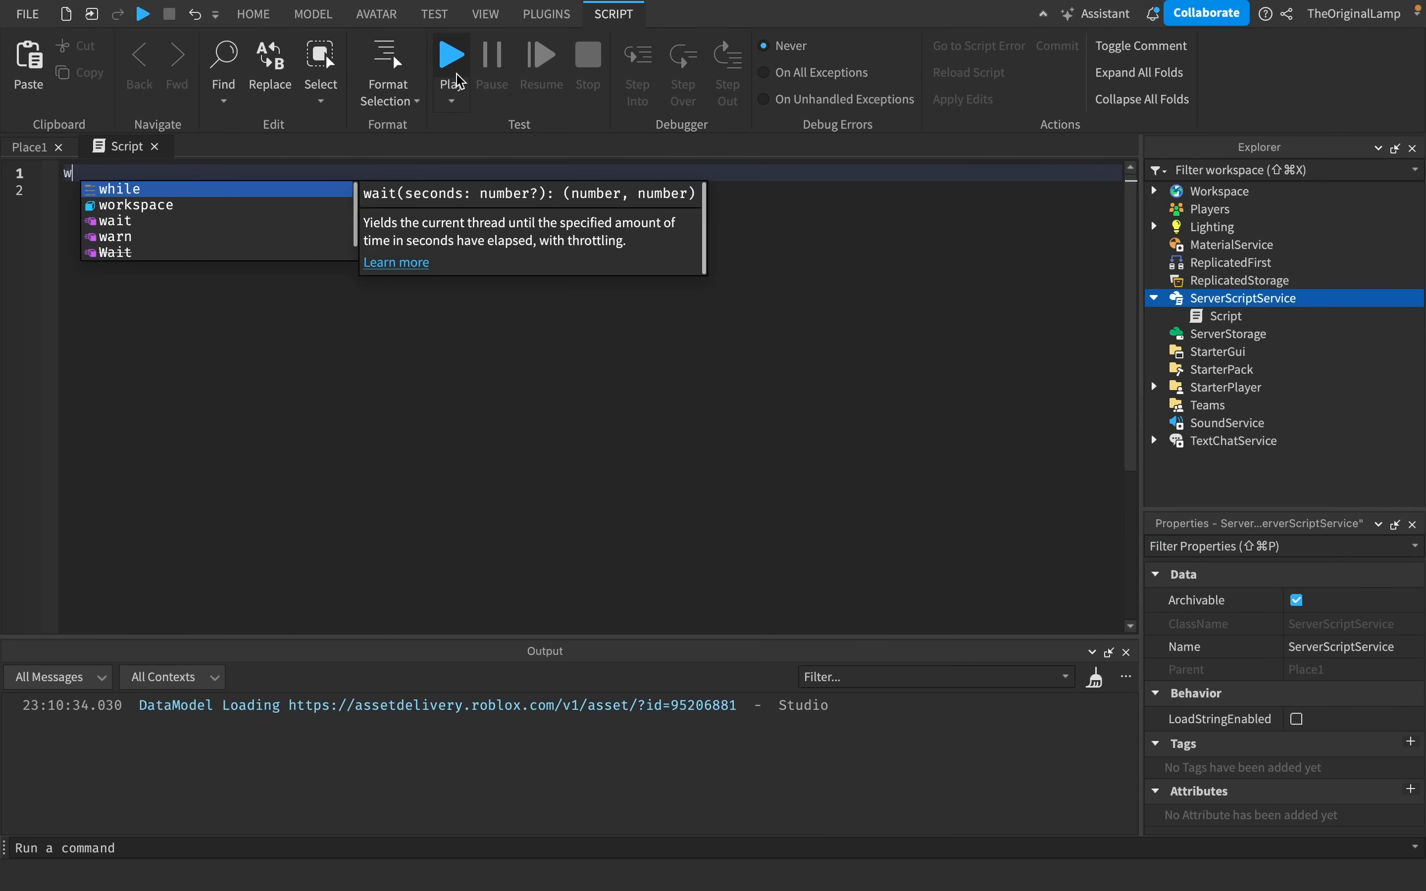
{"action": "type", "text": "ait"}
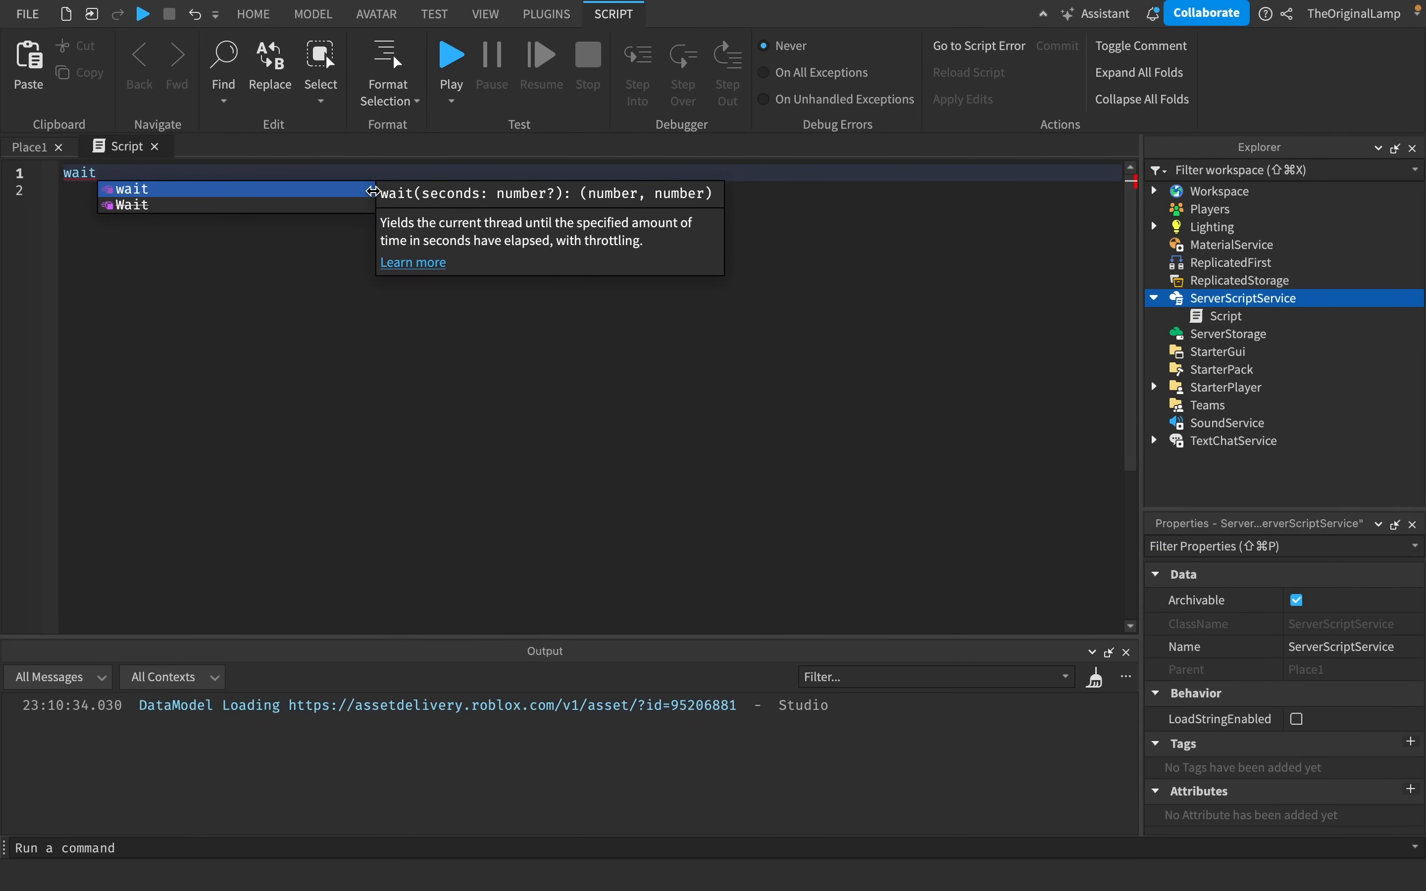
{"action": "type", "text": "()"}
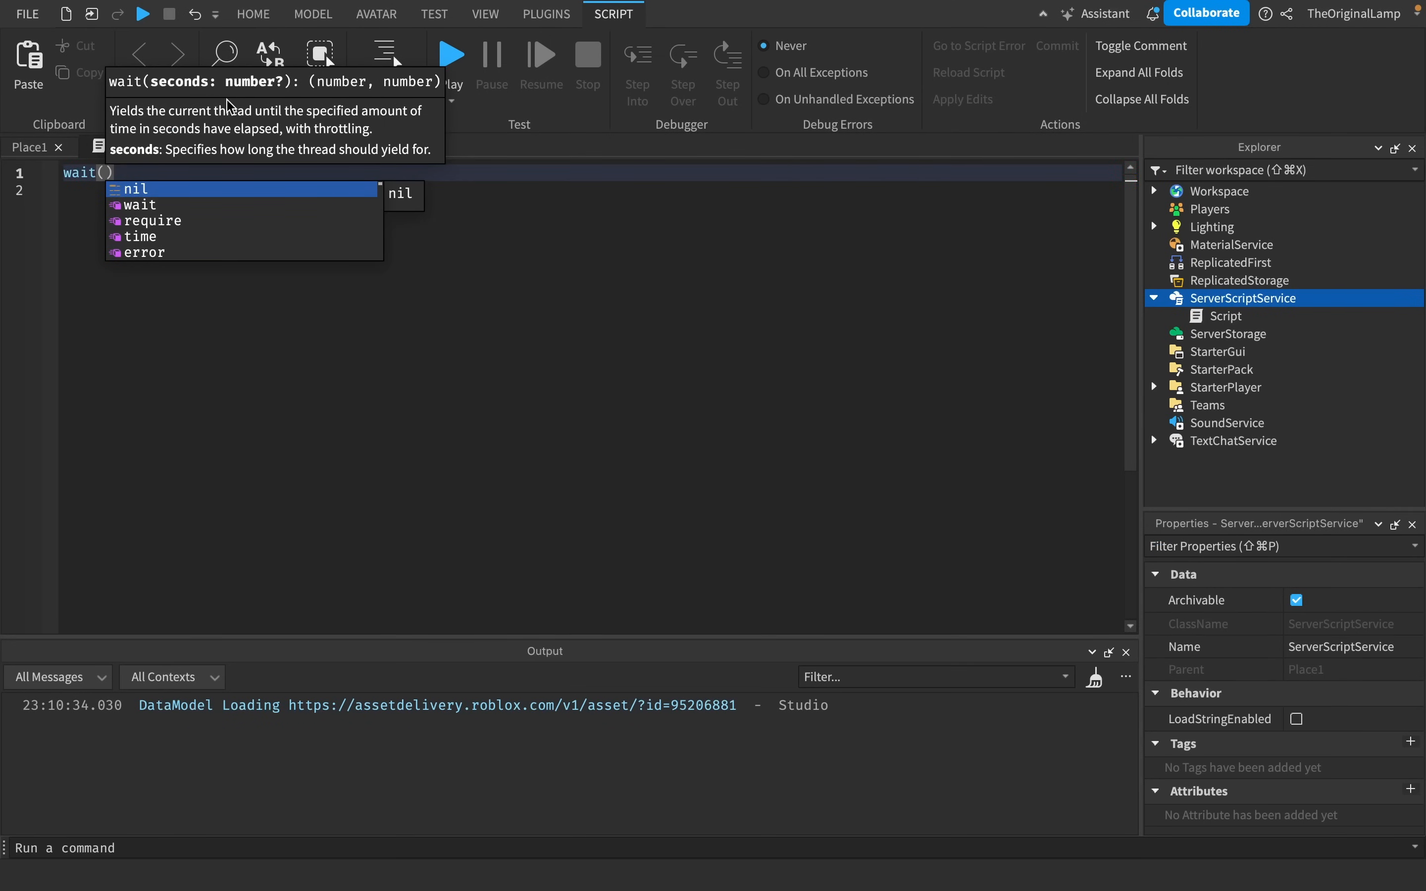
{"action": "type", "text": "5"}
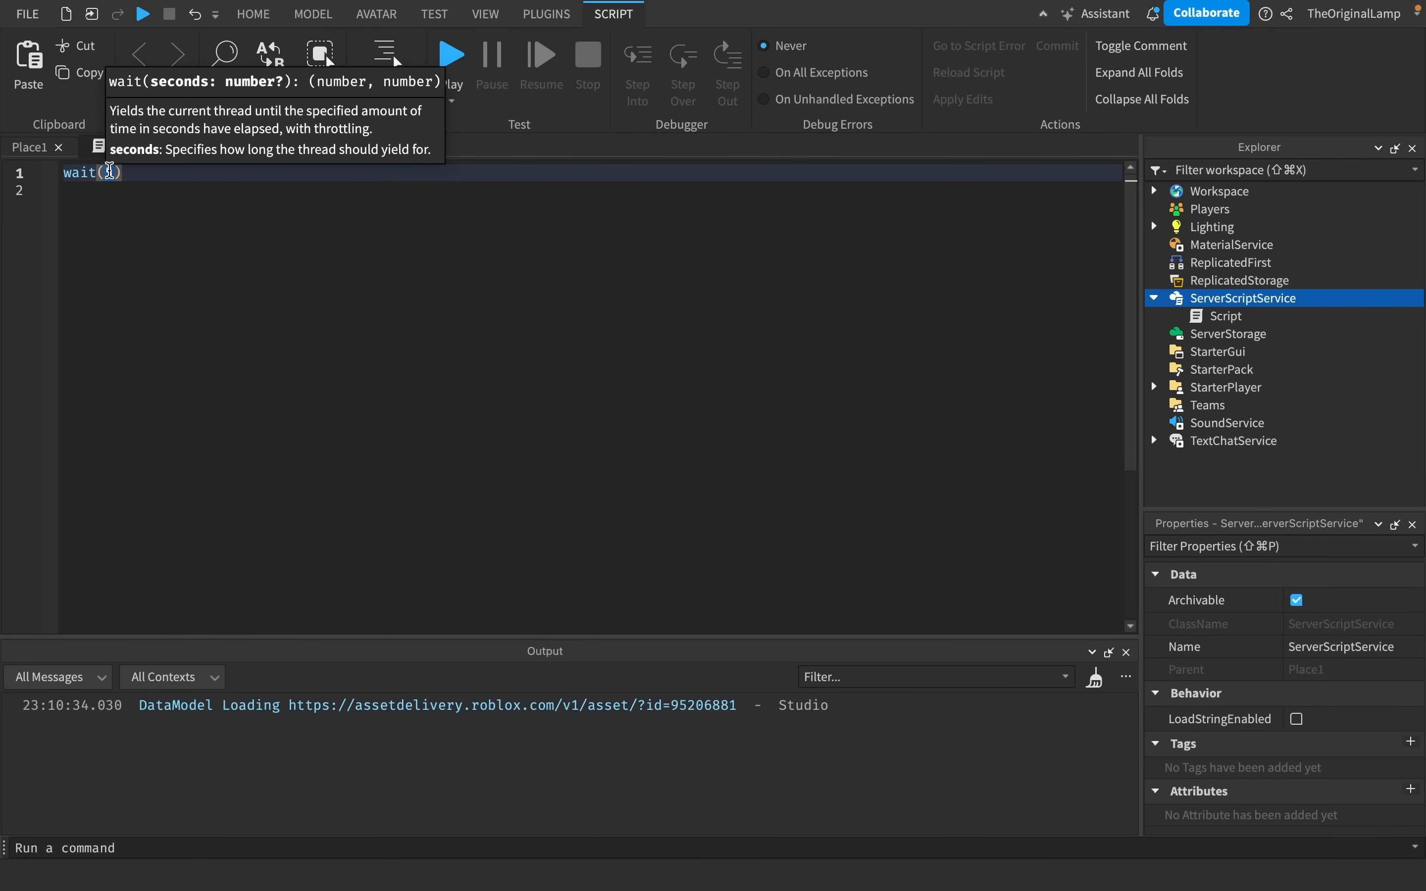
{"action": "type", "text": "5"}
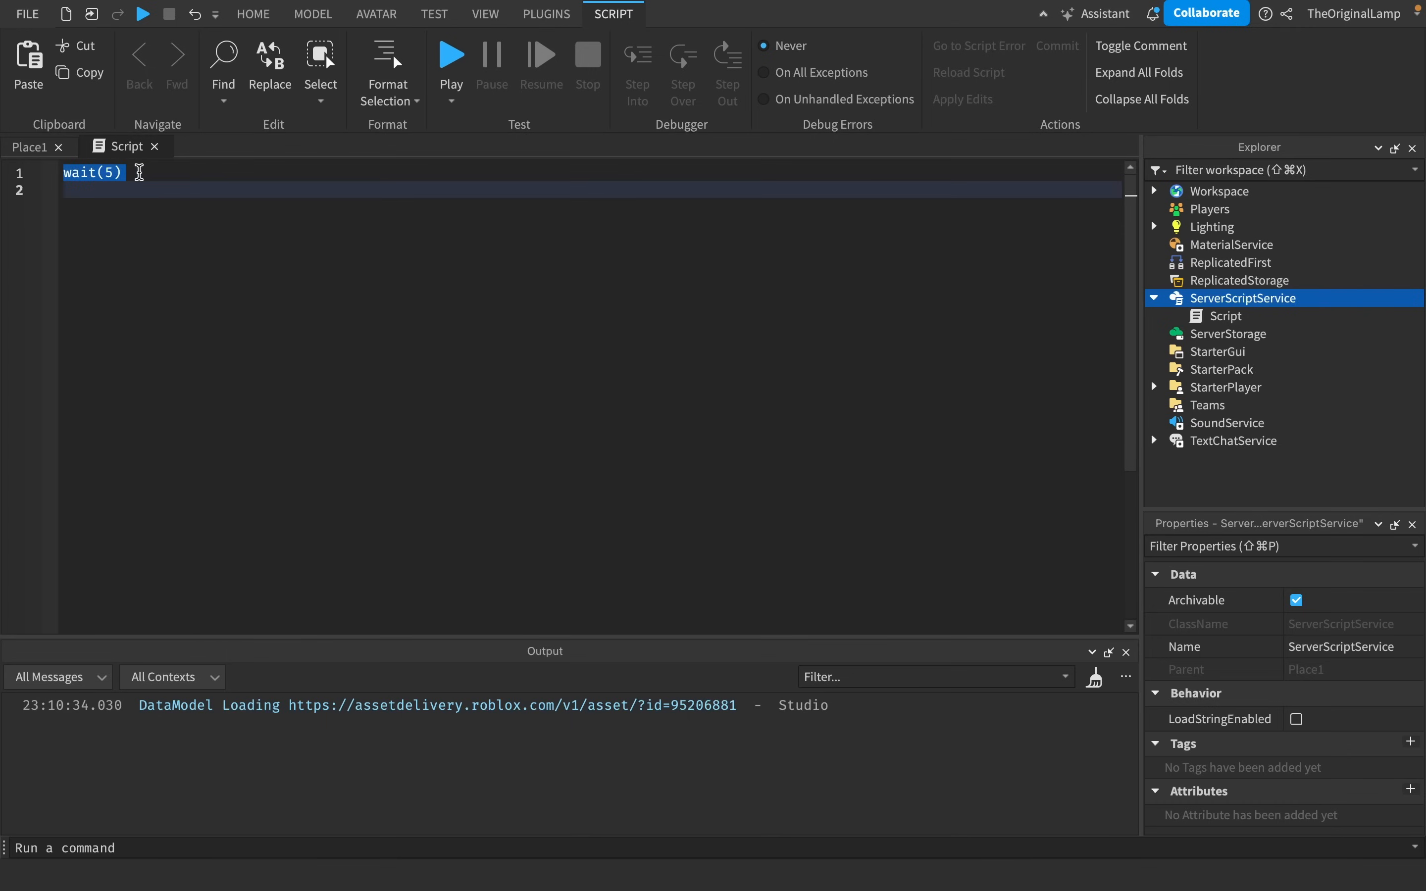
{"action": "type", "text": "whilwe"}
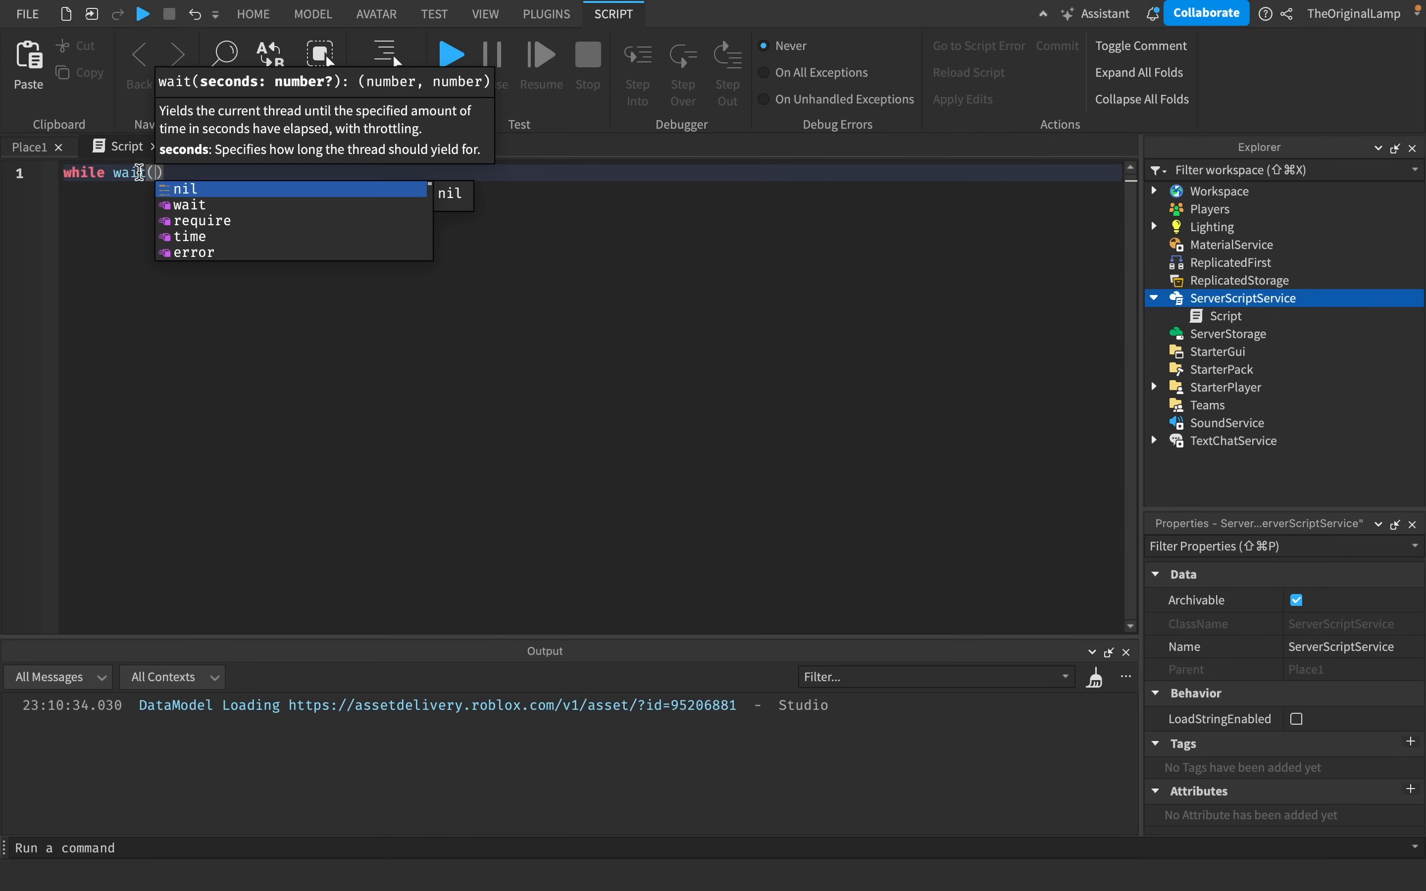
{"action": "type", "text": "1) do"}
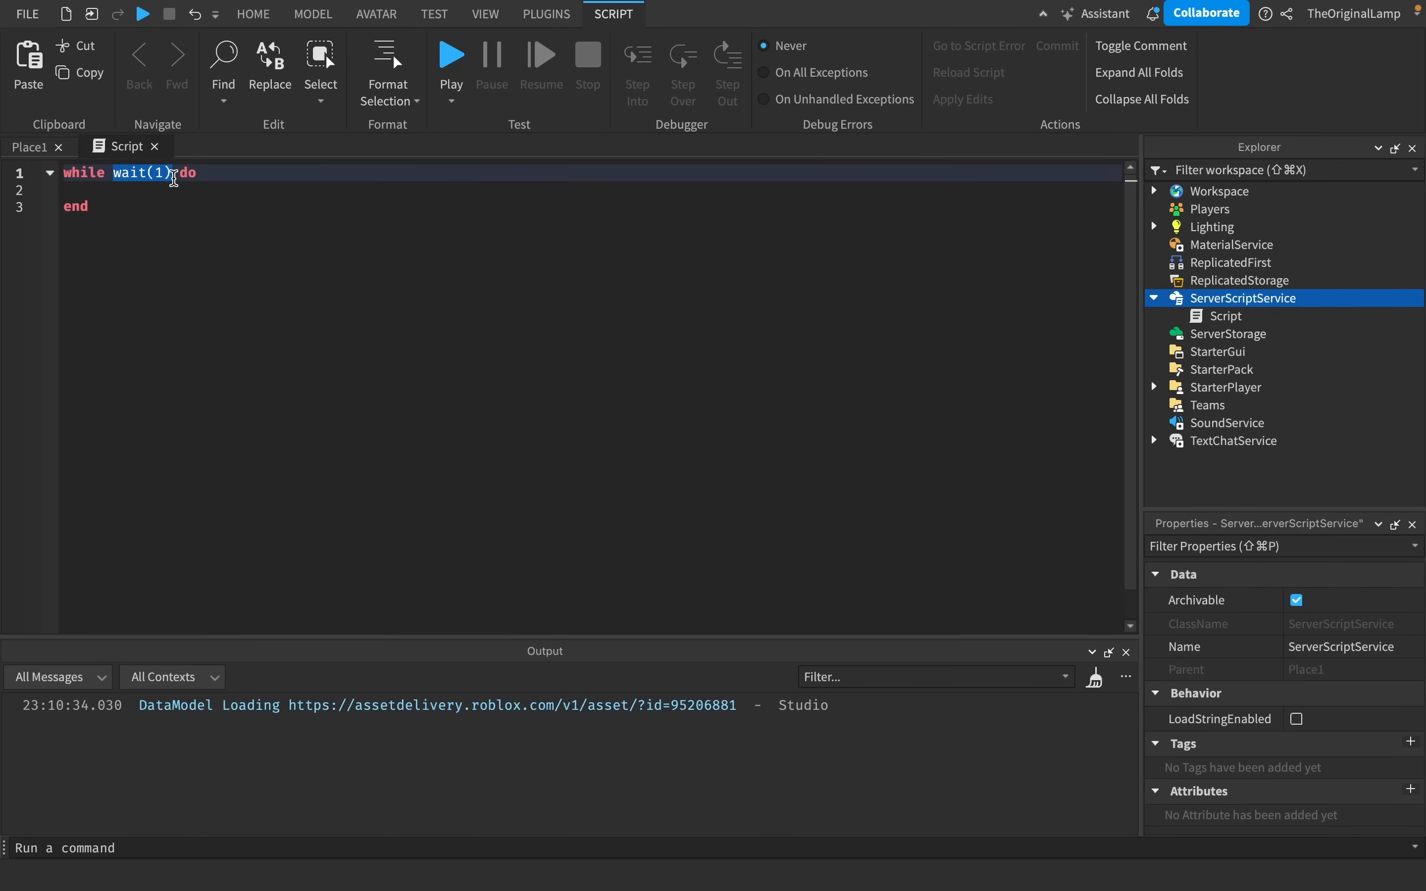
Fill the loop body with print("hello") so it prints every second.
{"action": "type", "text": "print(;)"}
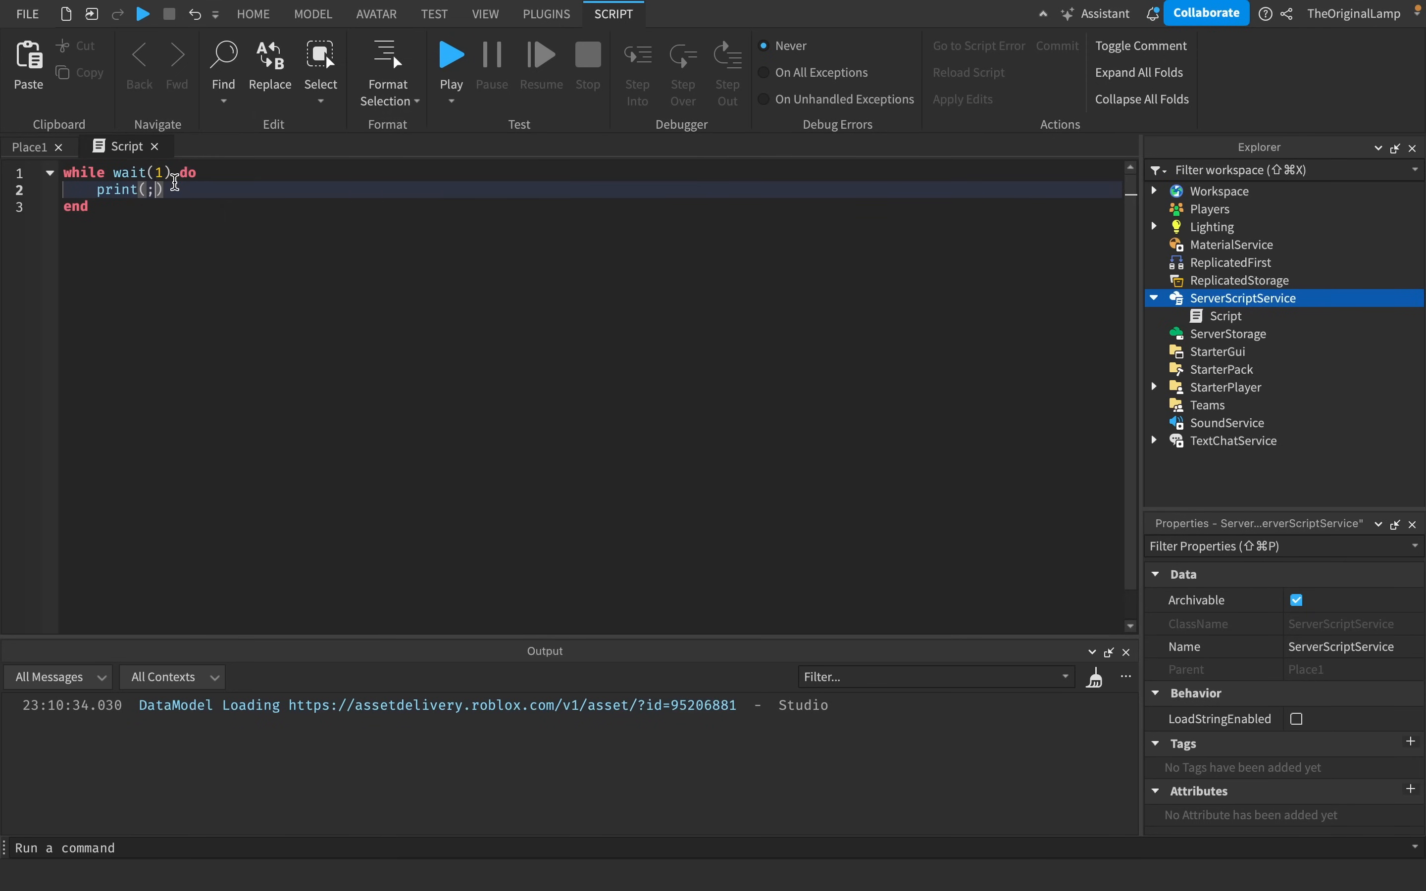
{"action": "type", "text": ":he"}
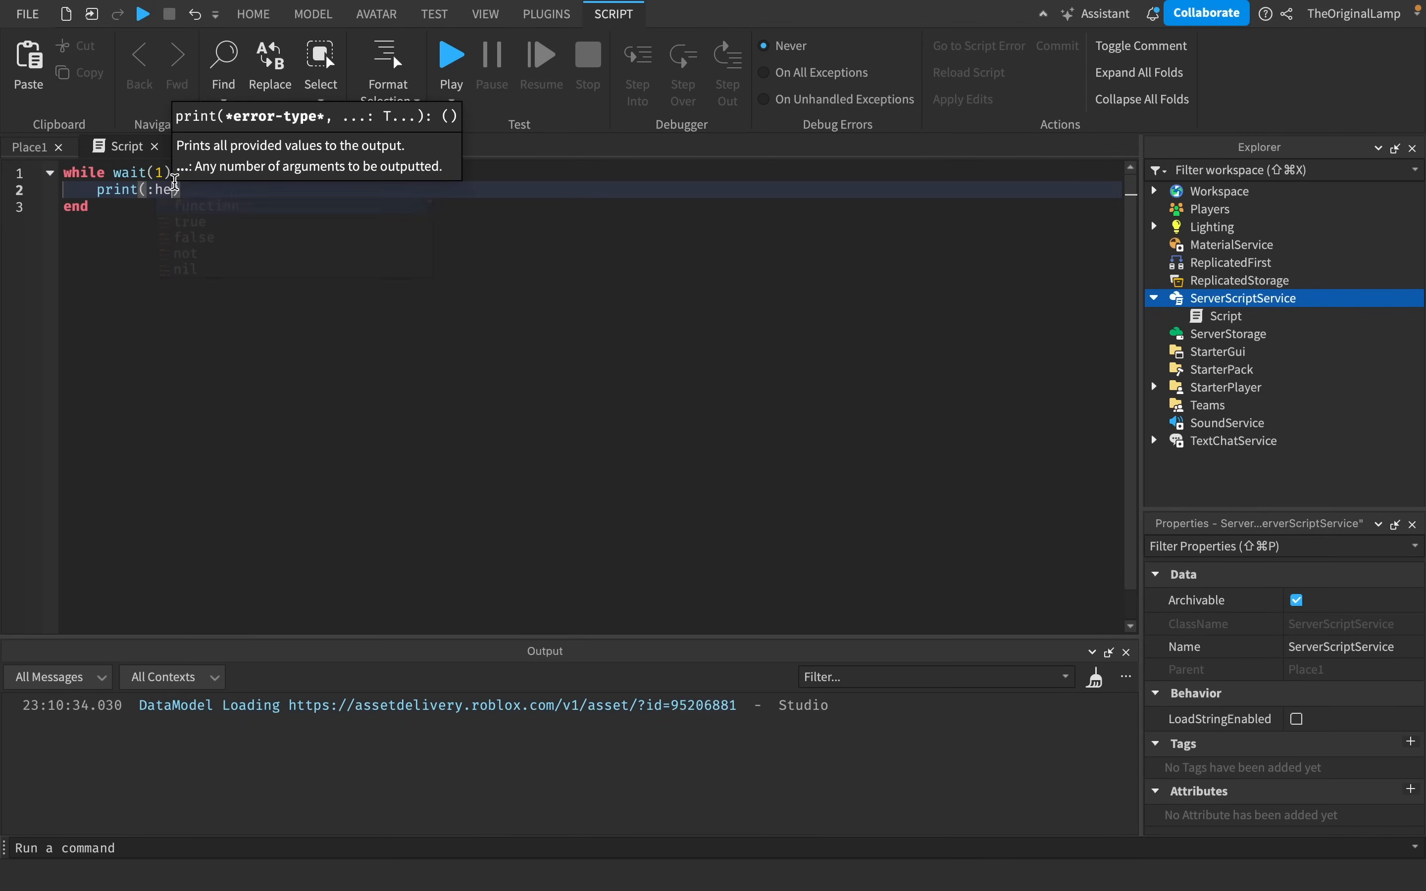
{"action": "type", "text": "\"hello"}
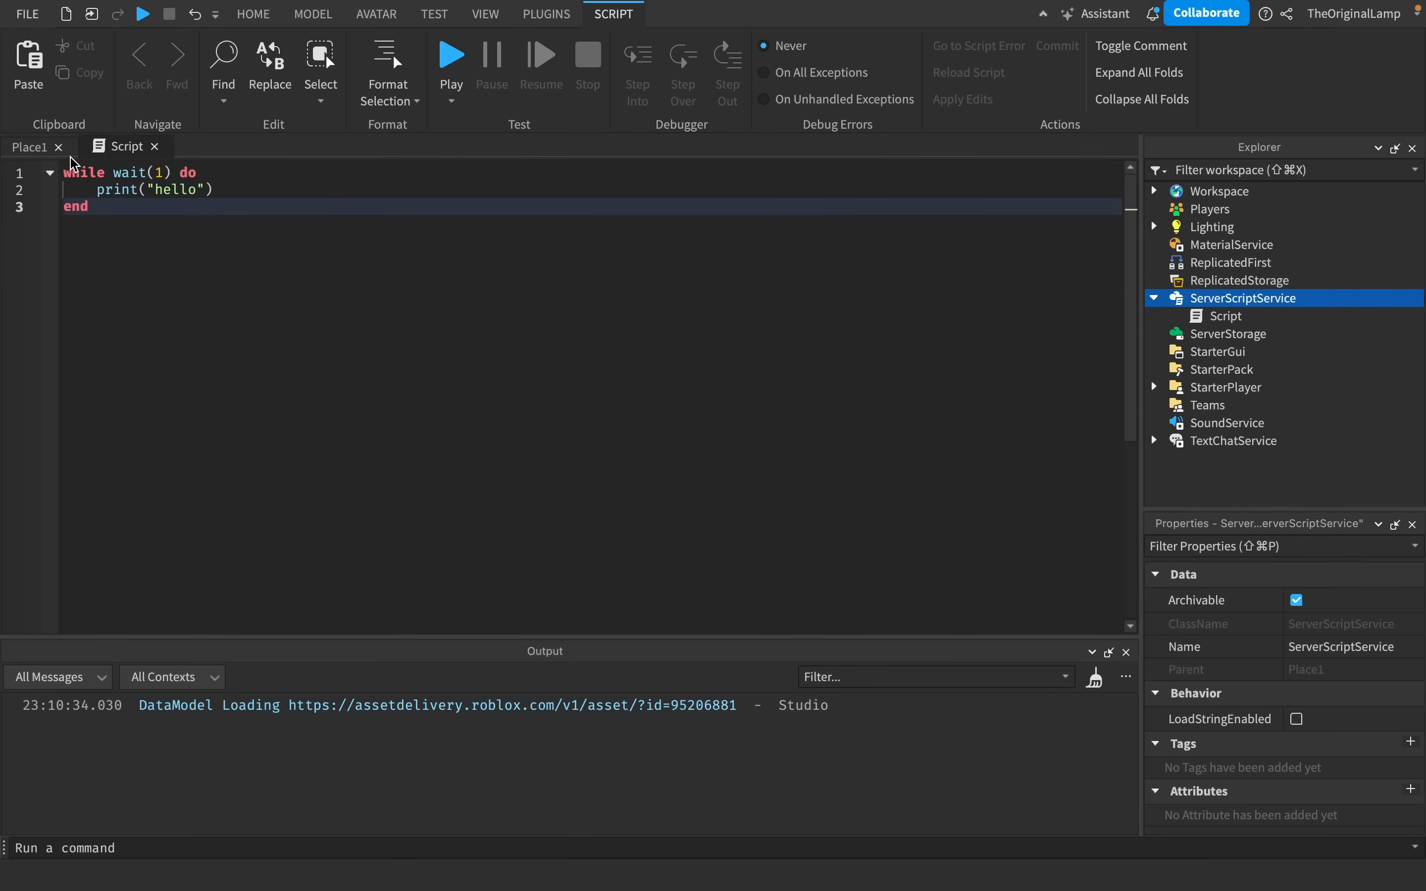
Run the place from the Play dropdown, then change the loop's wait(1) to task.wait(1).
{"action": "left_click", "coordinate": [451, 102]}
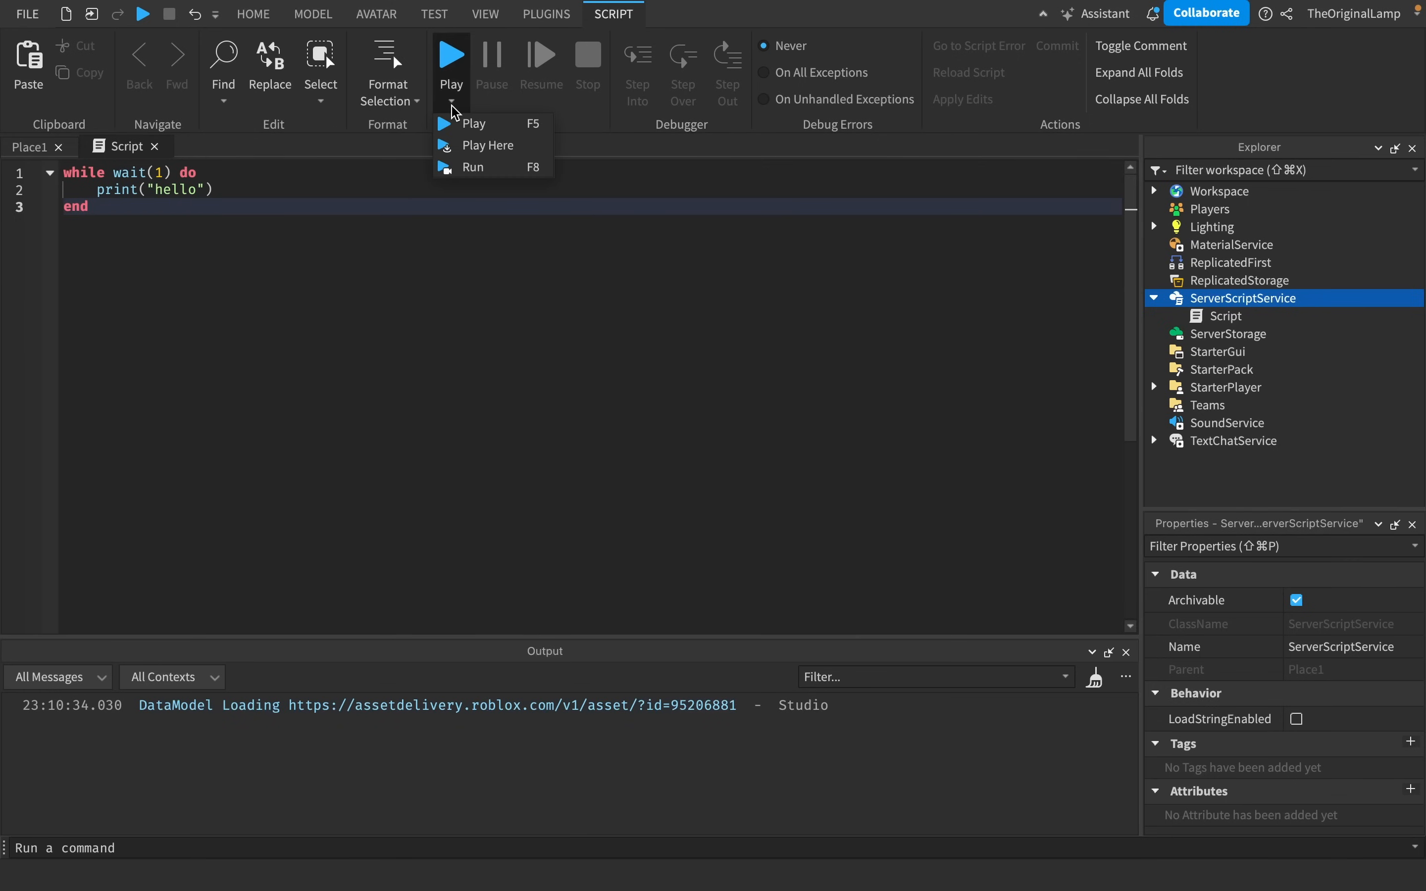
{"action": "left_click", "coordinate": [473, 122]}
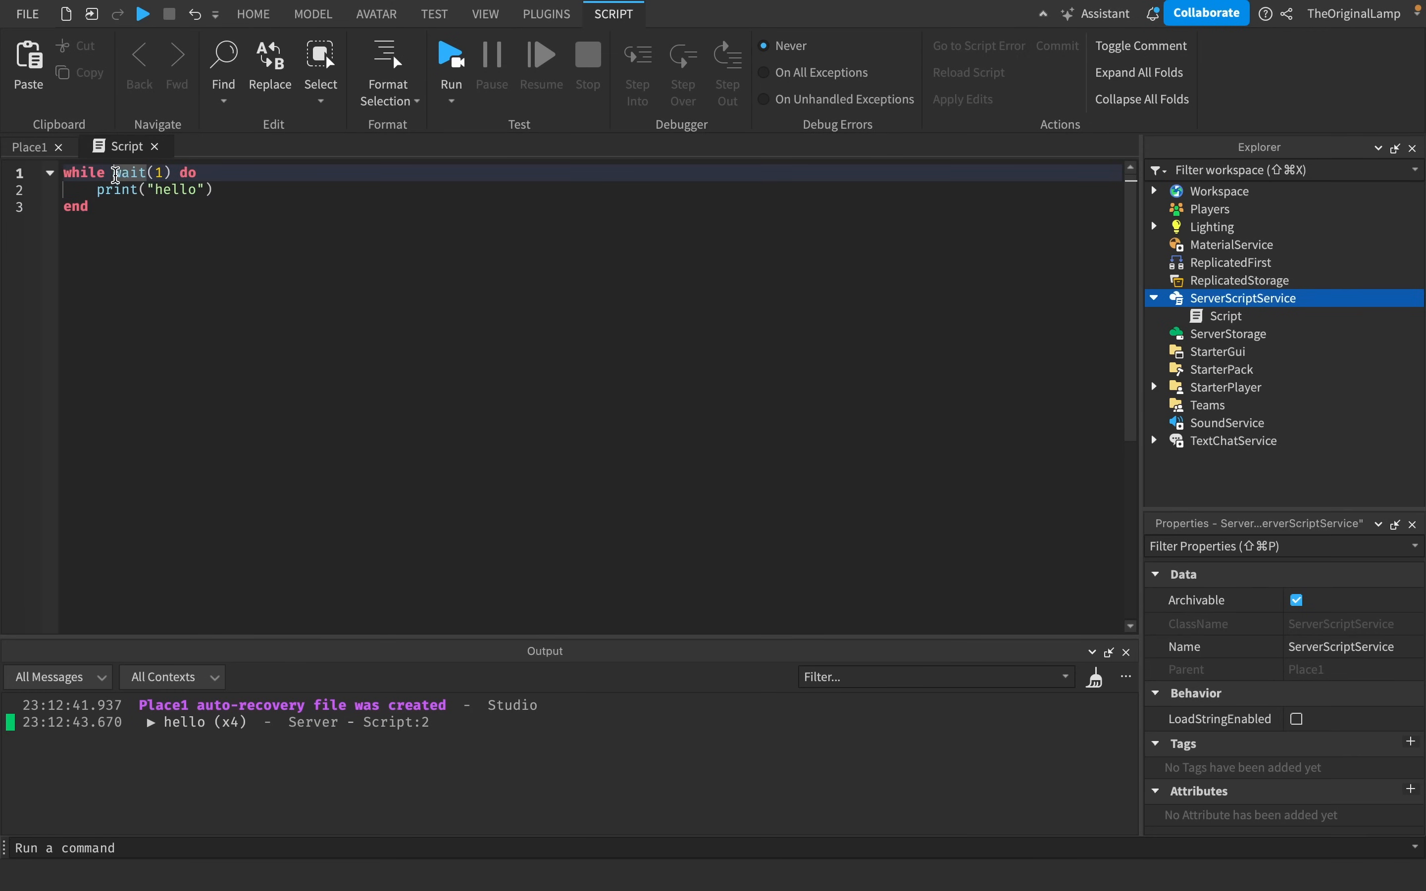
{"action": "type", "text": "task."}
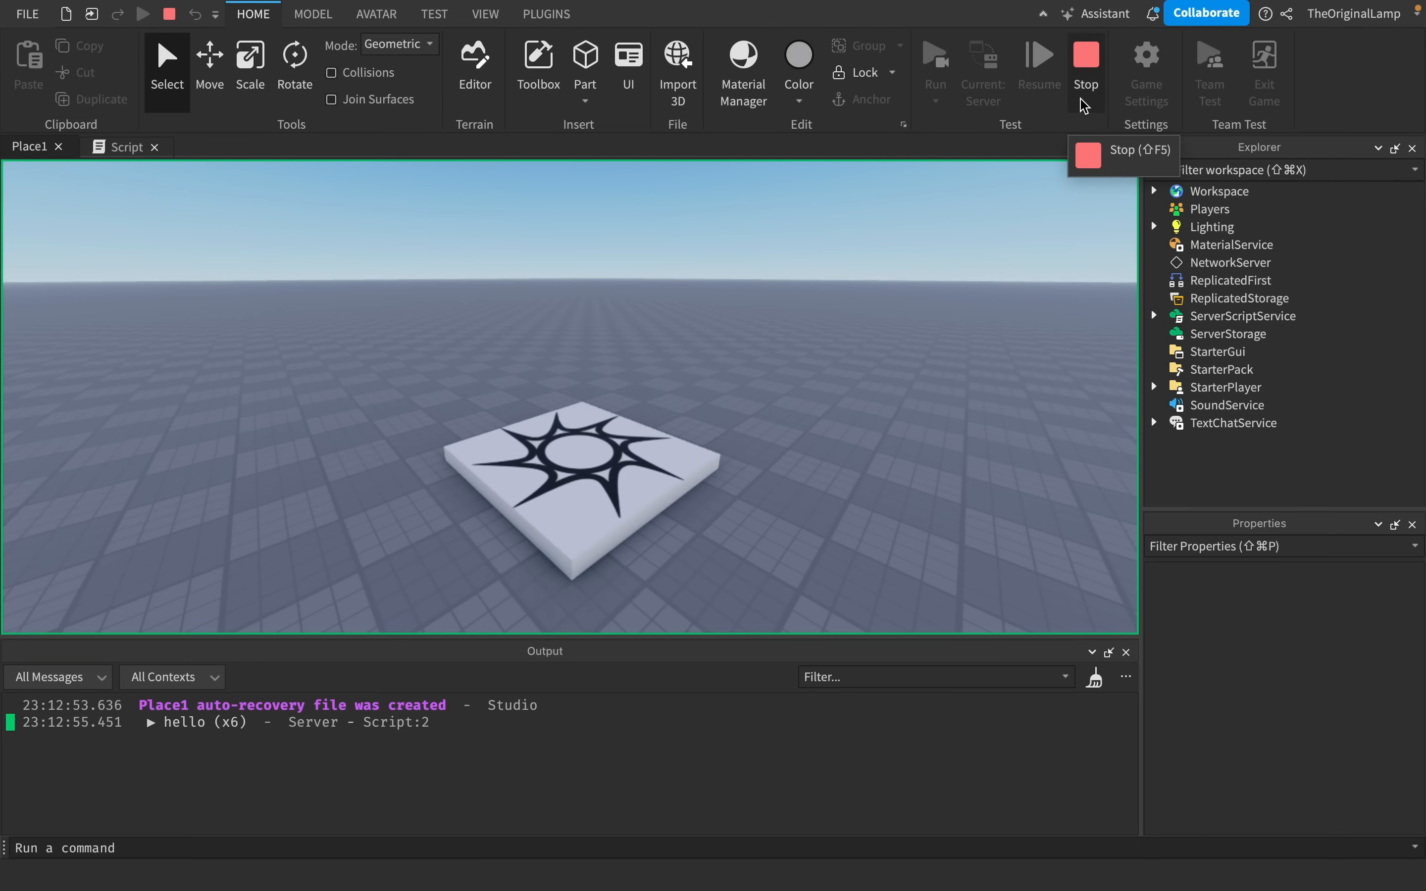
Stop the test run and select task.wait(1) in the script's loop header.
{"action": "left_click", "coordinate": [125, 147]}
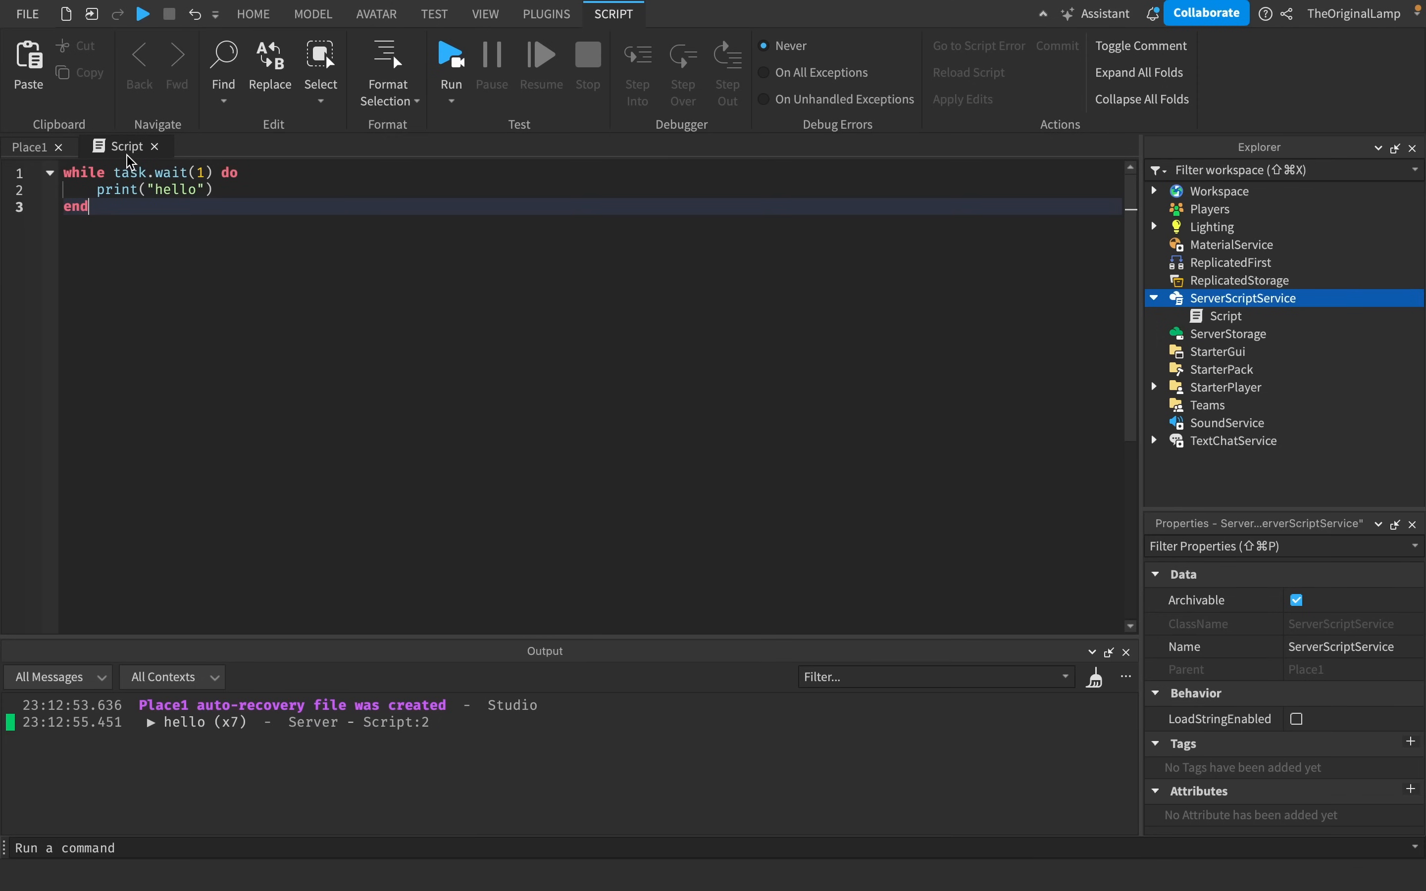
{"action": "double_click", "coordinate": [159, 172]}
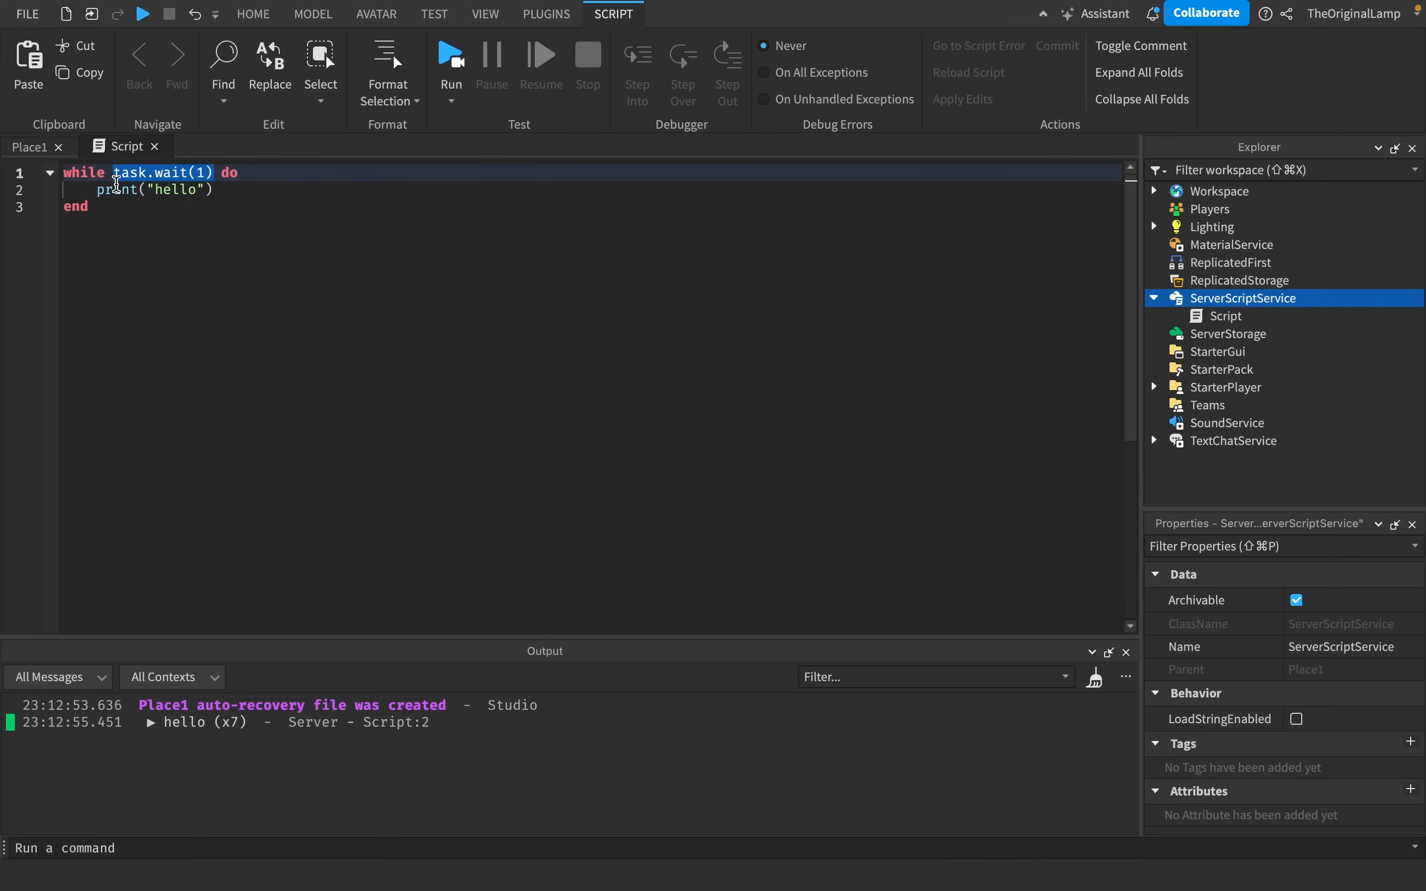
Rewrite the loop header back to plain while wait(1) do.
{"action": "left_click", "coordinate": [164, 272]}
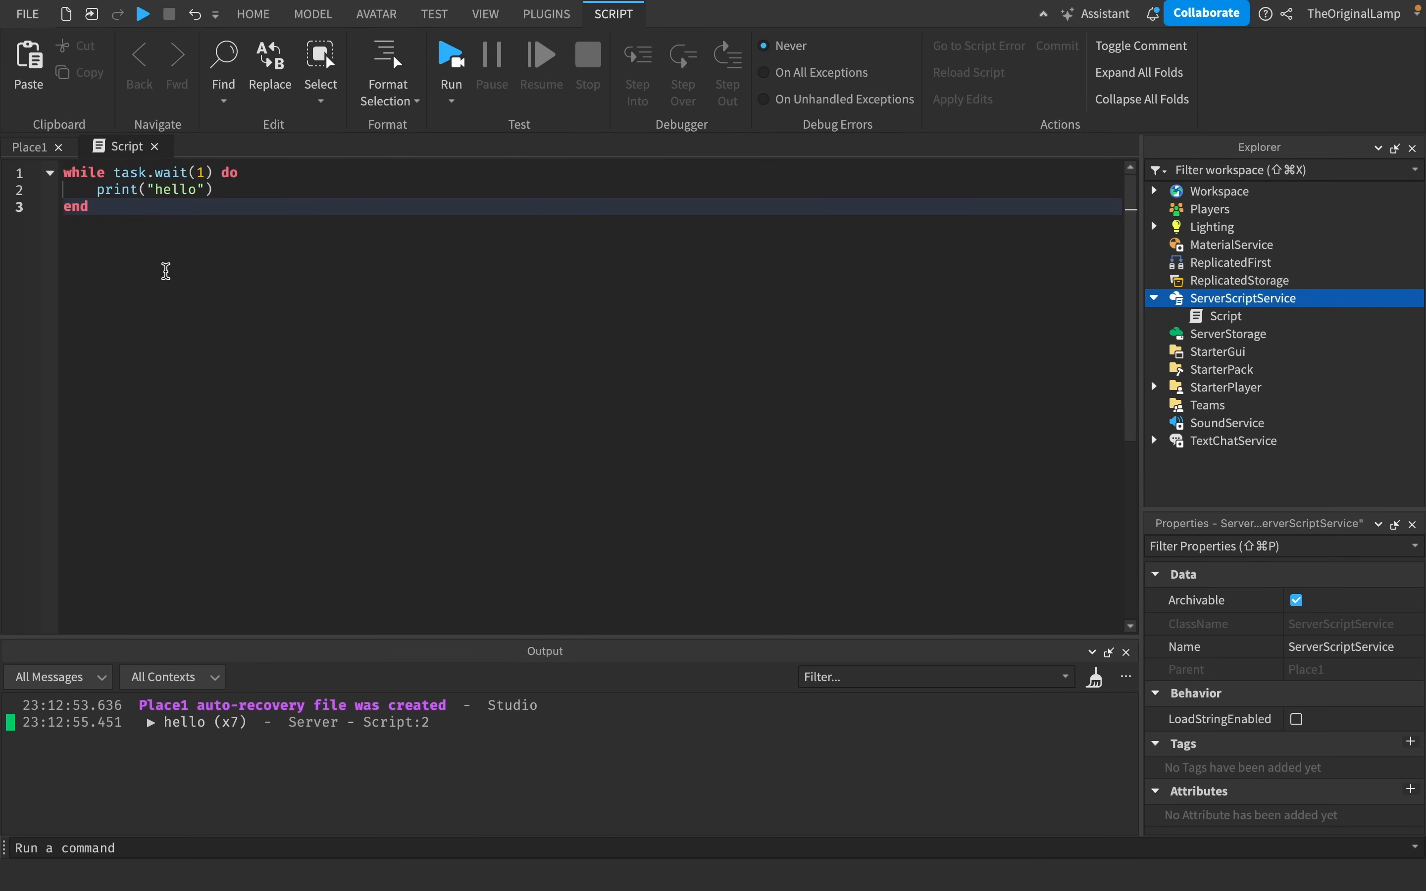
{"action": "mouse_move", "coordinate": [136, 201]}
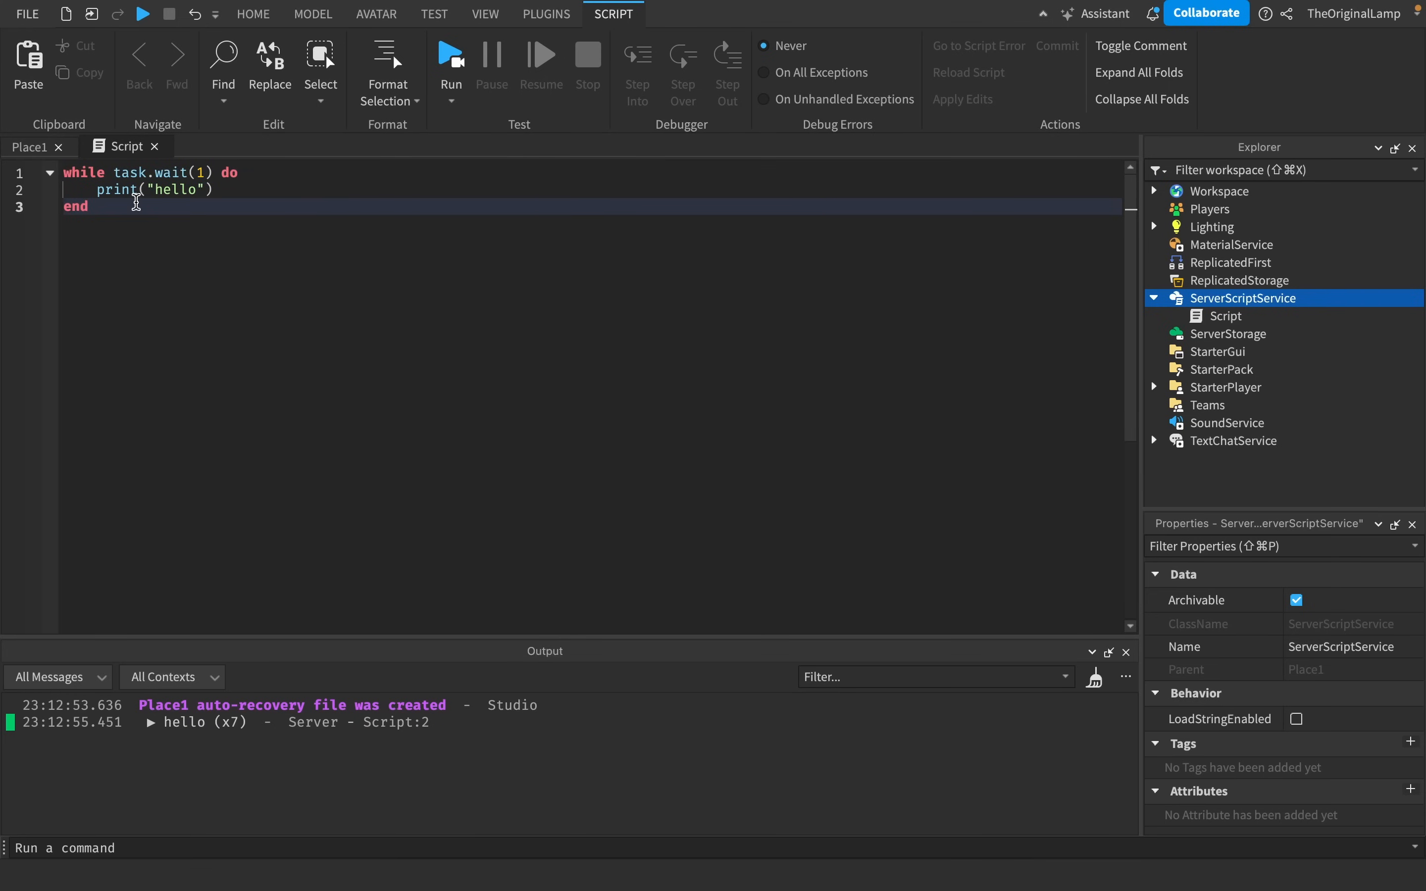
{"action": "mouse_move", "coordinate": [198, 189]}
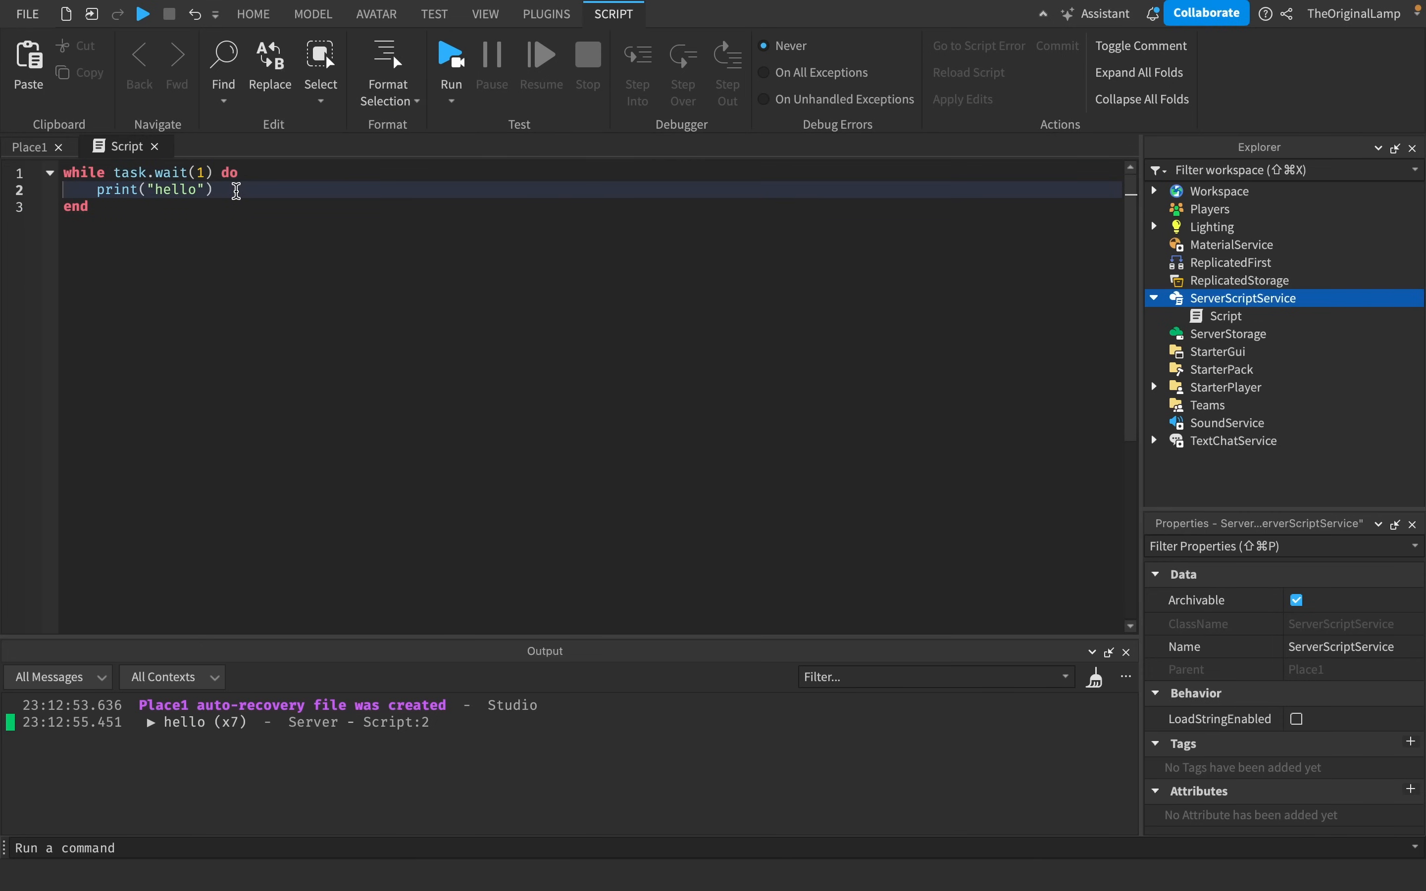
{"action": "mouse_move", "coordinate": [137, 172]}
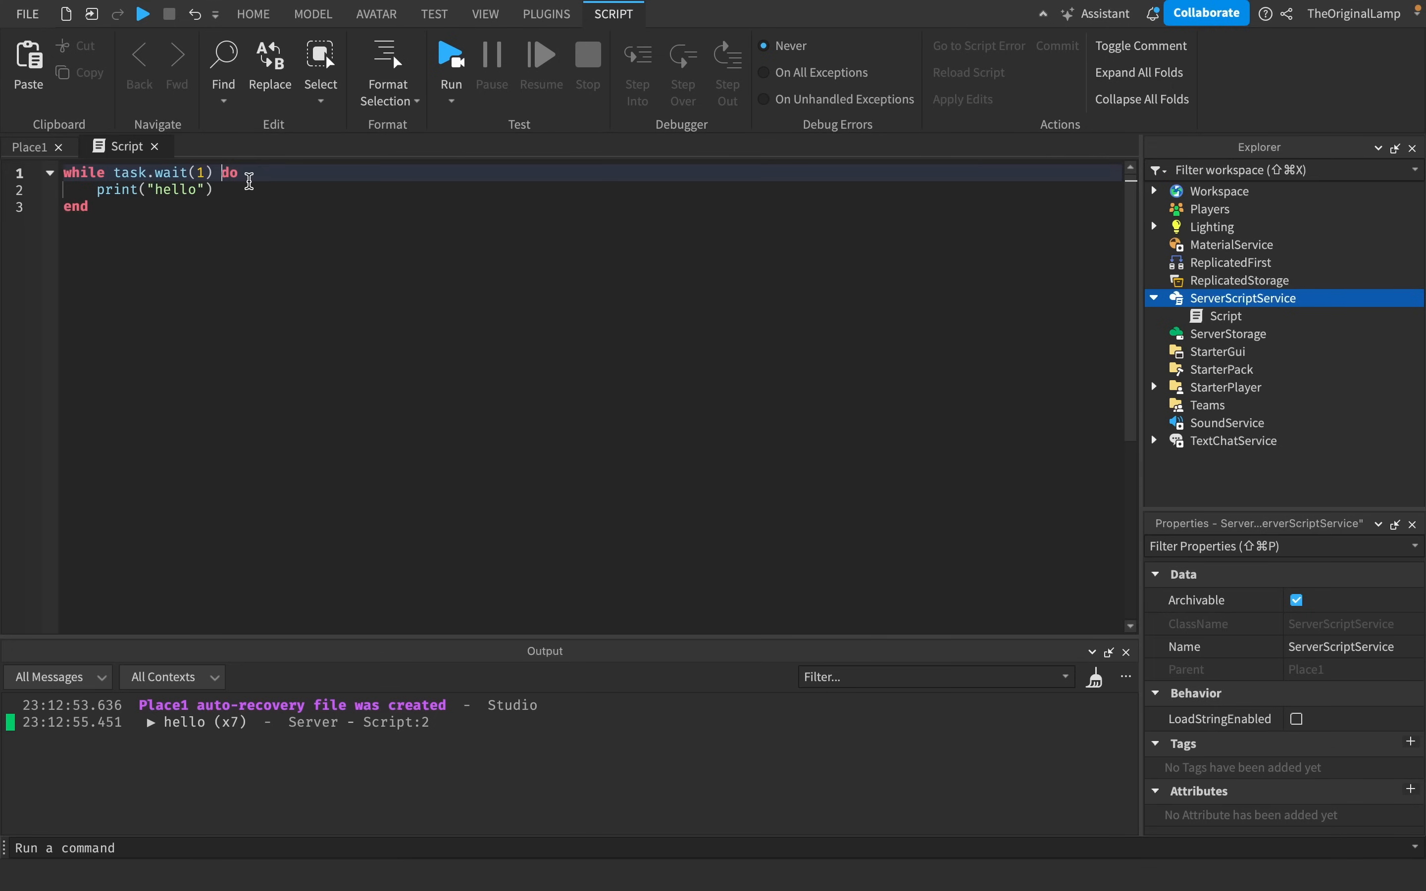
{"action": "double_click", "coordinate": [131, 172]}
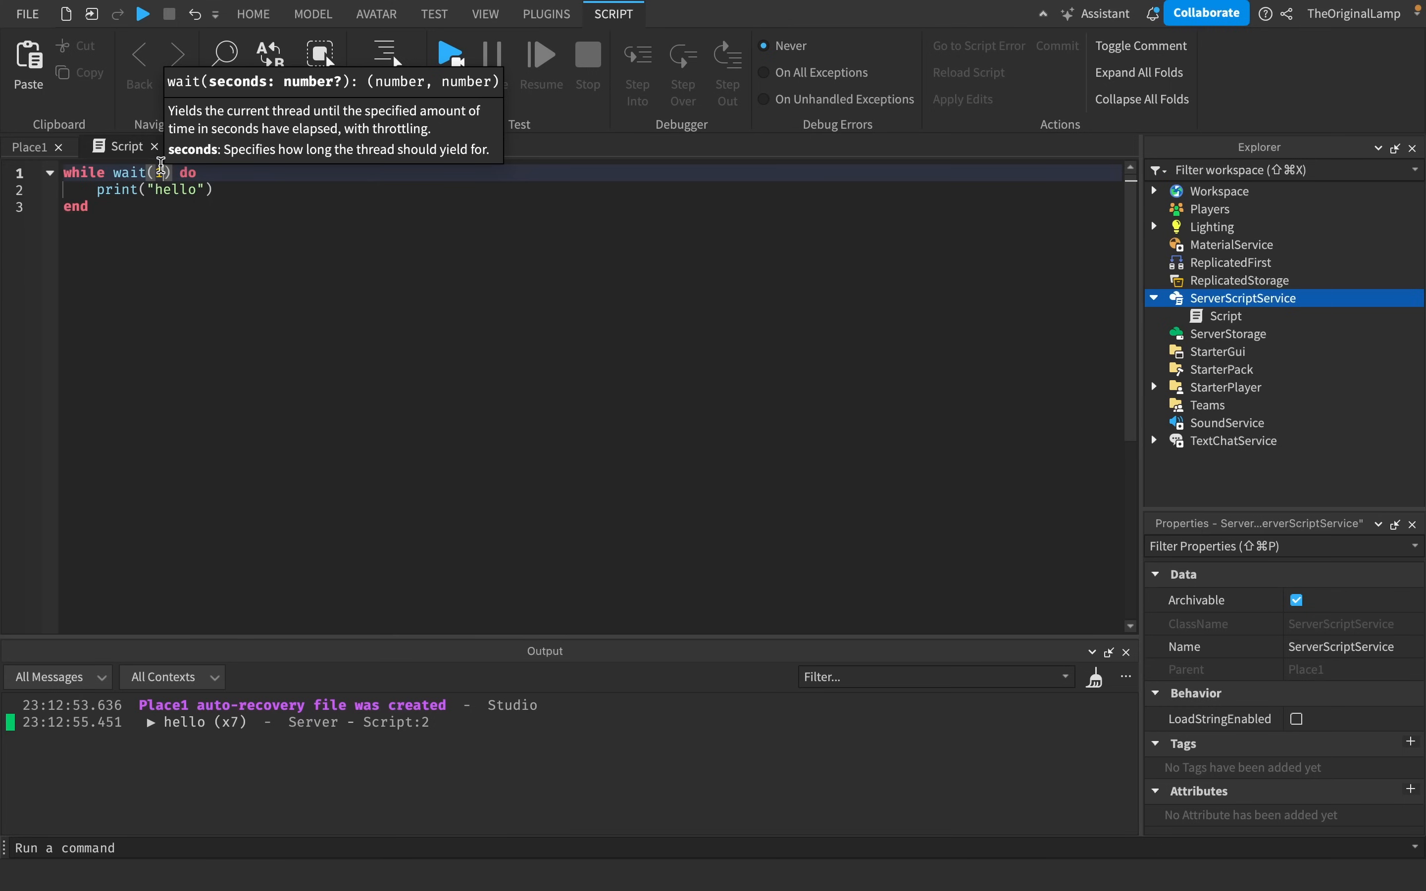
{"action": "type", "text": "1"}
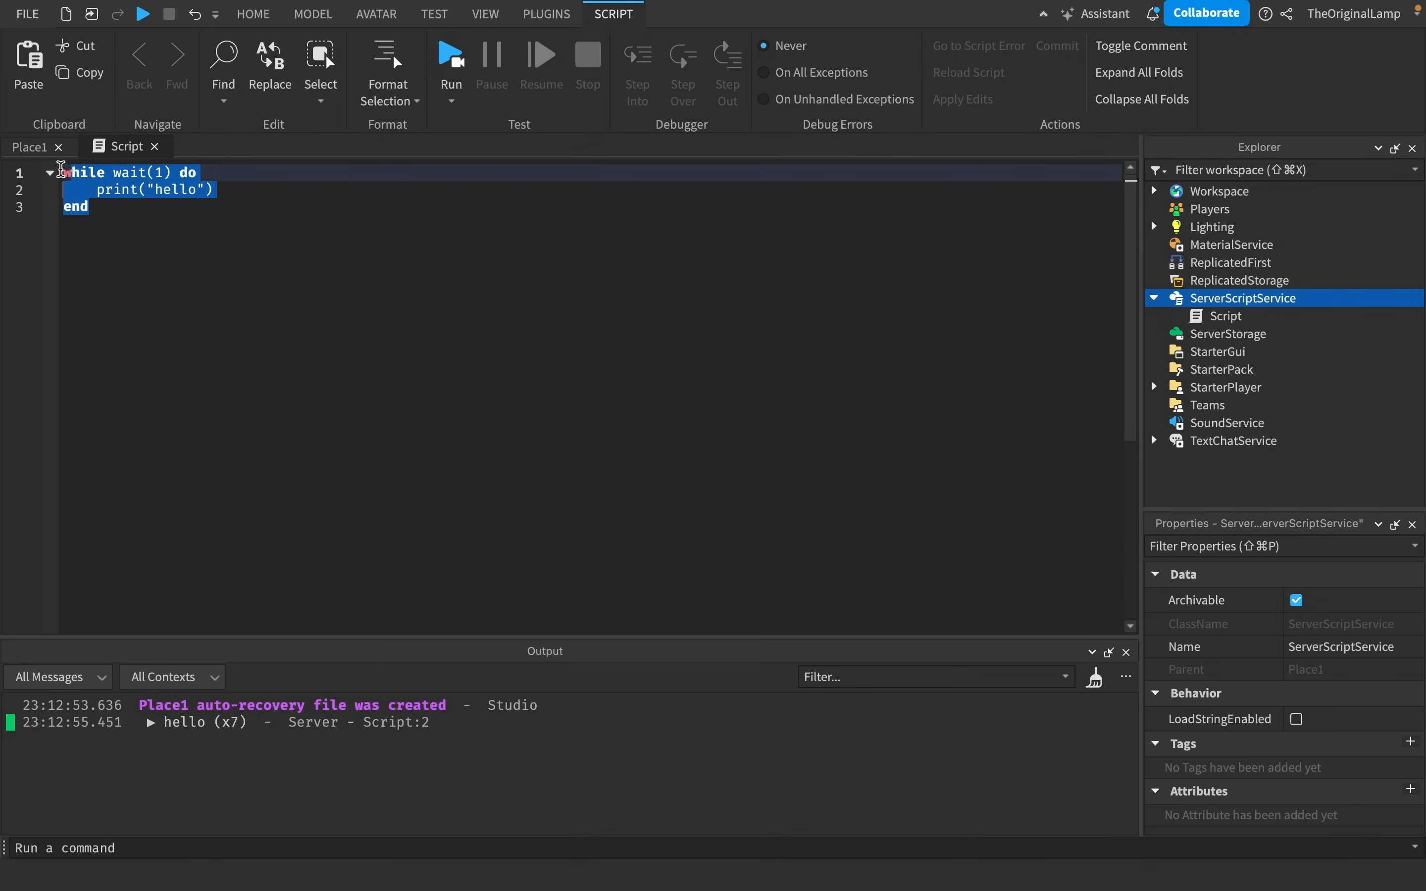
Clear the loop code, try wait and task.wa fragments, then return to the Place1 3D view.
{"action": "key", "text": "Delete"}
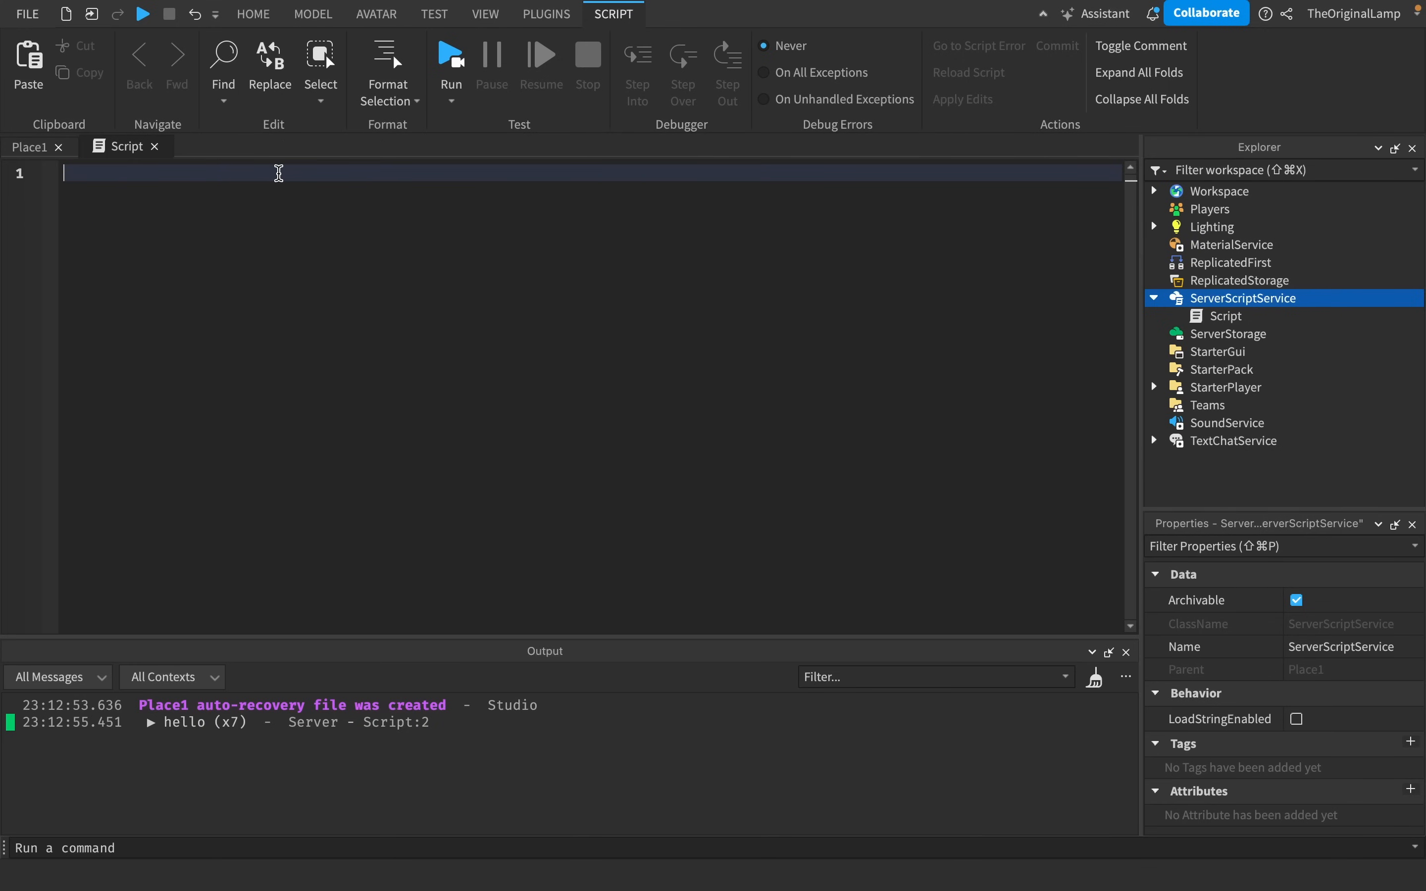
{"action": "type", "text": "wait("}
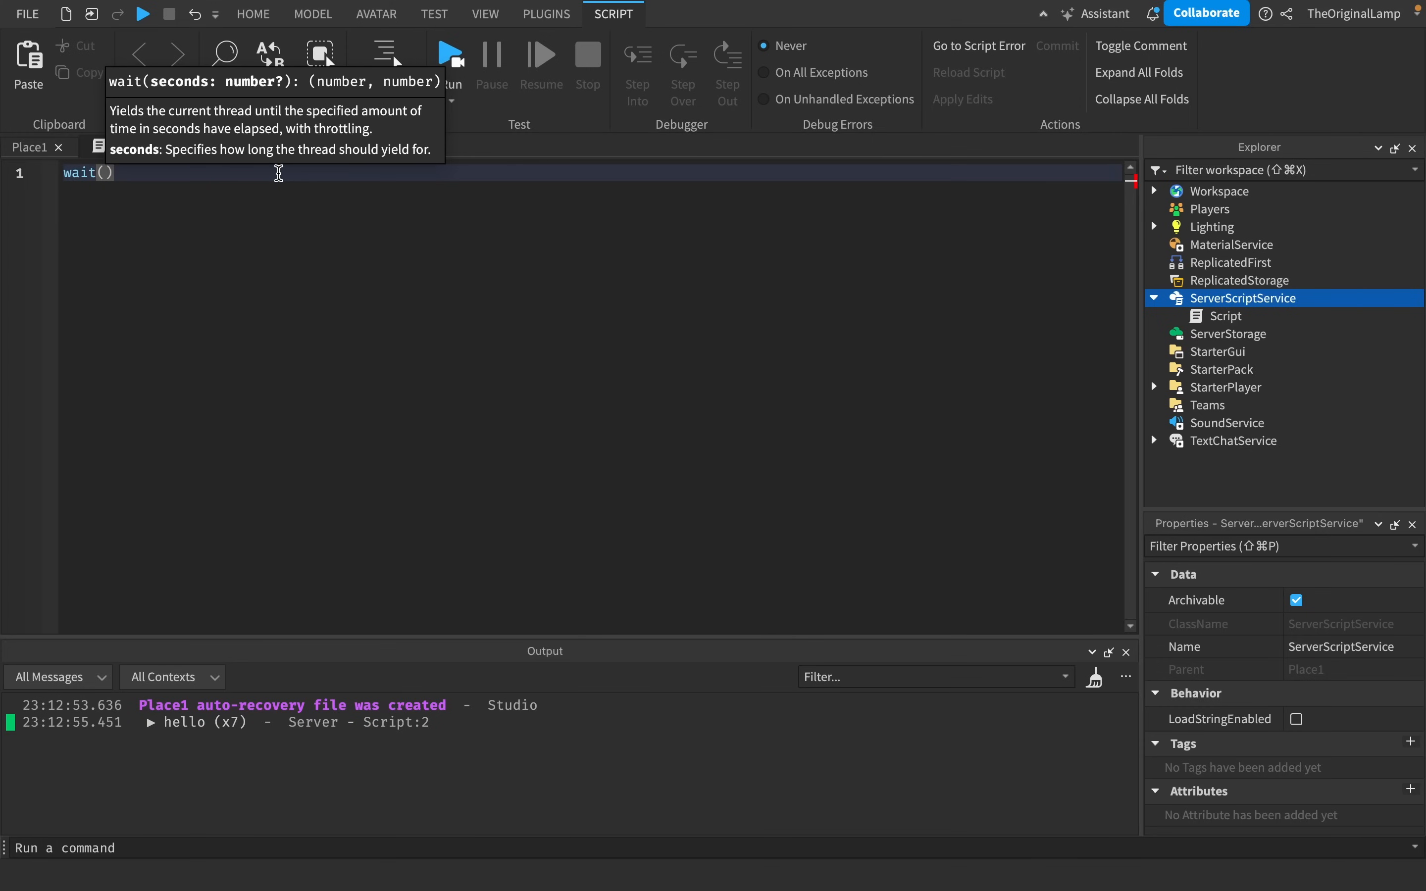
{"action": "type", "text": "5"}
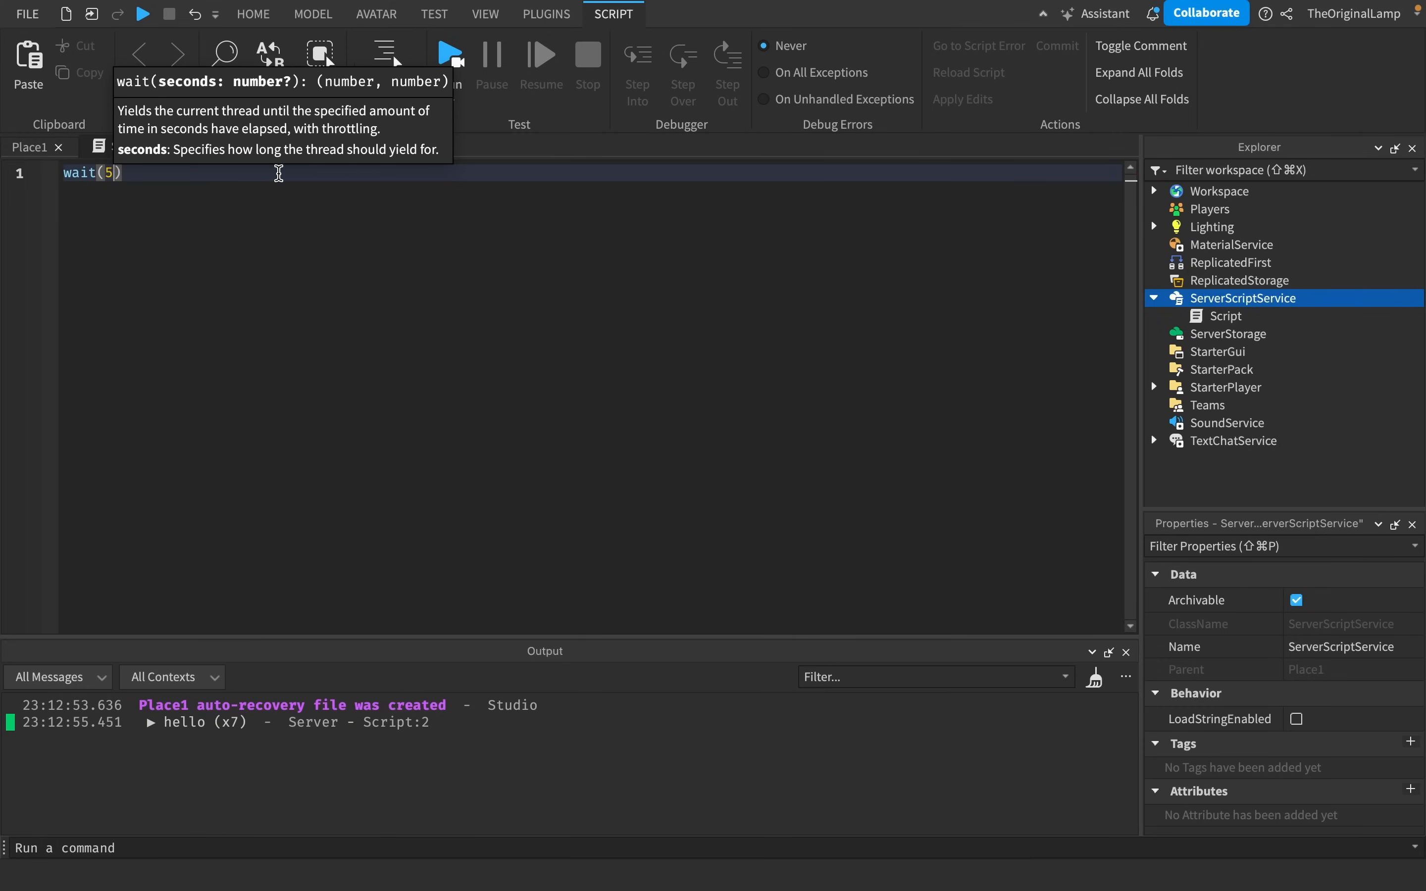
{"action": "type", "text": "4"}
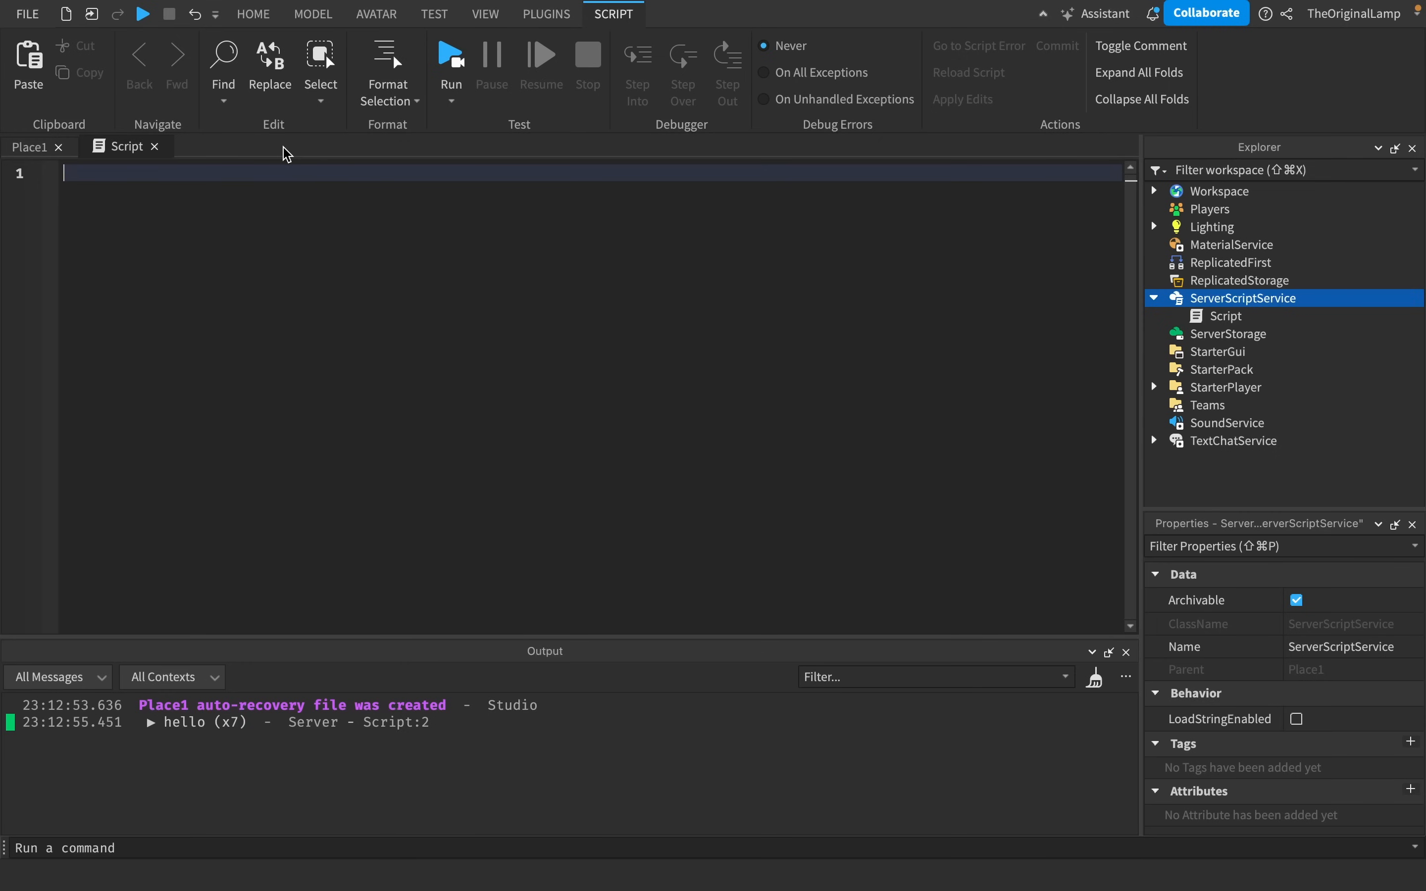
{"action": "type", "text": "task.wa"}
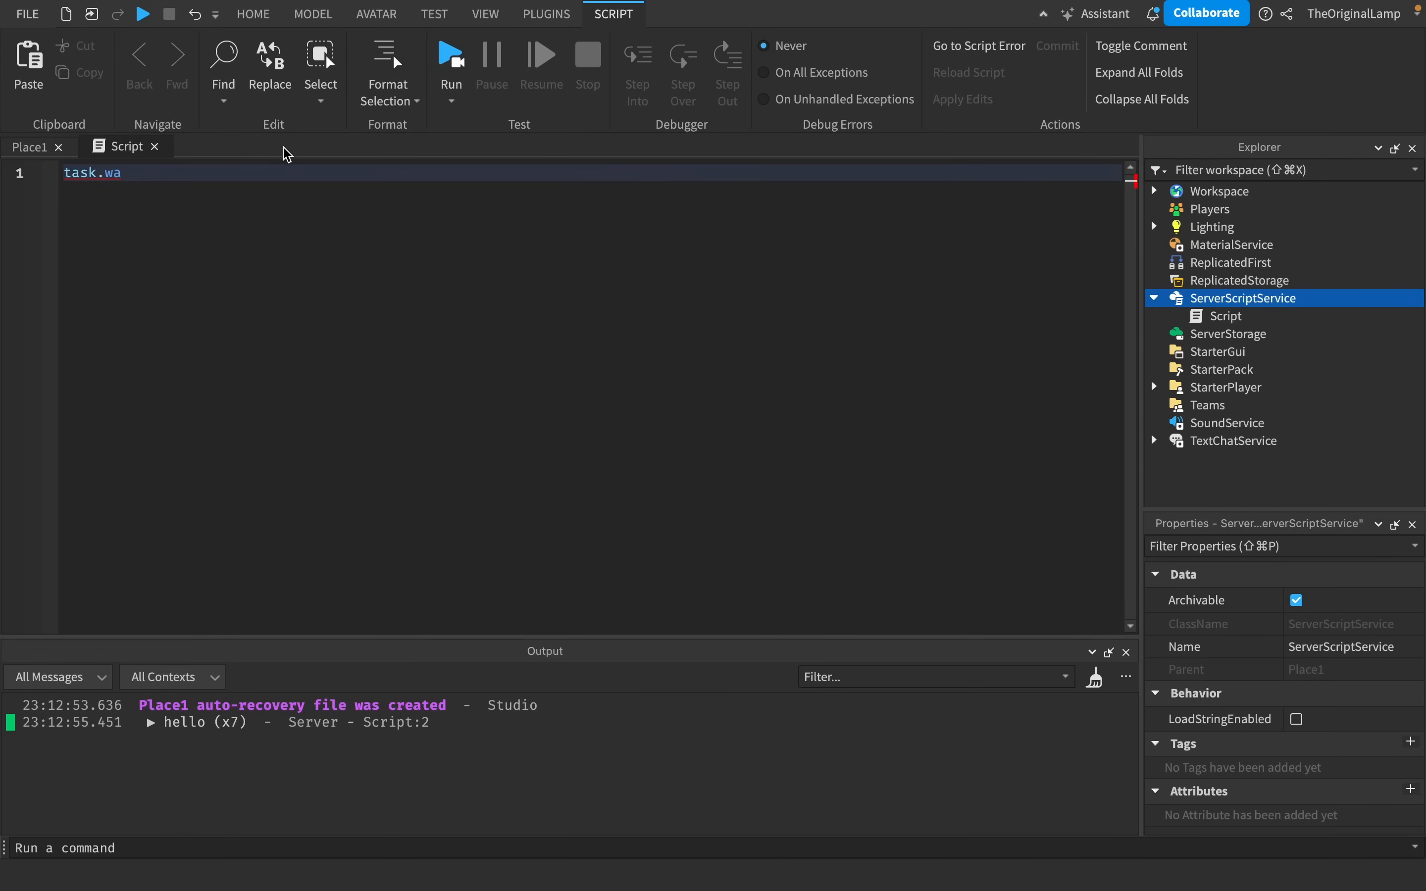
{"action": "left_click", "coordinate": [32, 147]}
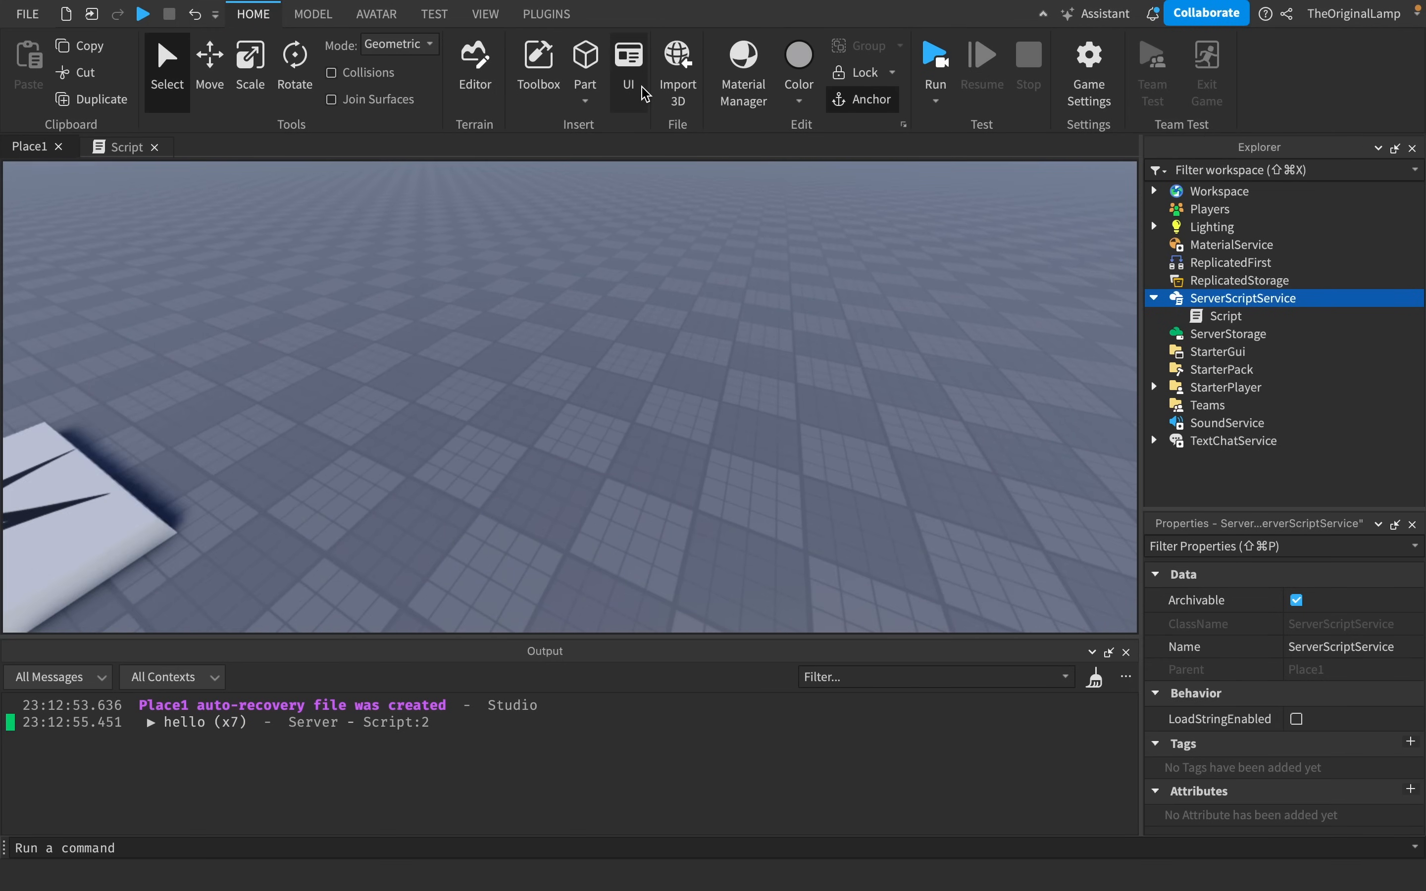
Insert two block Parts into the workspace and switch to the Move tool.
{"action": "left_click", "coordinate": [584, 63]}
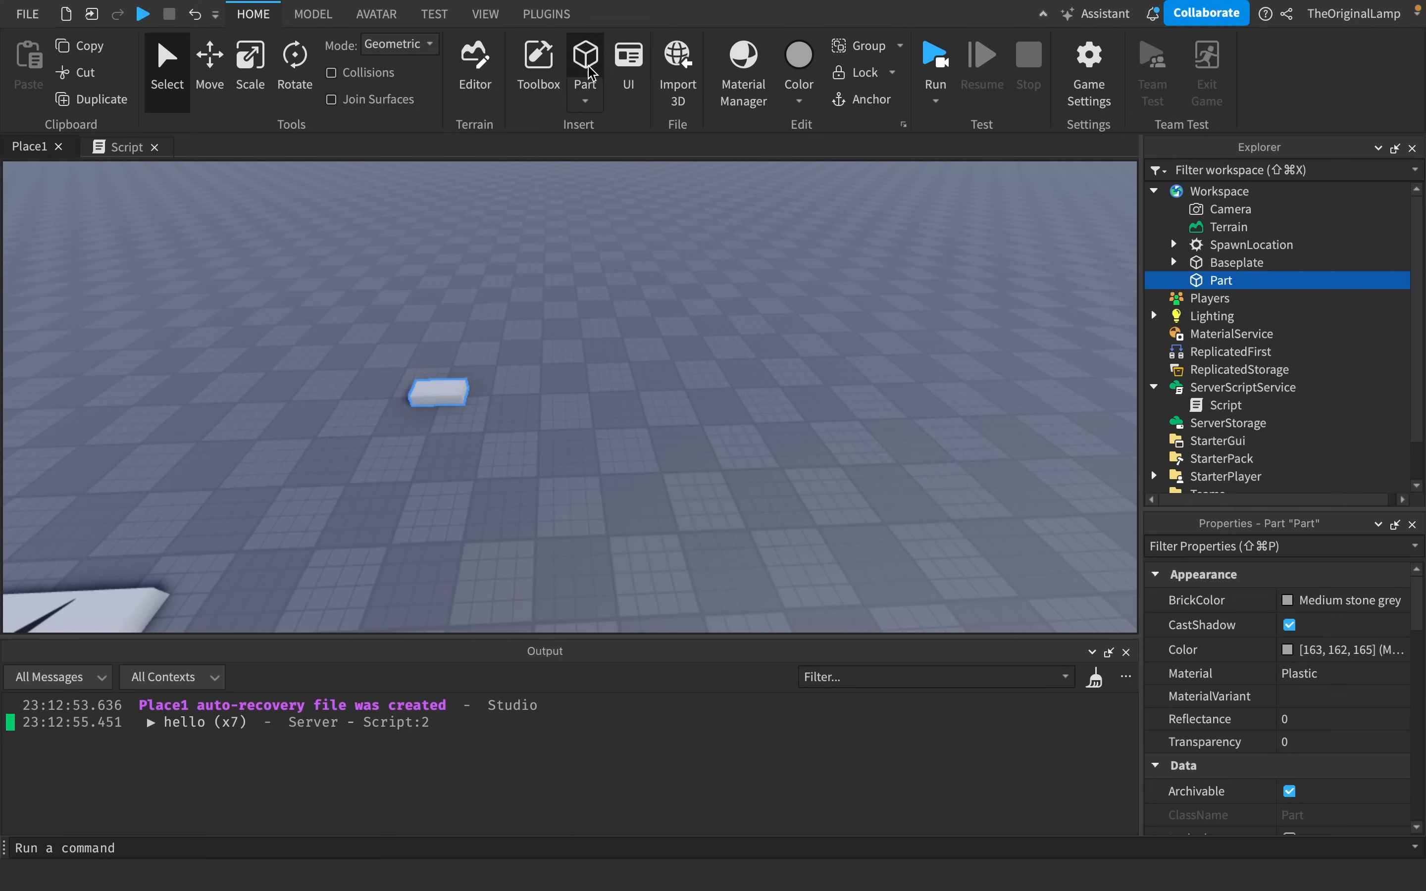
{"action": "left_click", "coordinate": [585, 56]}
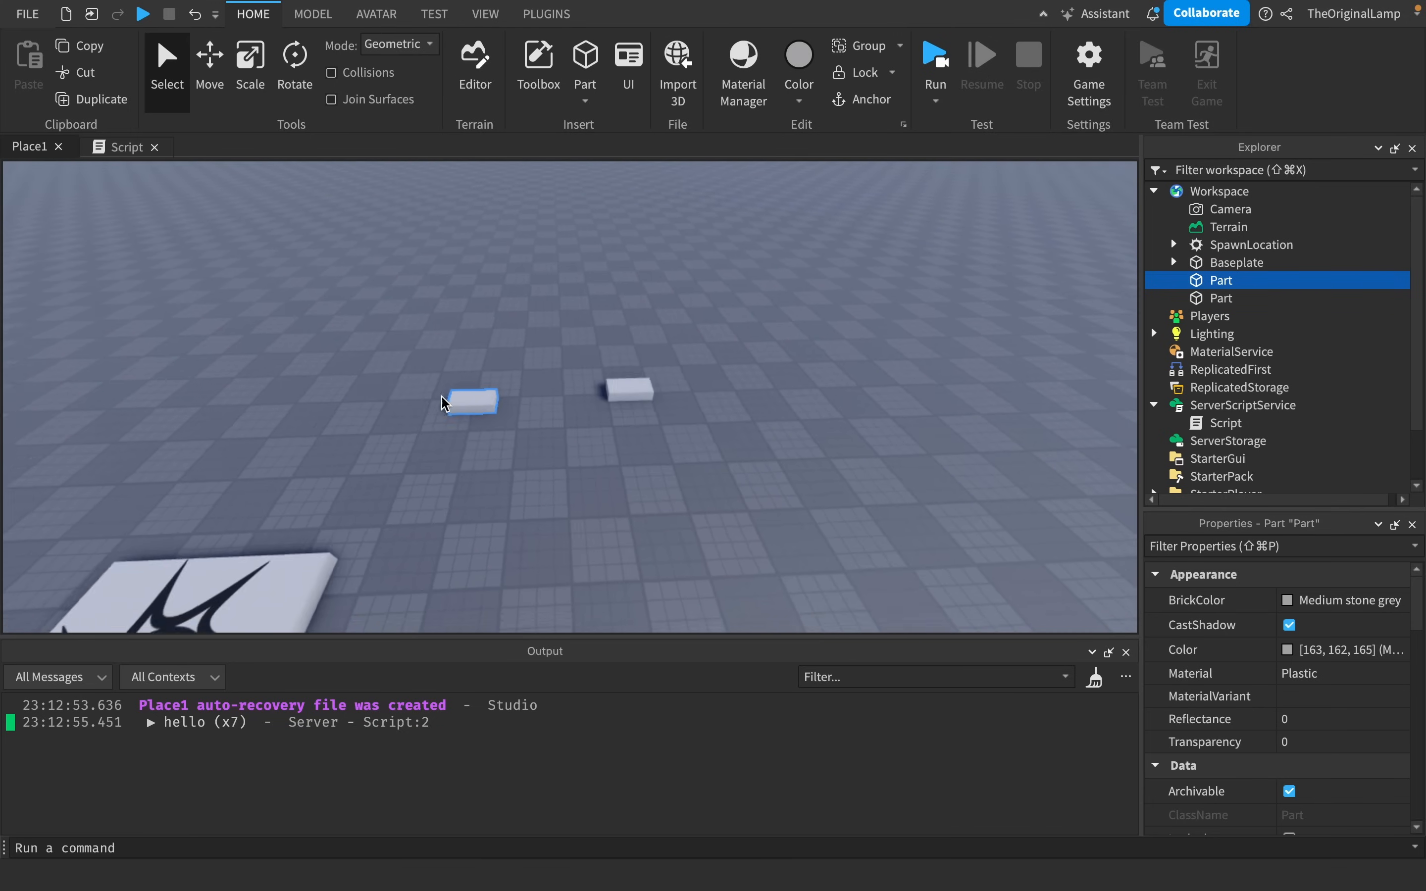
{"action": "left_click", "coordinate": [209, 57]}
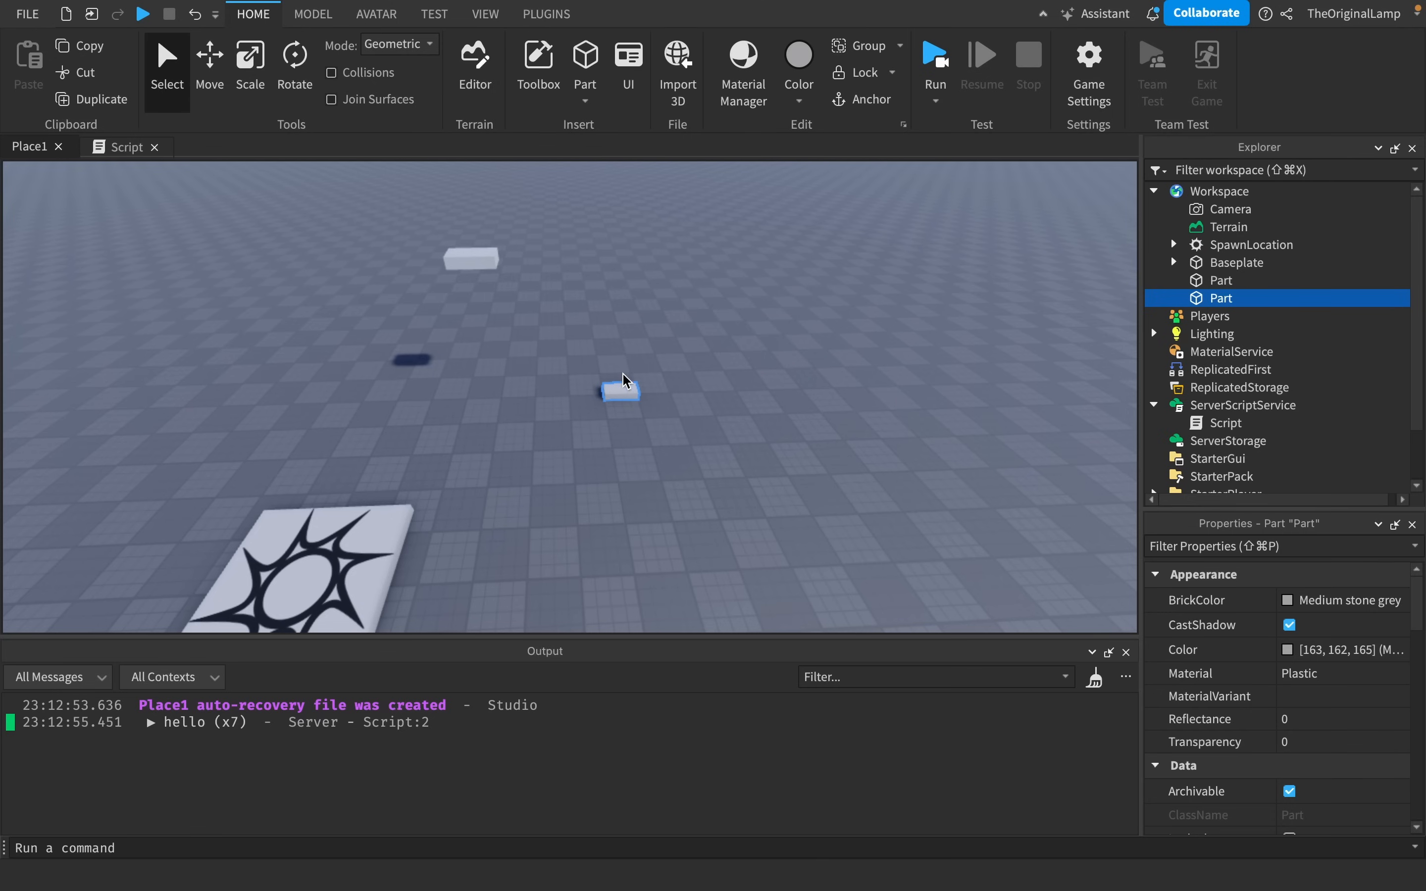
{"action": "left_click", "coordinate": [209, 64]}
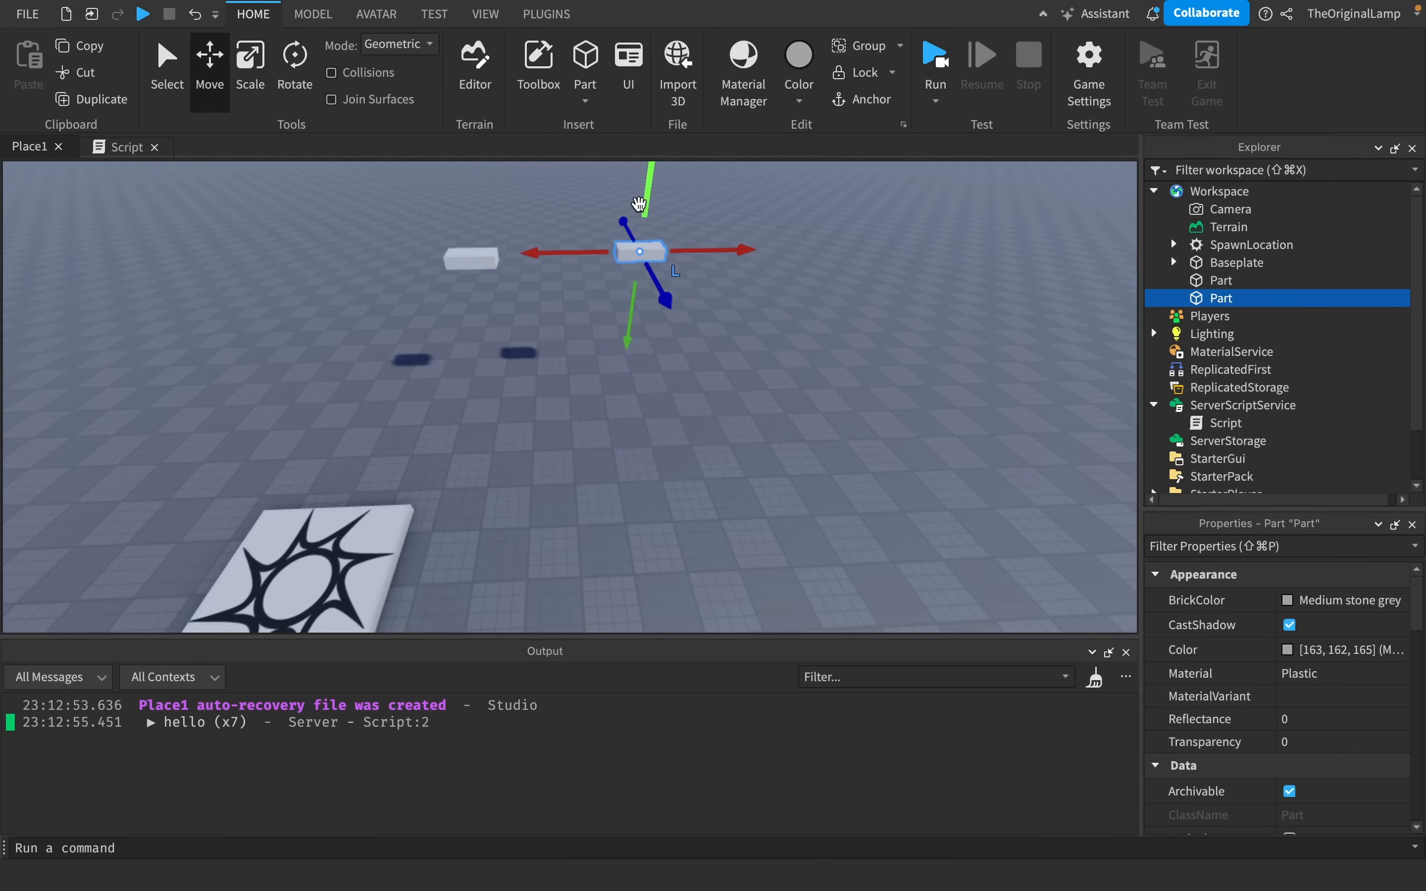
Rename the two parts 'task' and 'notask' in the Explorer.
{"action": "left_click", "coordinate": [1220, 280]}
{"action": "type", "text": "task"}
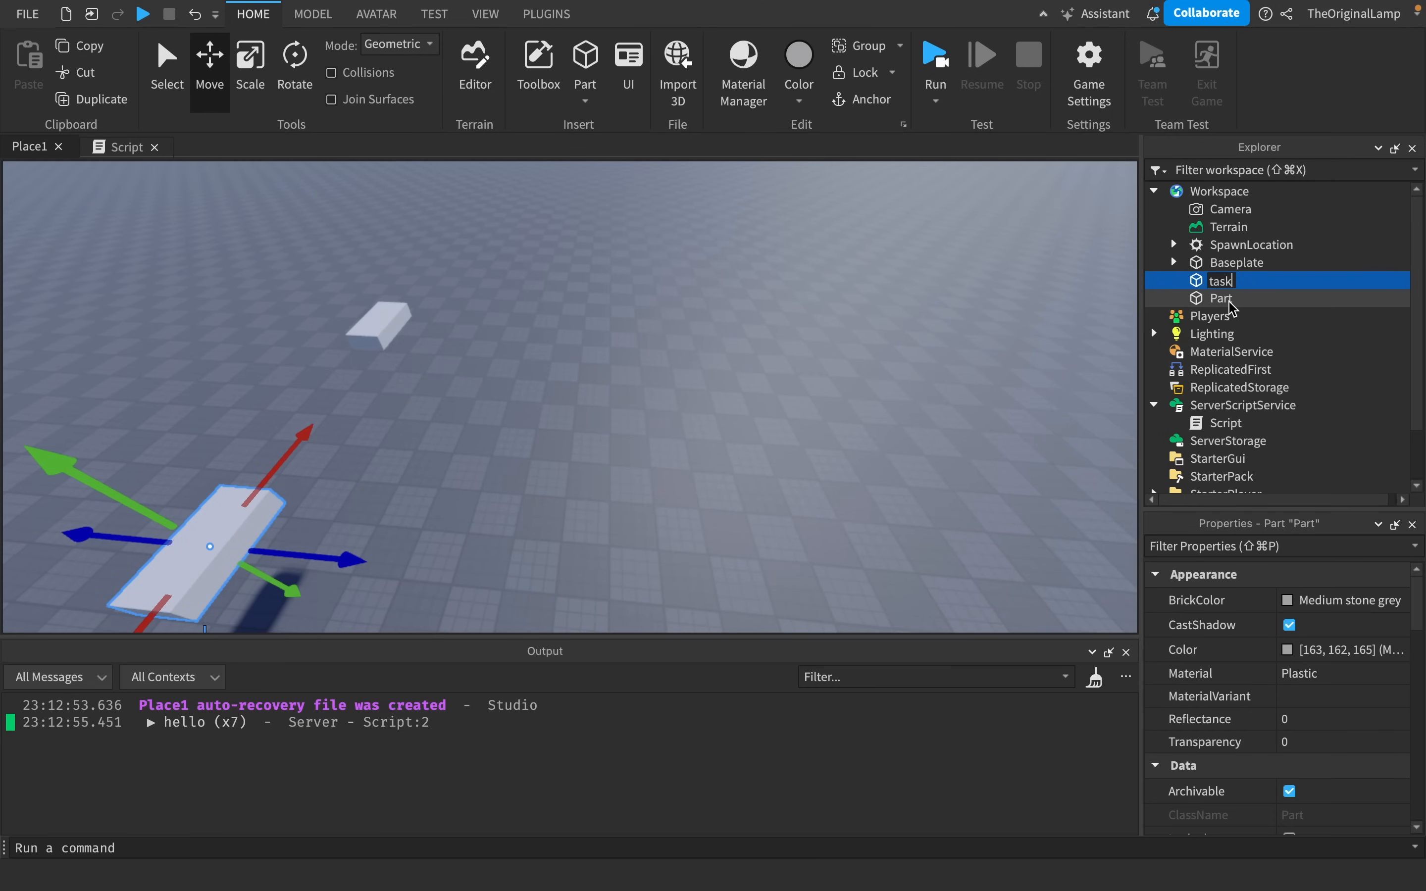
{"action": "left_click", "coordinate": [1221, 299]}
{"action": "type", "text": "notask"}
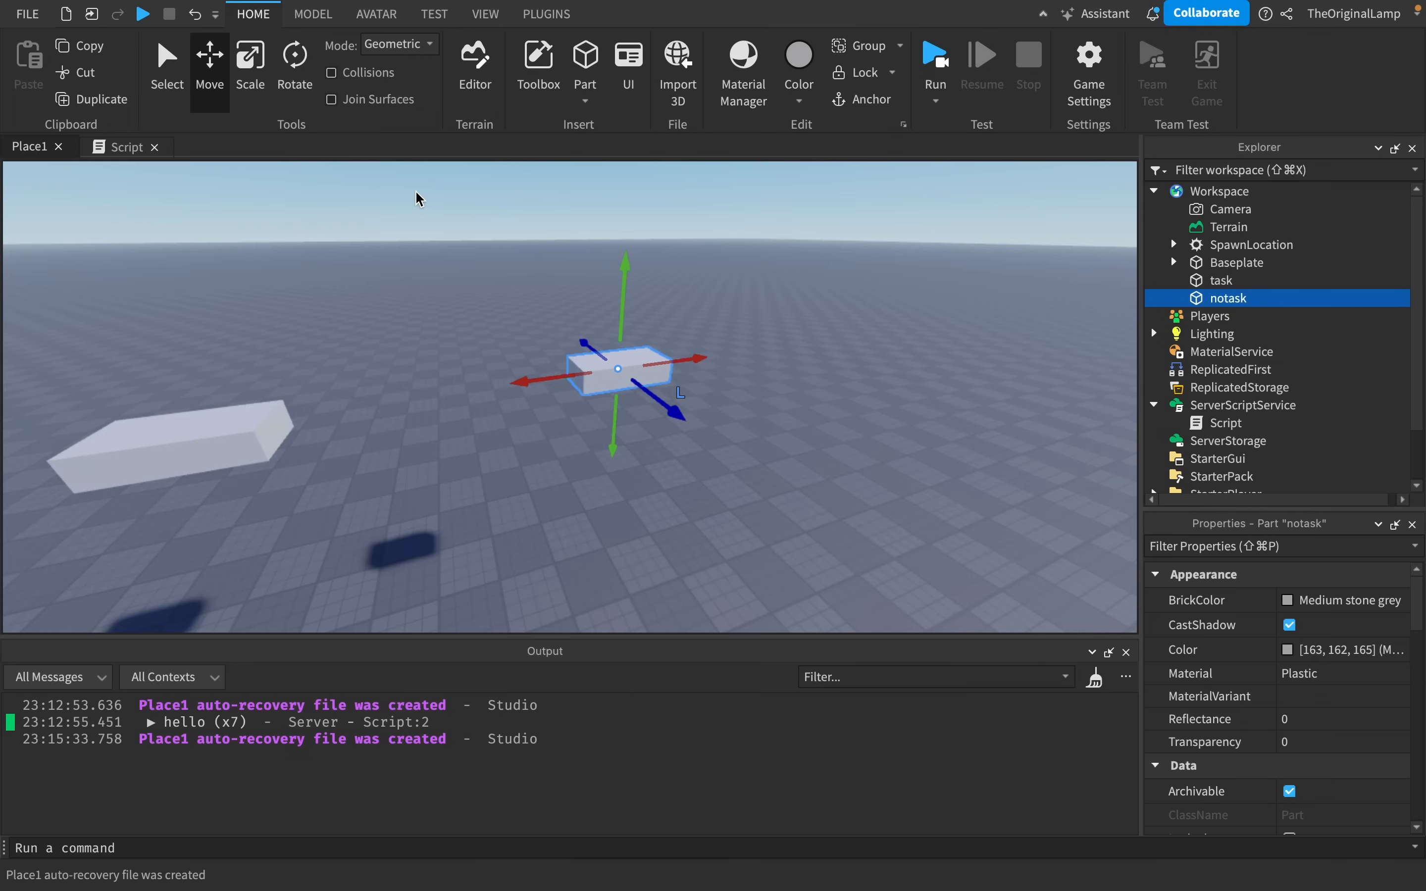
Add a Script under each of the task and notask parts.
{"action": "left_click", "coordinate": [125, 146]}
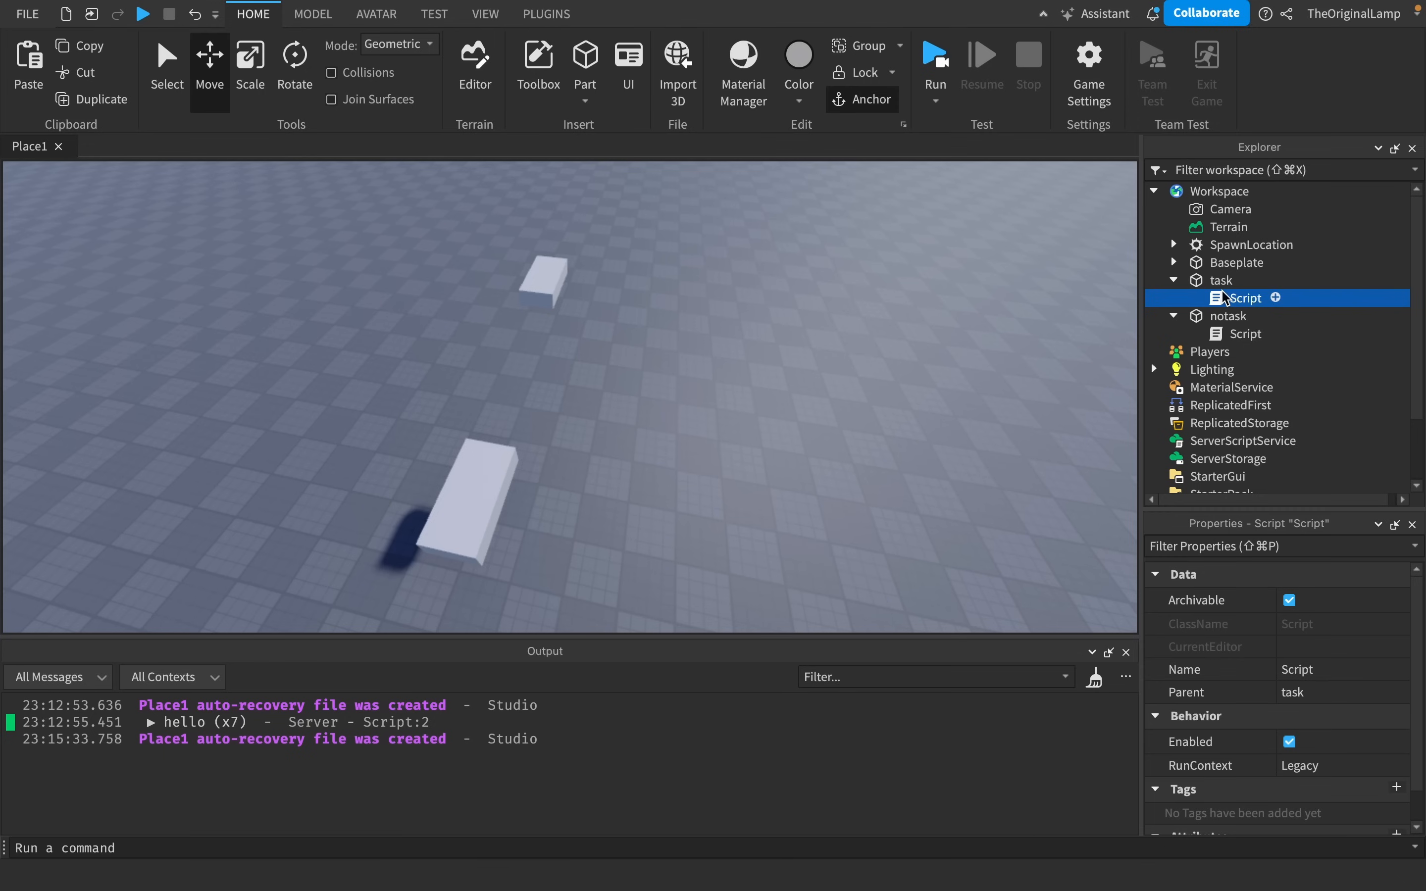
{"action": "left_click", "coordinate": [1221, 280]}
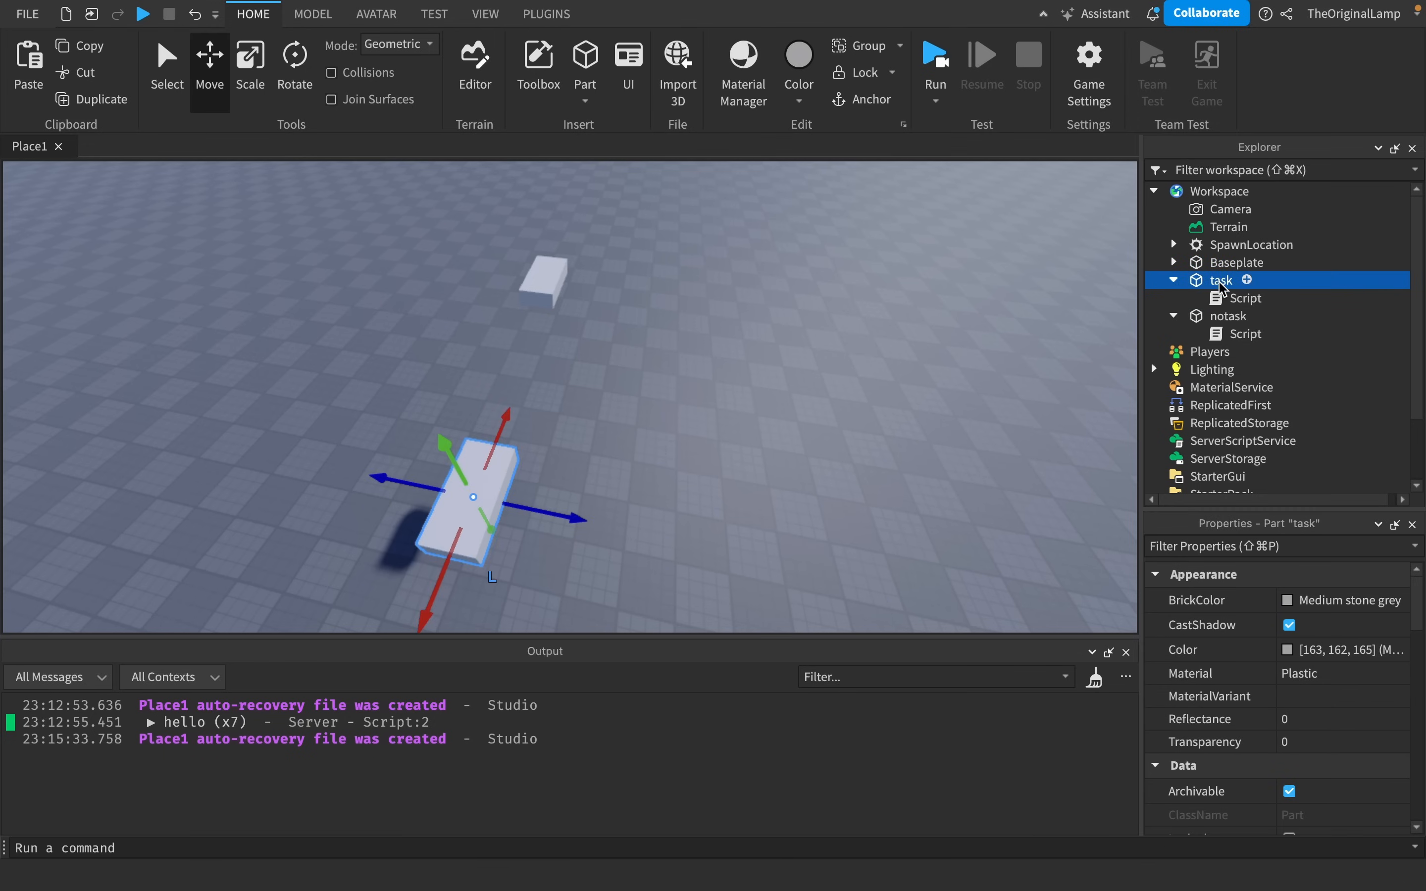
{"action": "left_click", "coordinate": [1229, 315]}
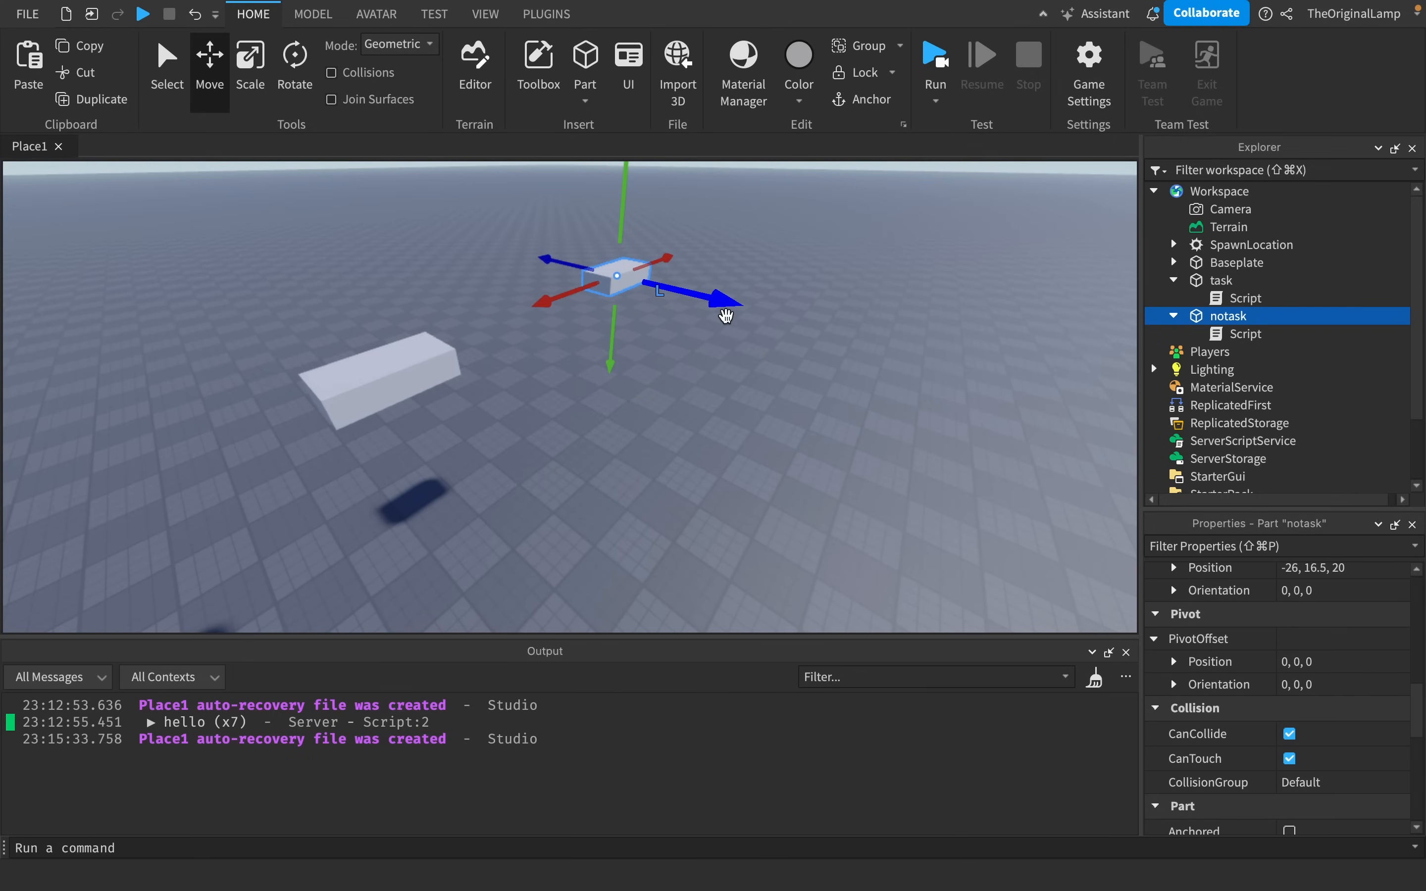
Move notask with the handles so it rests on the ground beside task.
{"action": "left_click_drag", "start_coordinate": [618, 282], "coordinate": [625, 203]}
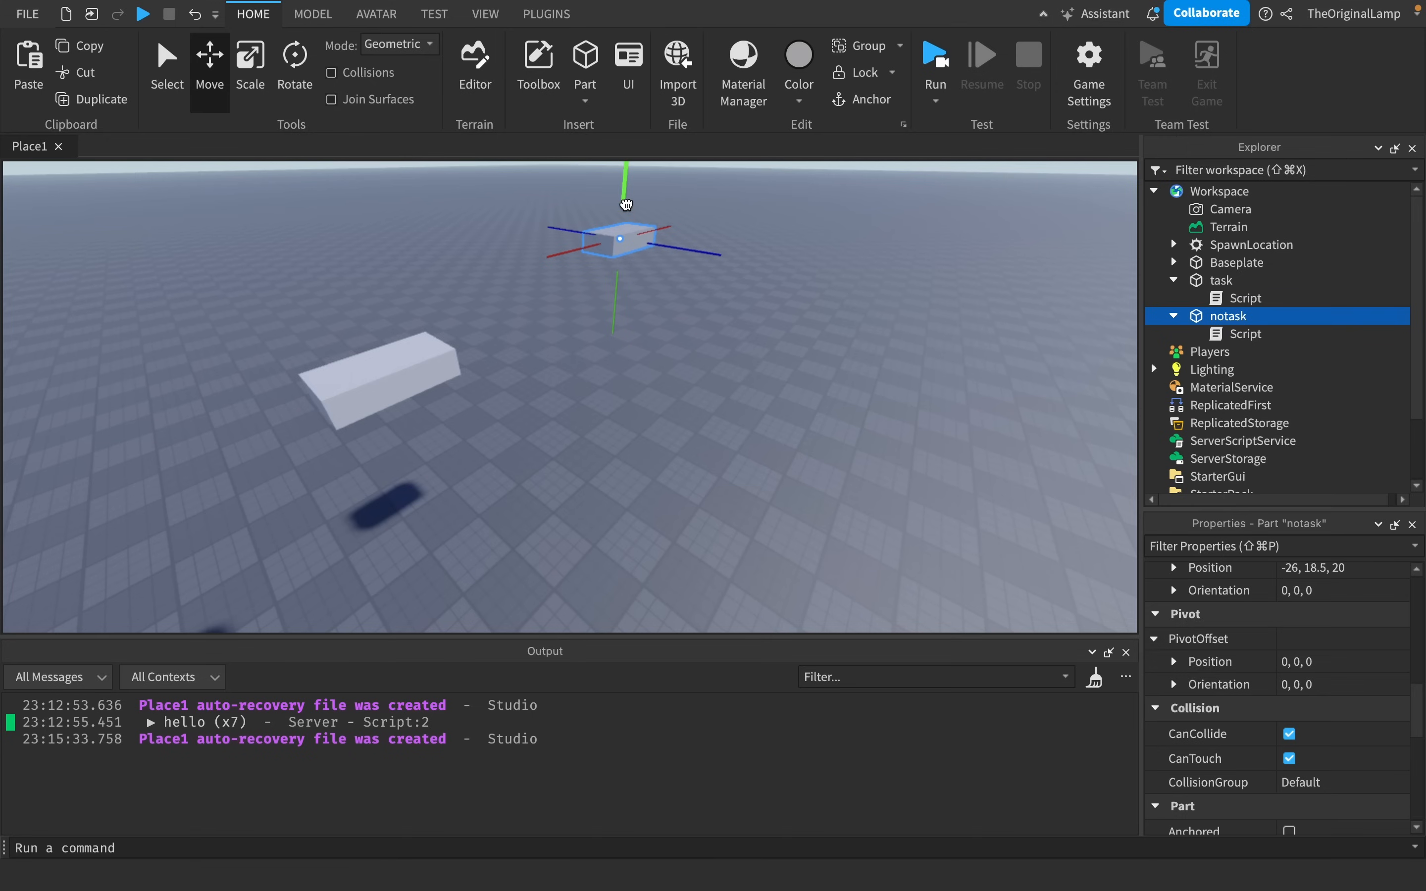
{"action": "left_click", "coordinate": [380, 374]}
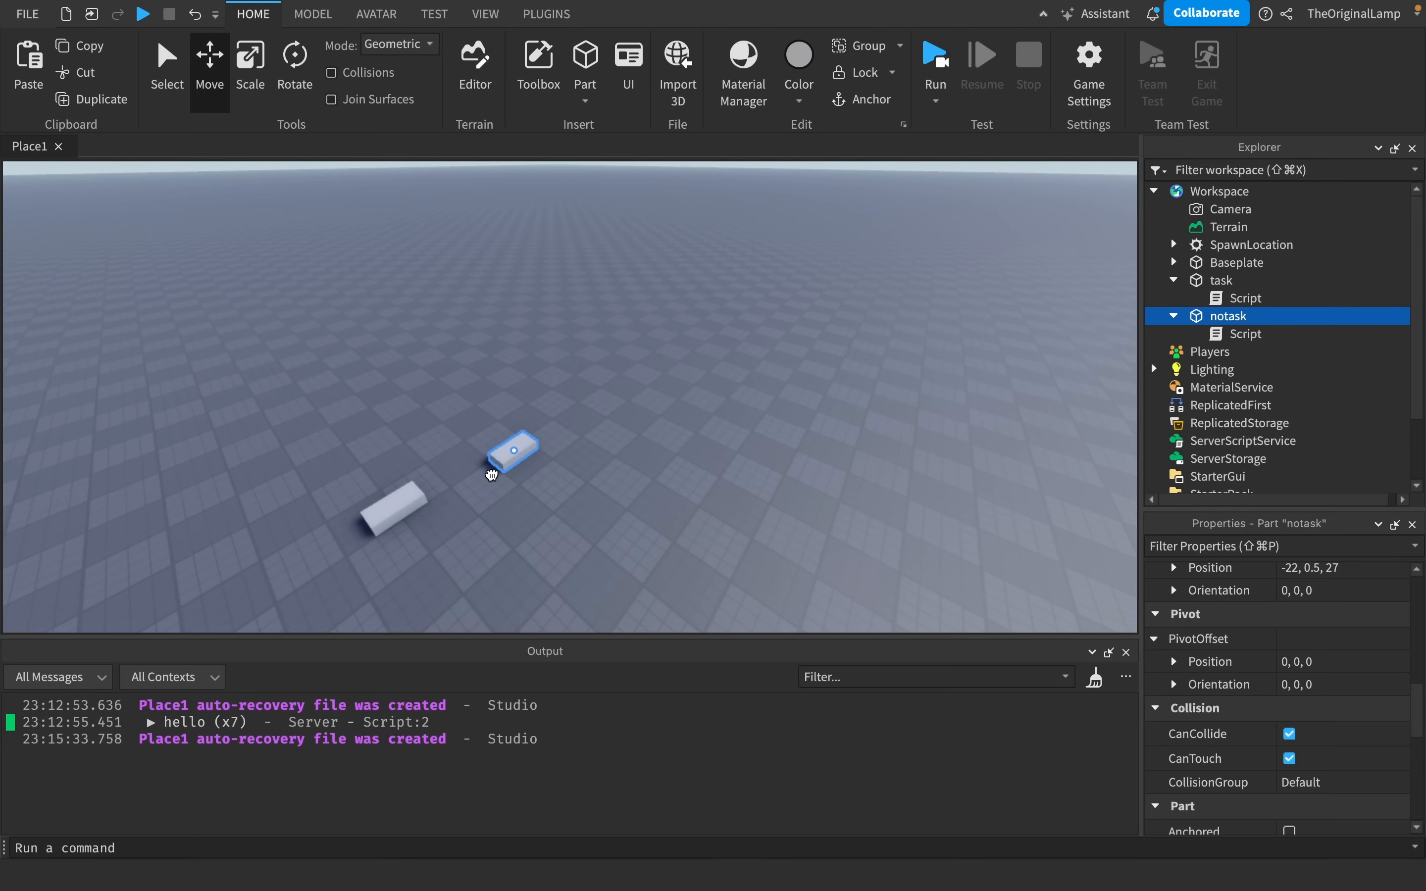
{"action": "left_click_drag", "start_coordinate": [512, 450], "coordinate": [735, 374]}
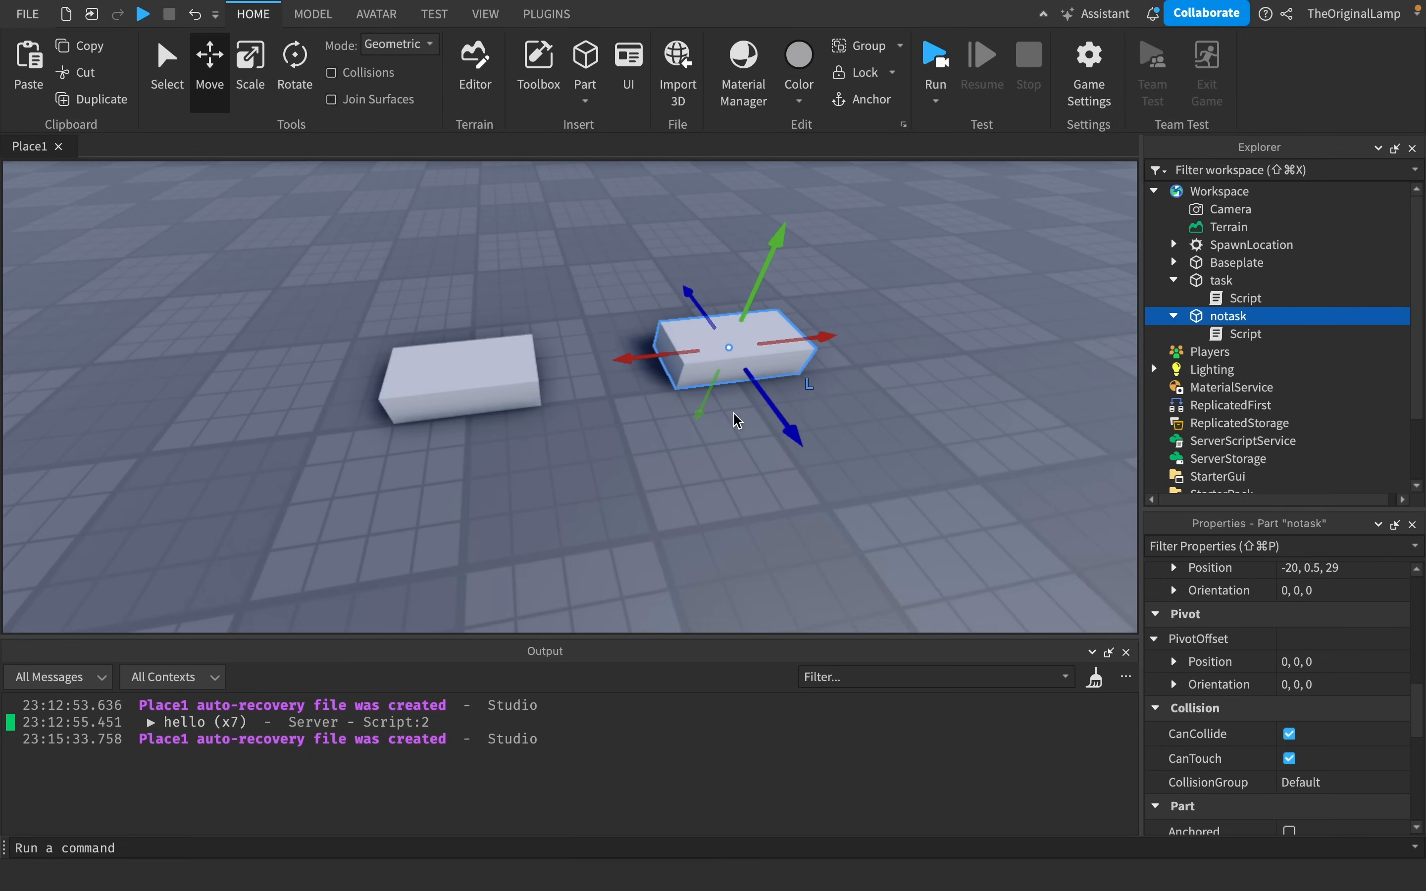
{"action": "left_click", "coordinate": [1243, 297]}
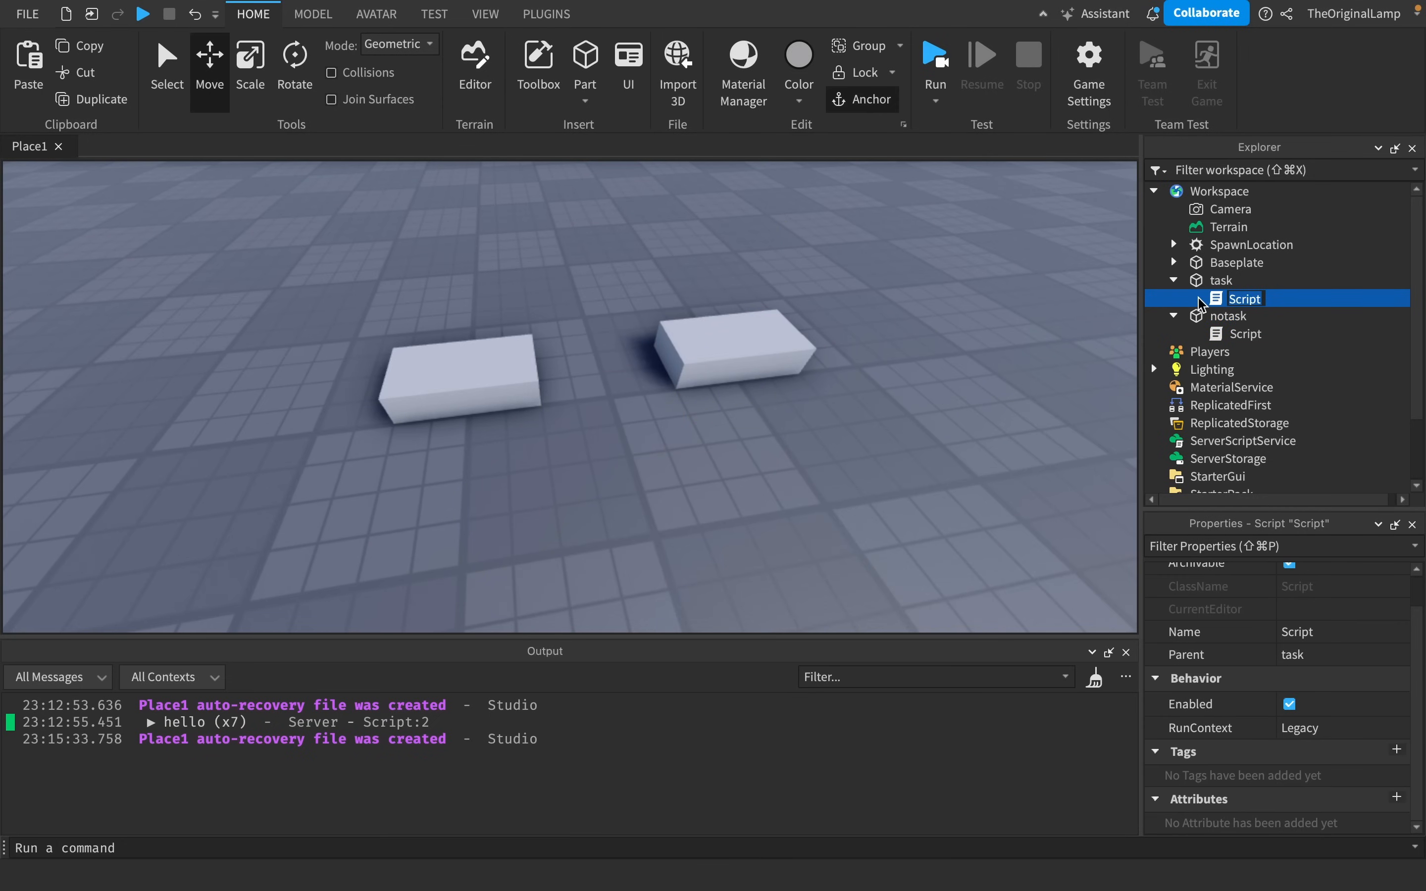
In notask's script write the loop header while wait(0.1) do.
{"action": "double_click", "coordinate": [1243, 333]}
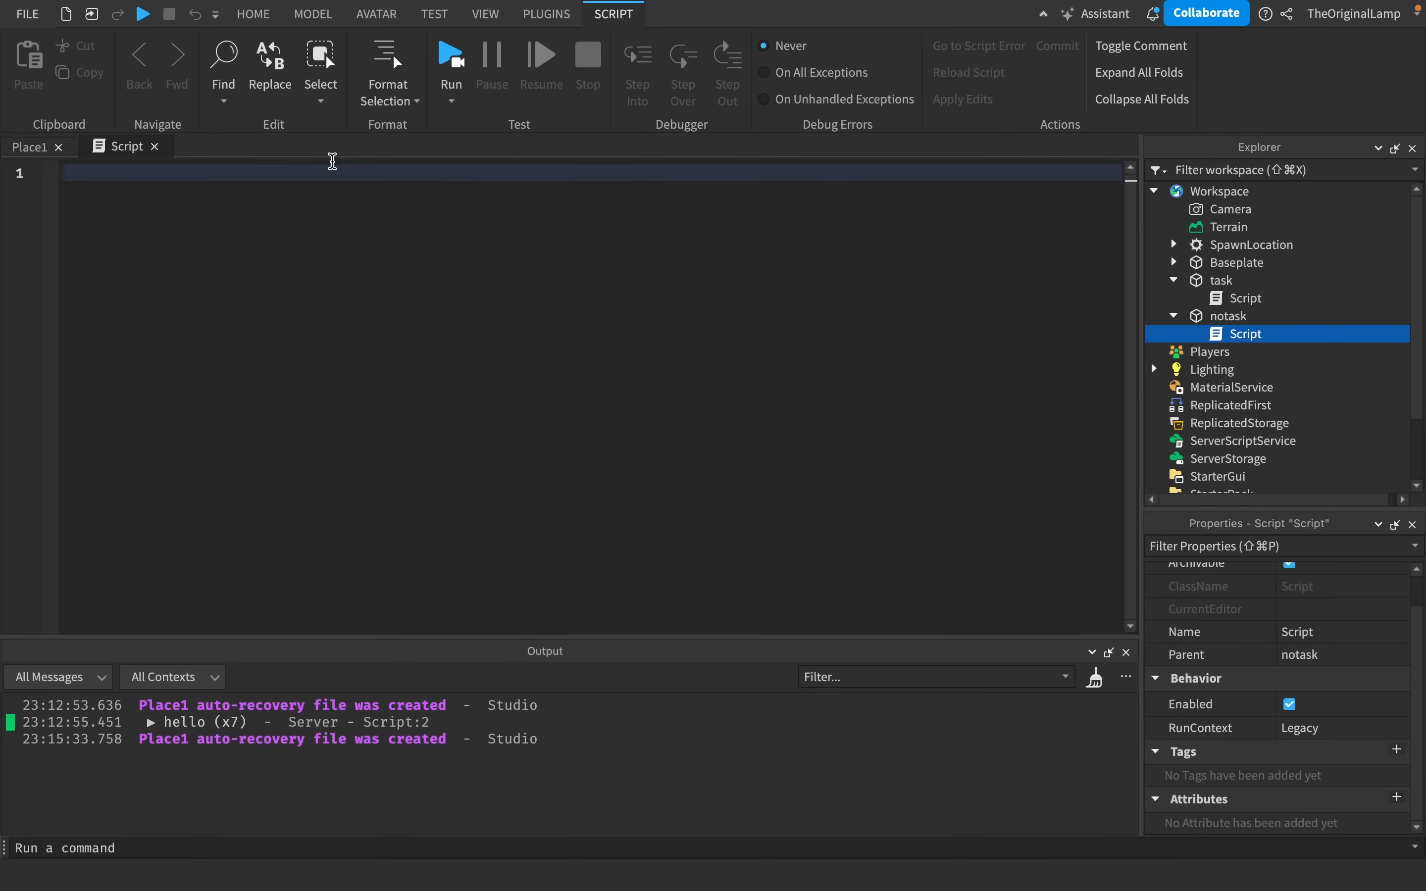
{"action": "type", "text": "while wai"}
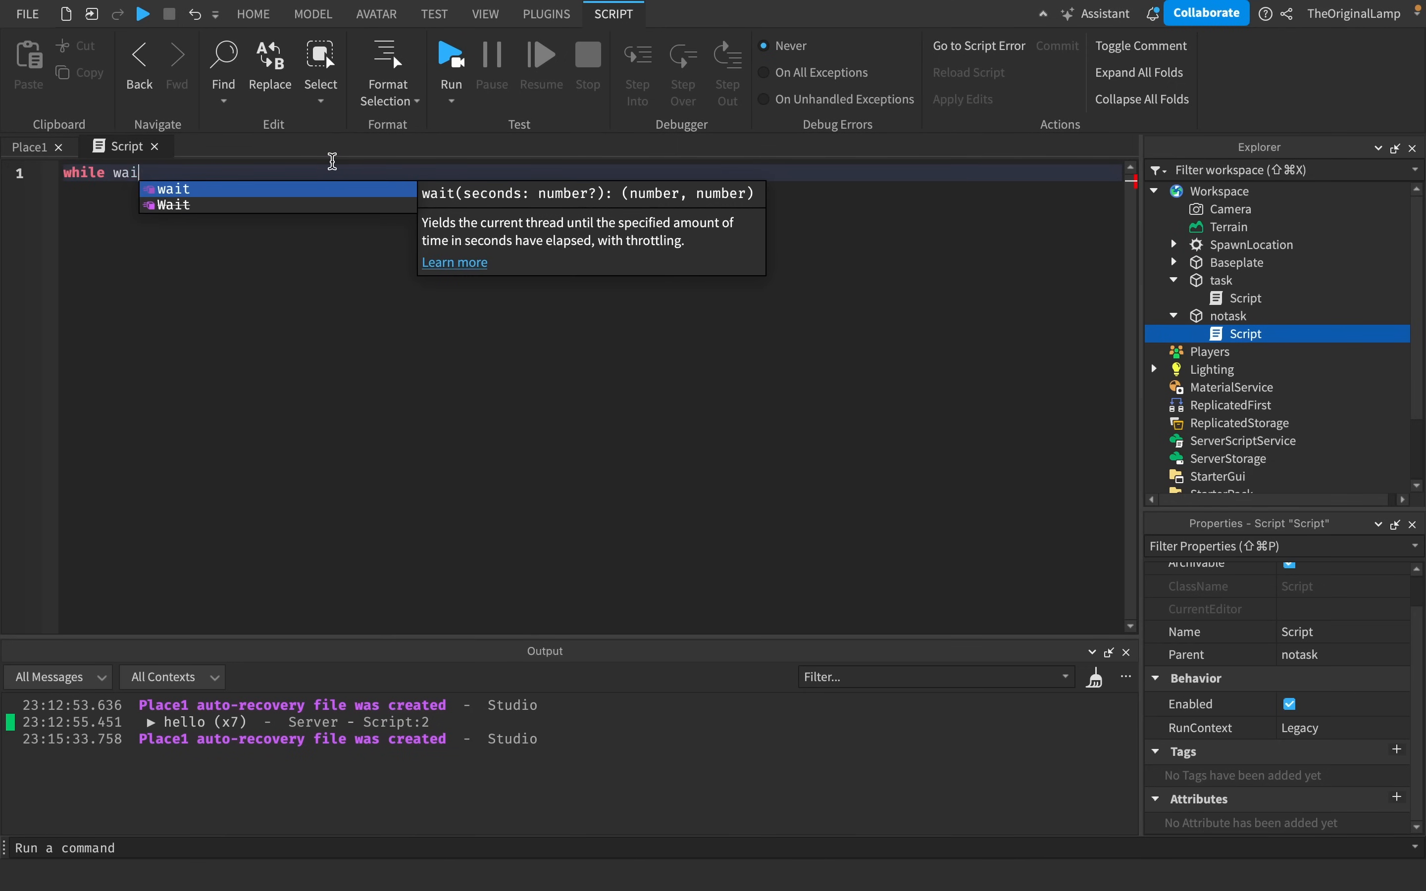
{"action": "type", "text": "t() o"}
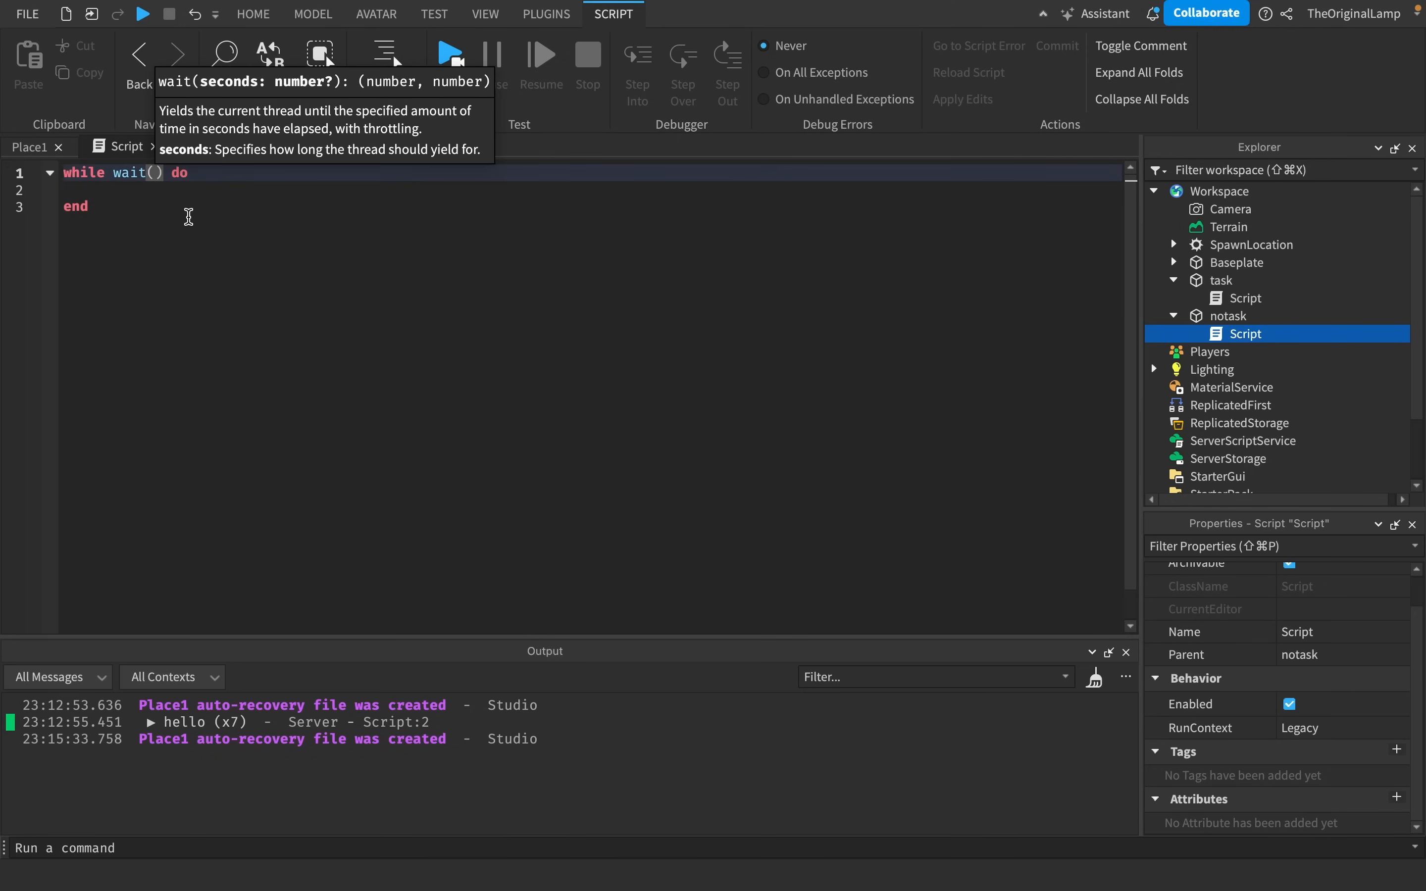
{"action": "type", "text": "0.1"}
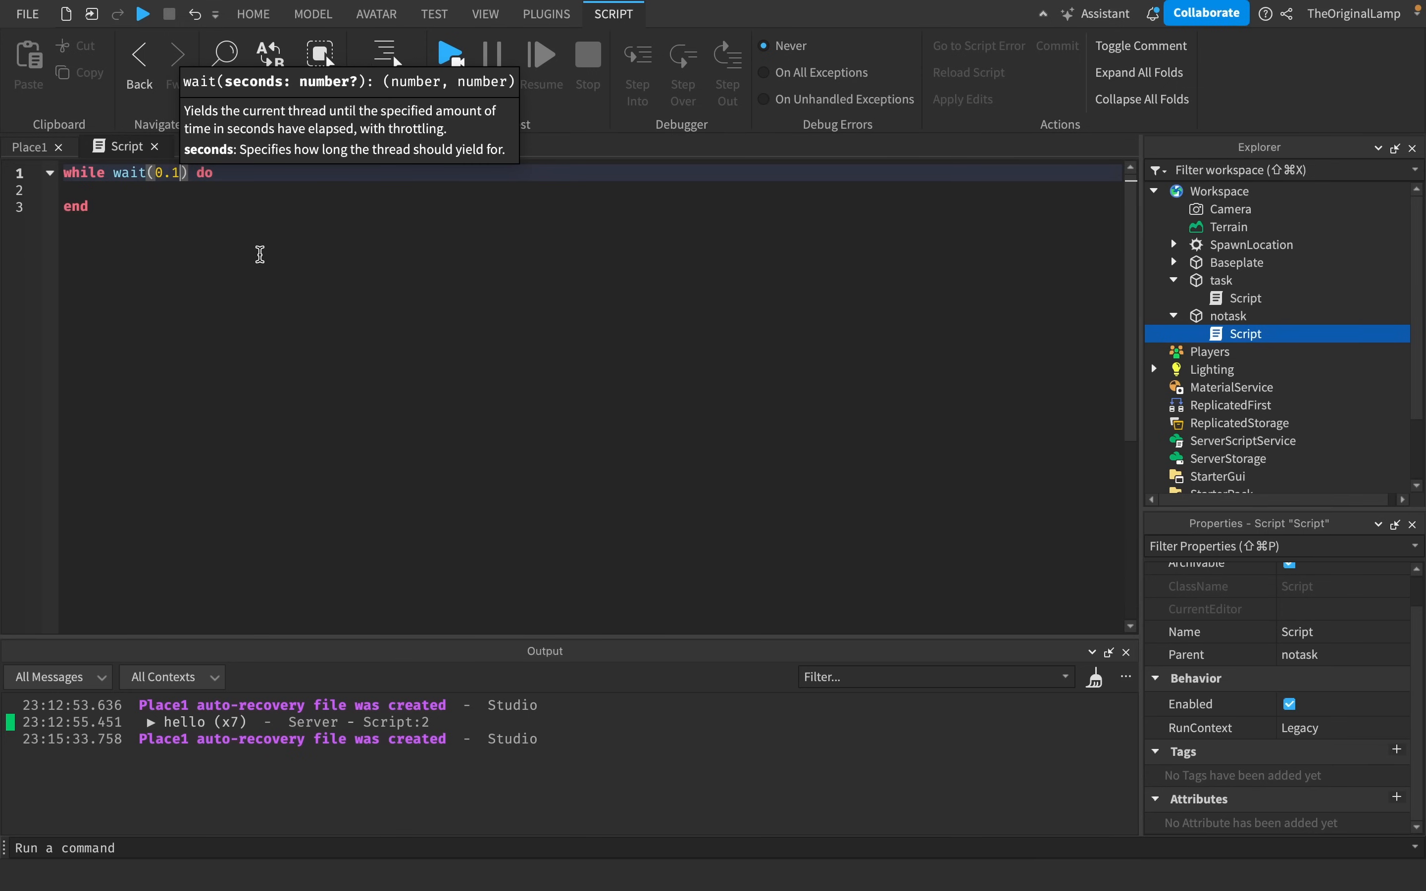
{"action": "mouse_move", "coordinate": [226, 223]}
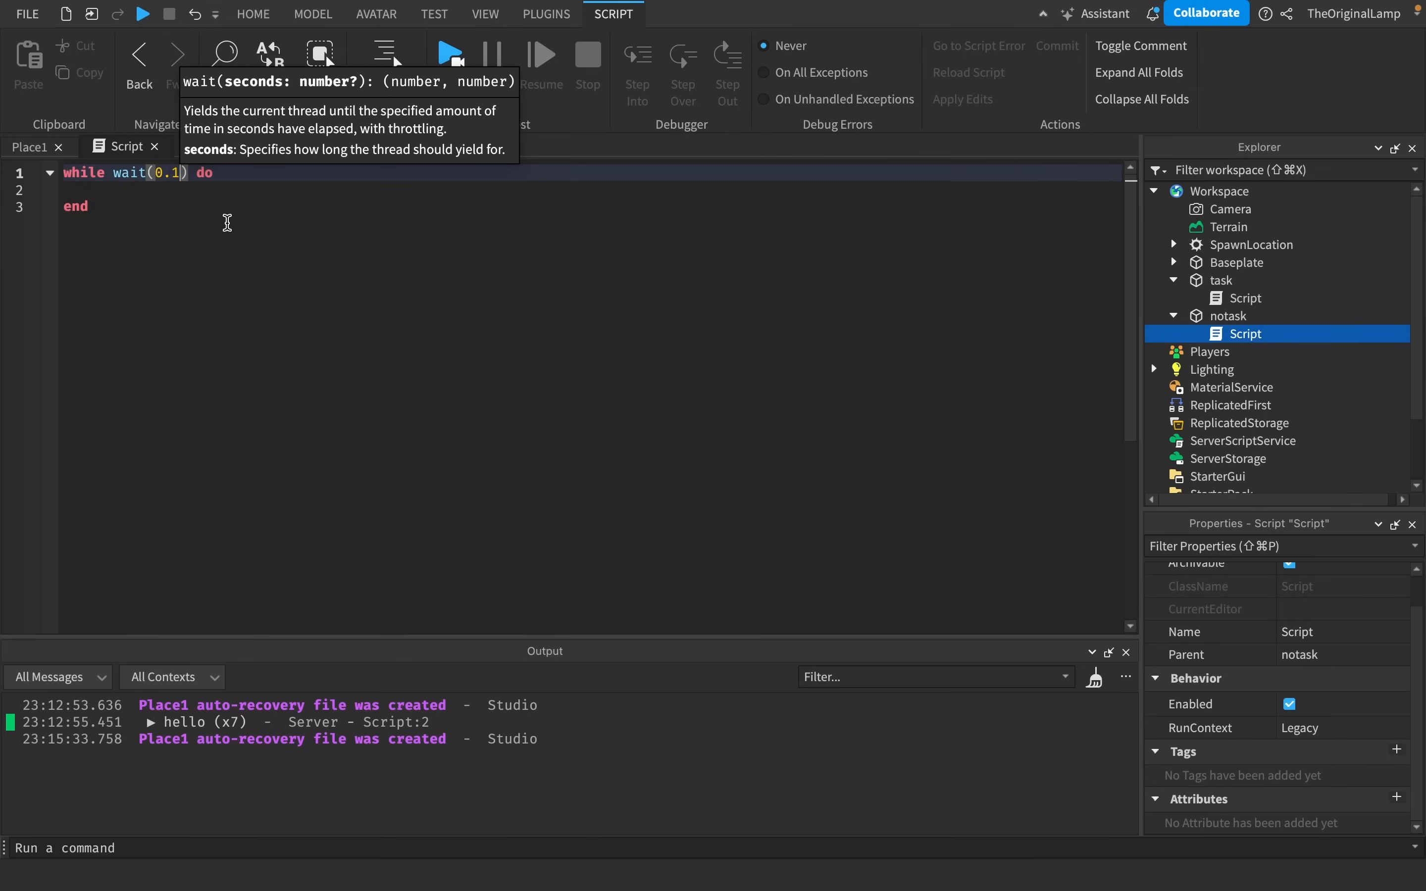
{"action": "key", "text": "BackSpace"}
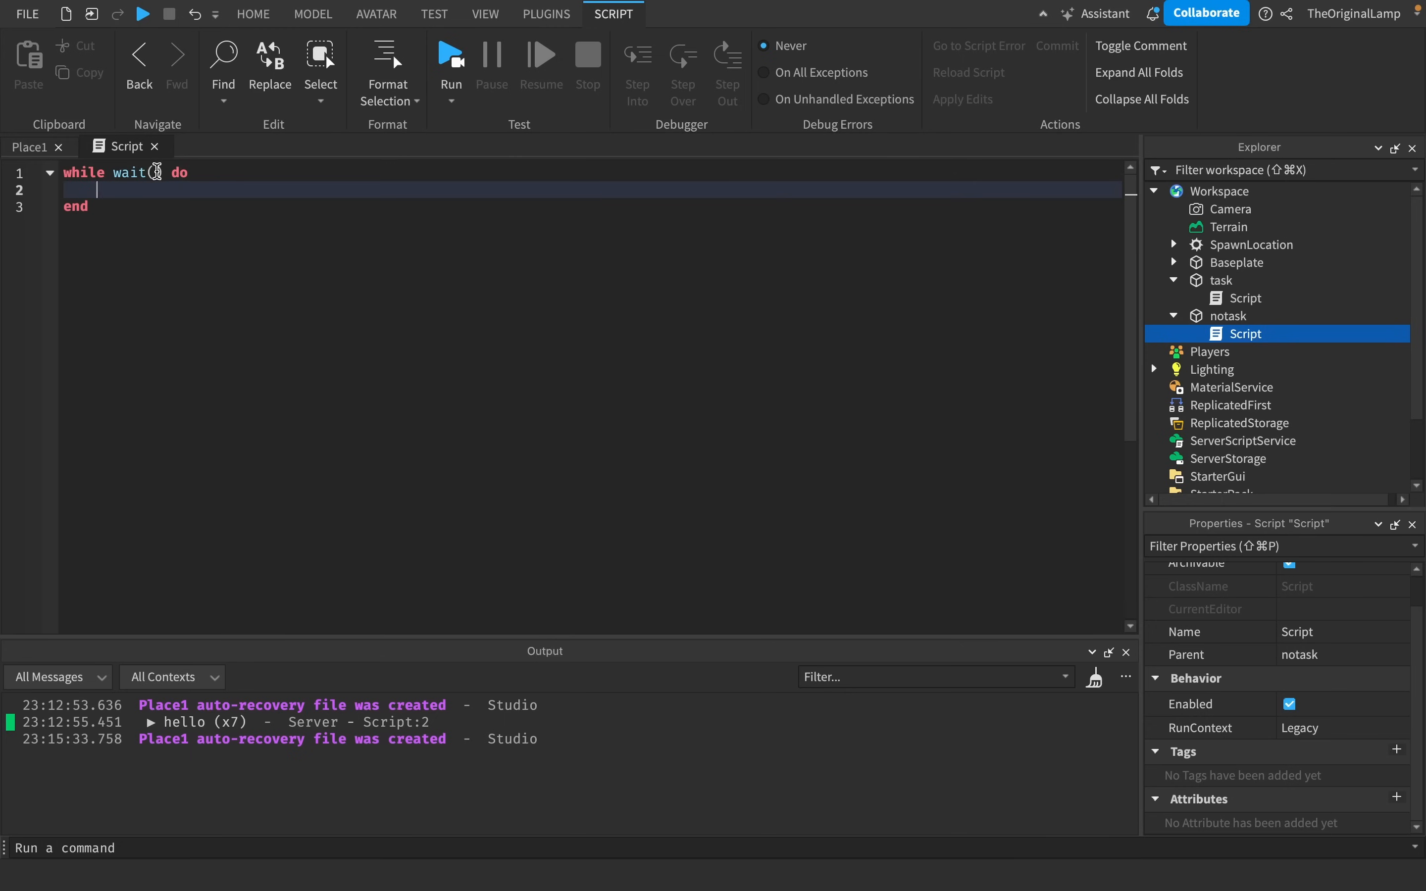
{"action": "type", "text": "0.1"}
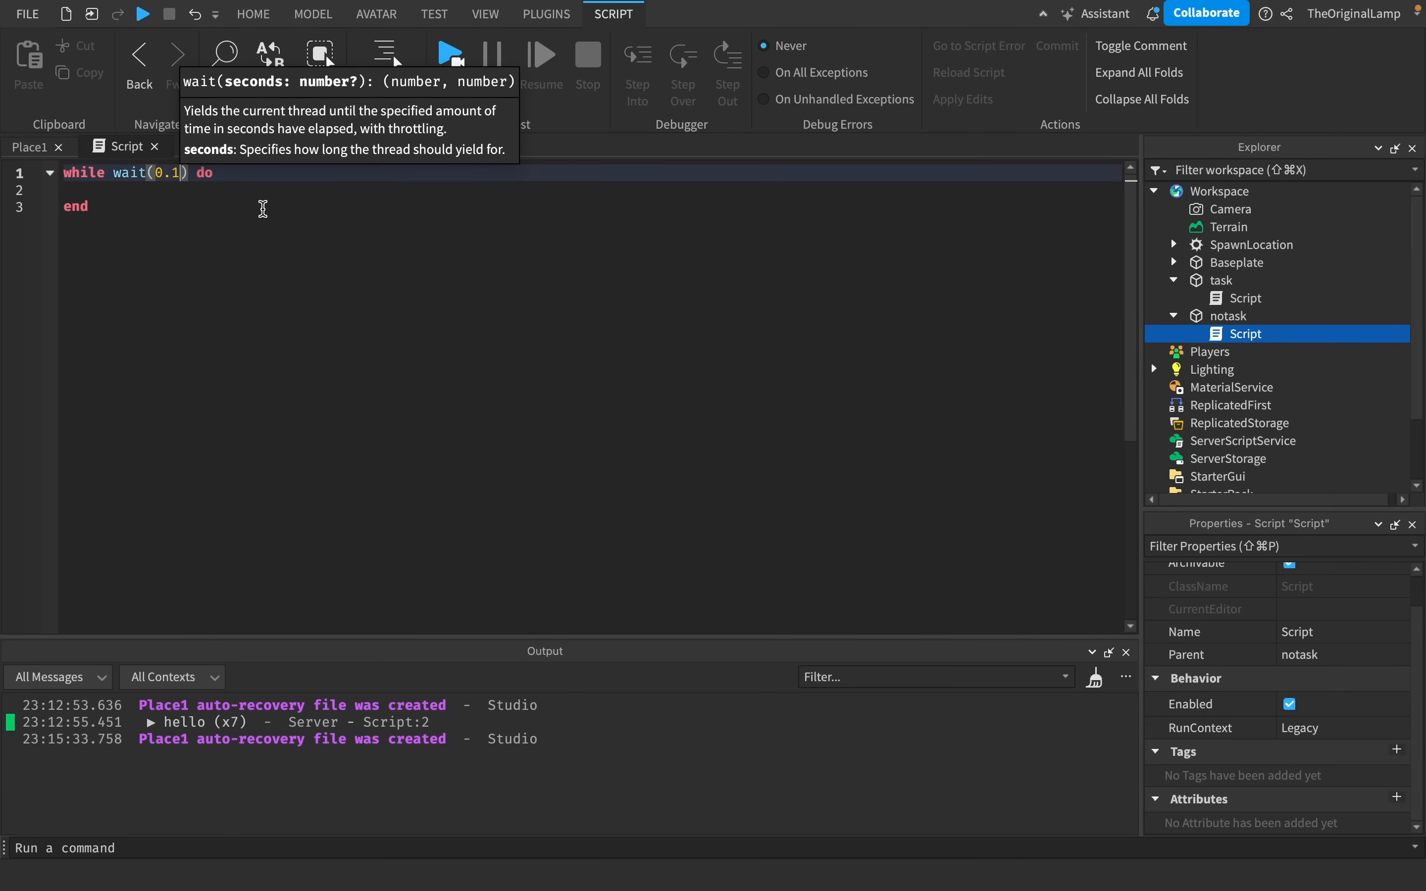
Make the loop body script.Parent.Position += Vector3.new(0,0.01,0).
{"action": "left_click", "coordinate": [263, 190]}
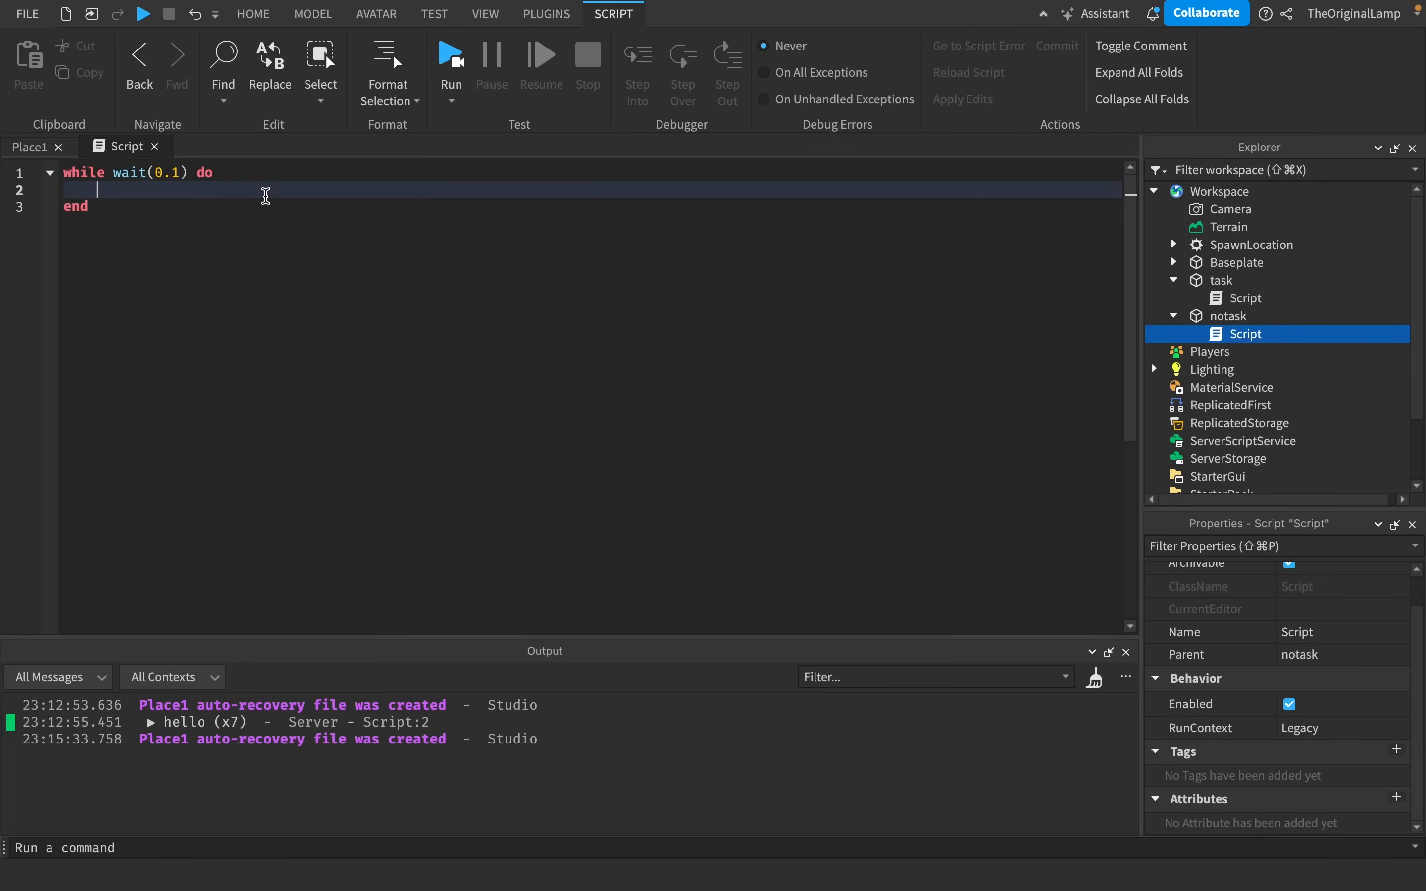
{"action": "type", "text": "sc"}
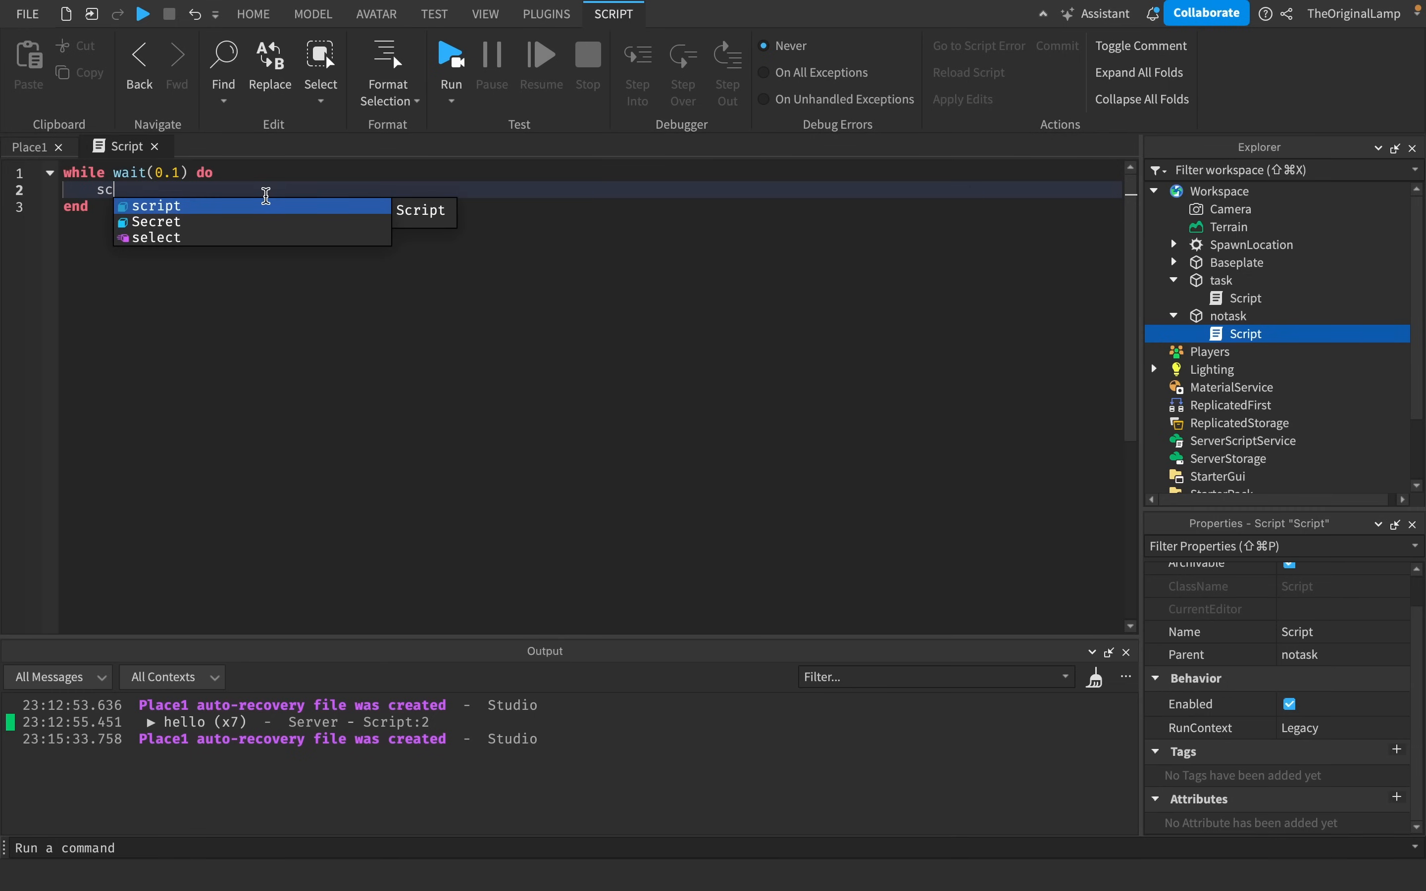
{"action": "type", "text": "script.Parent.Position"}
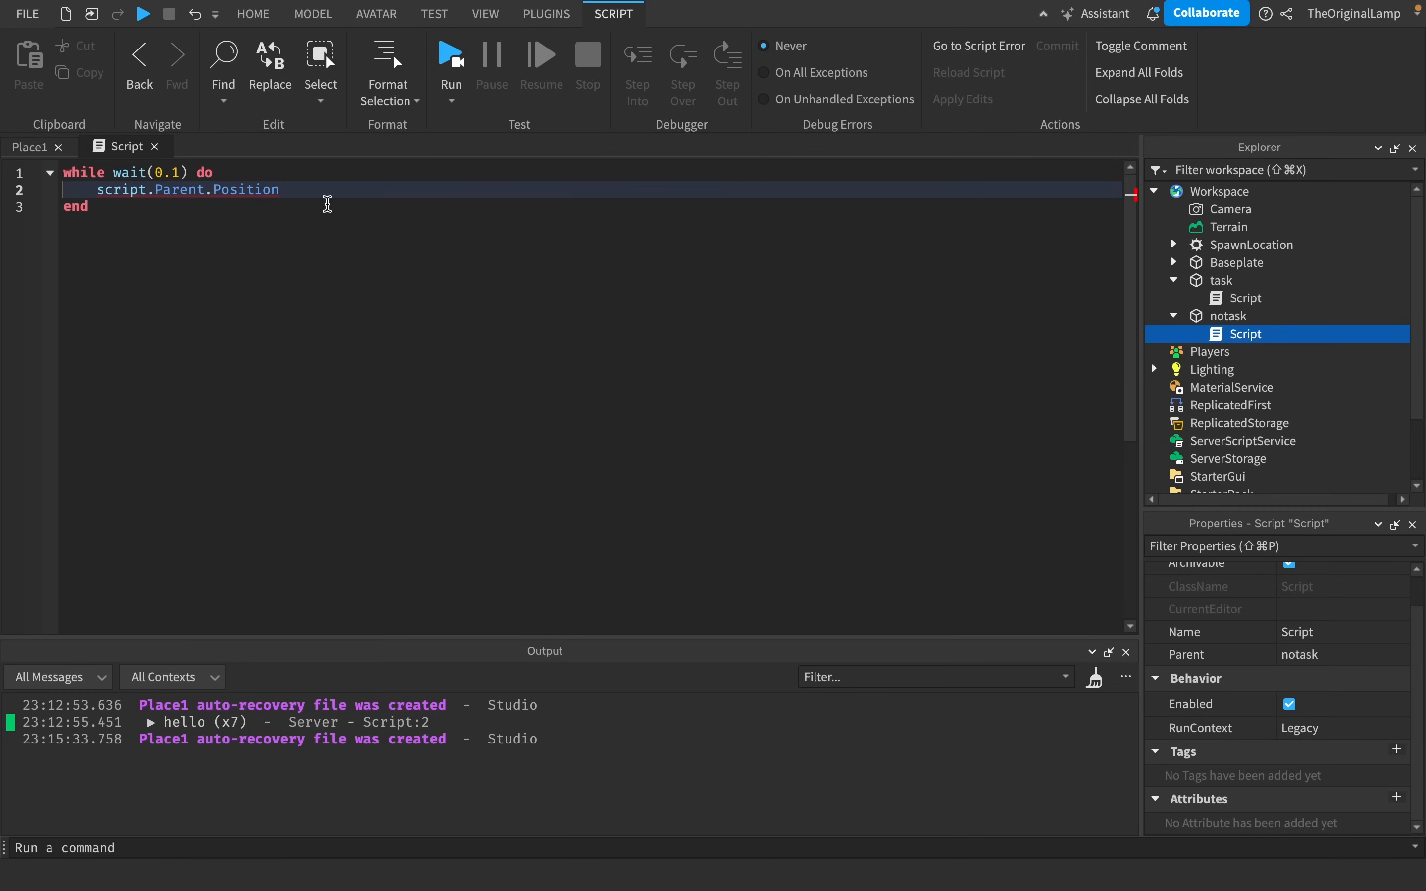
{"action": "type", "text": "+="}
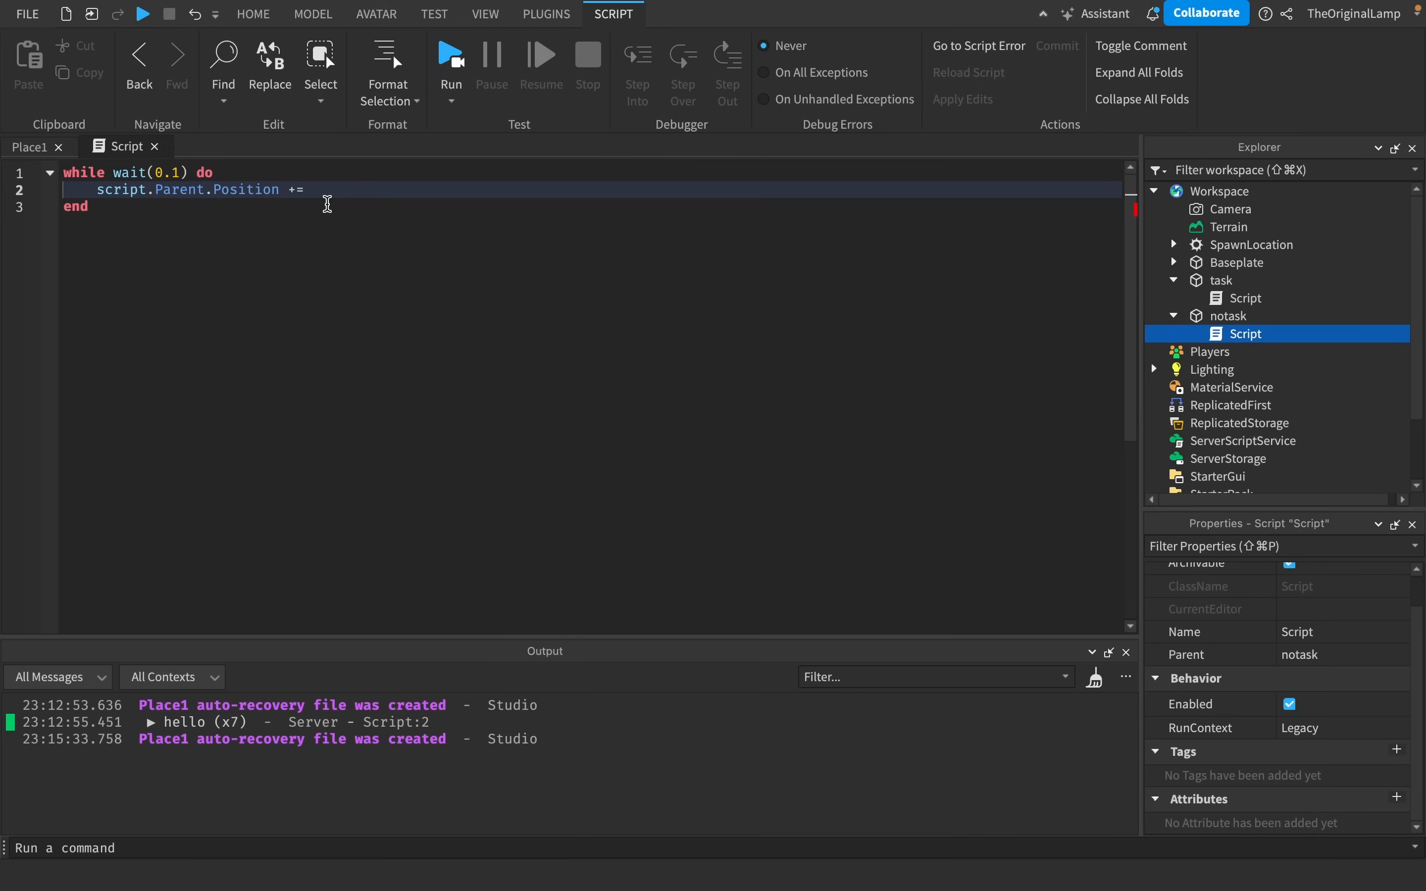
{"action": "type", "text": "Vector3.new"}
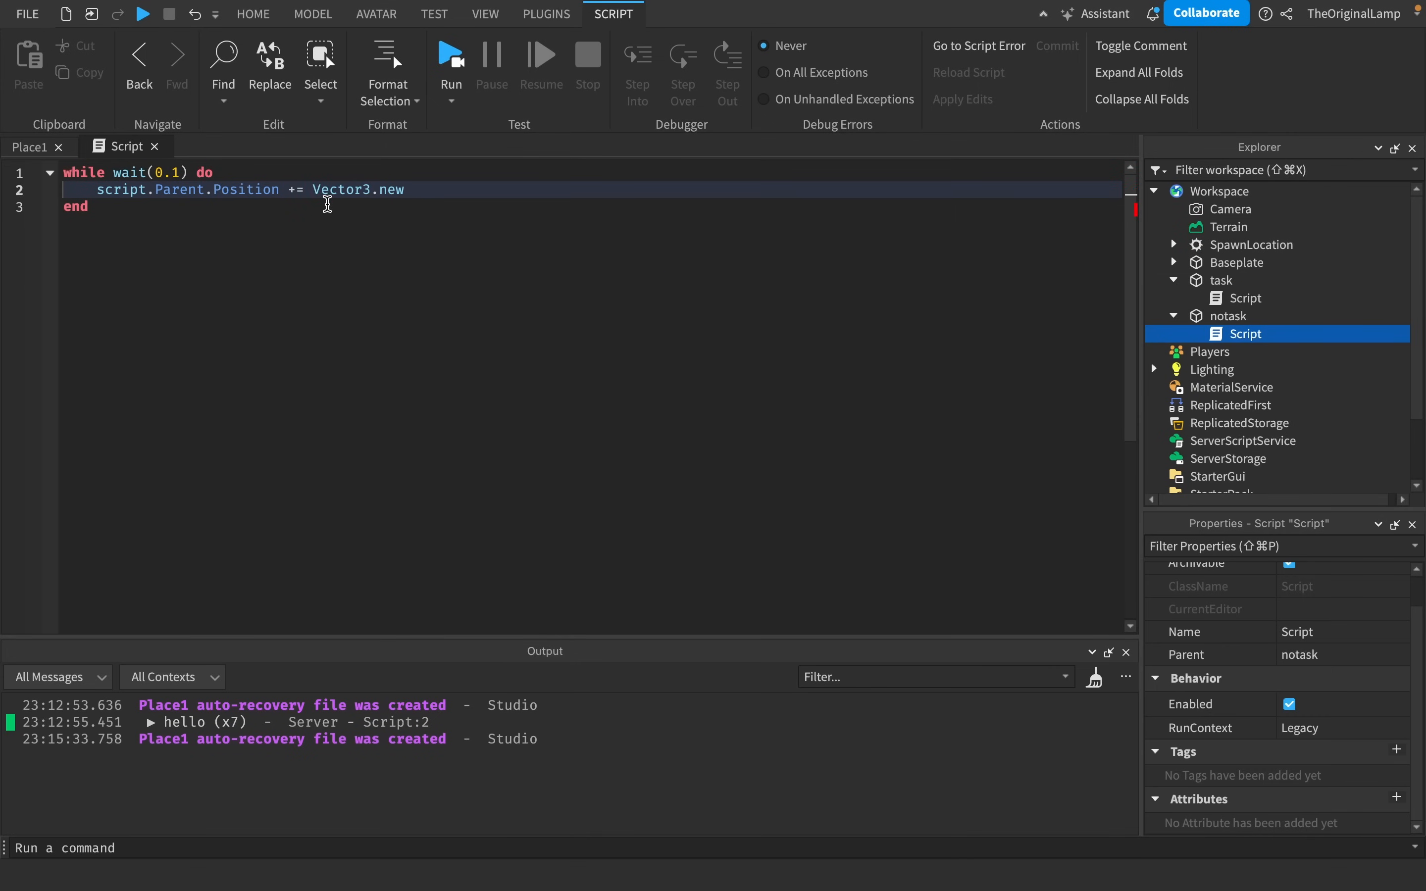
{"action": "type", "text": "(0,"}
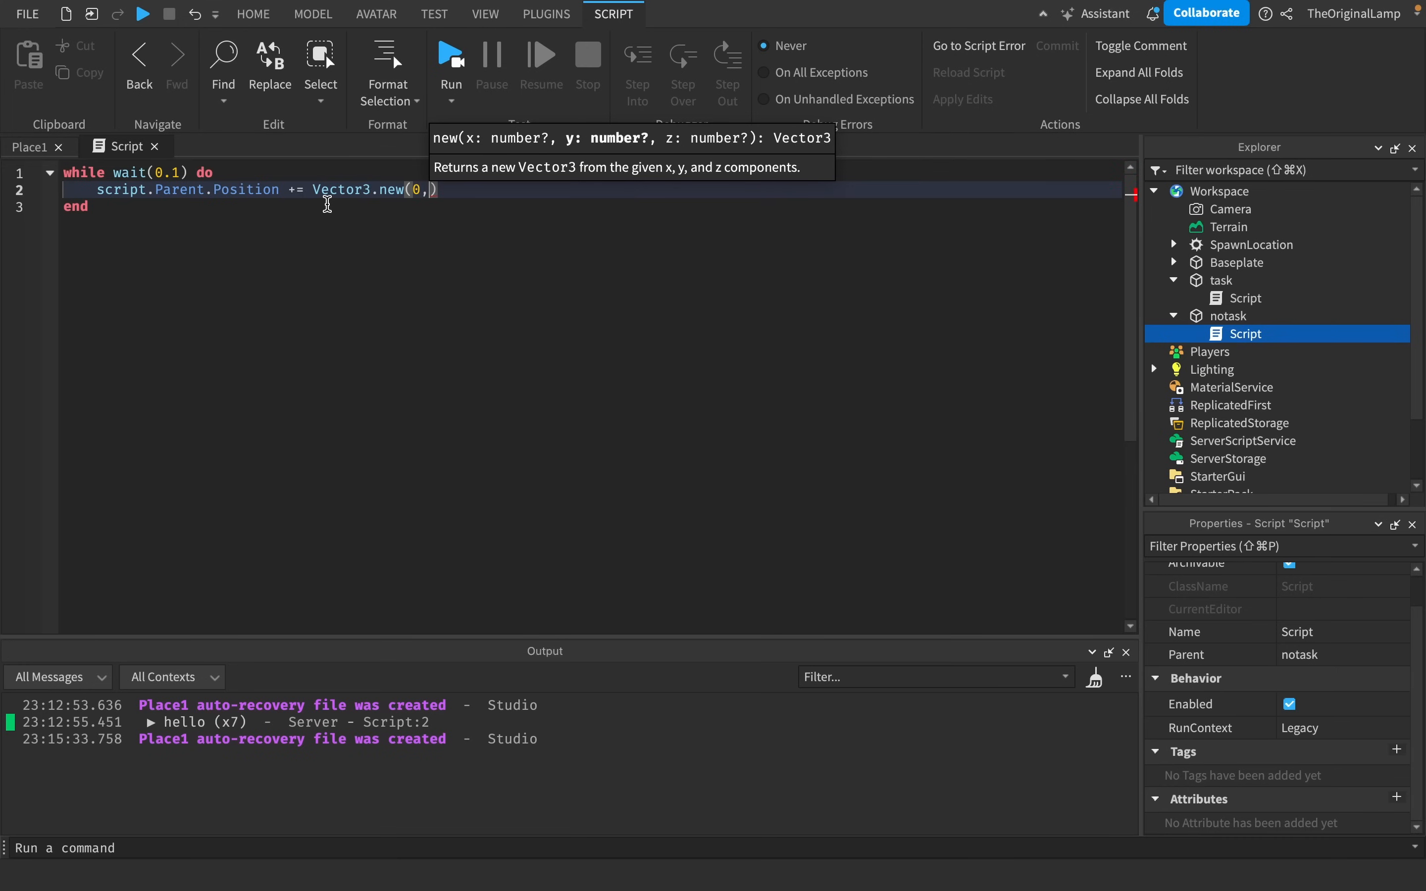
{"action": "type", "text": "0.01,0"}
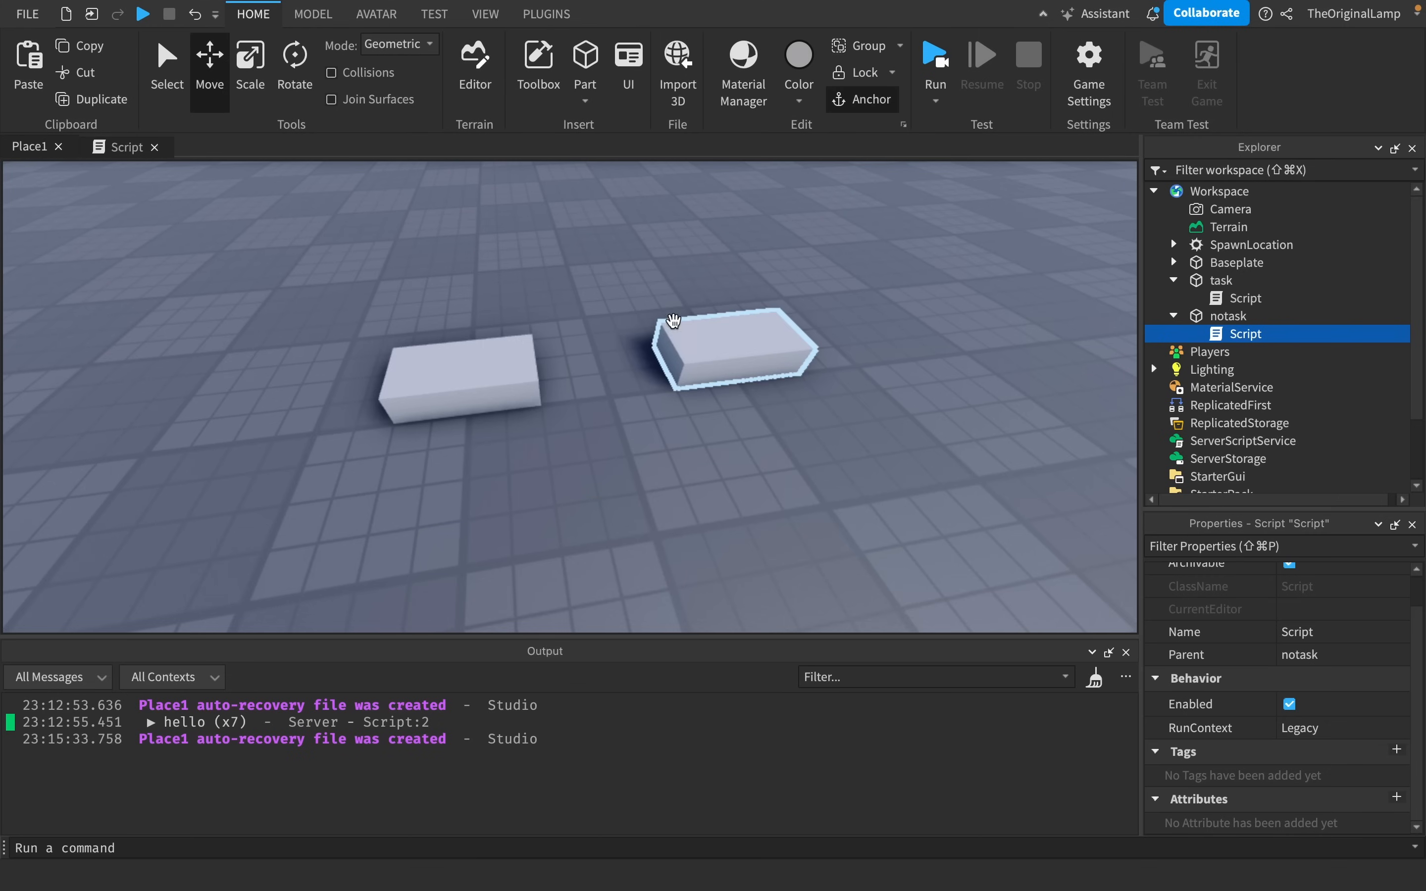
Give task's script a task.wait(0.1) loop raising it by 0.01, then start a playtest.
{"action": "left_click", "coordinate": [128, 147]}
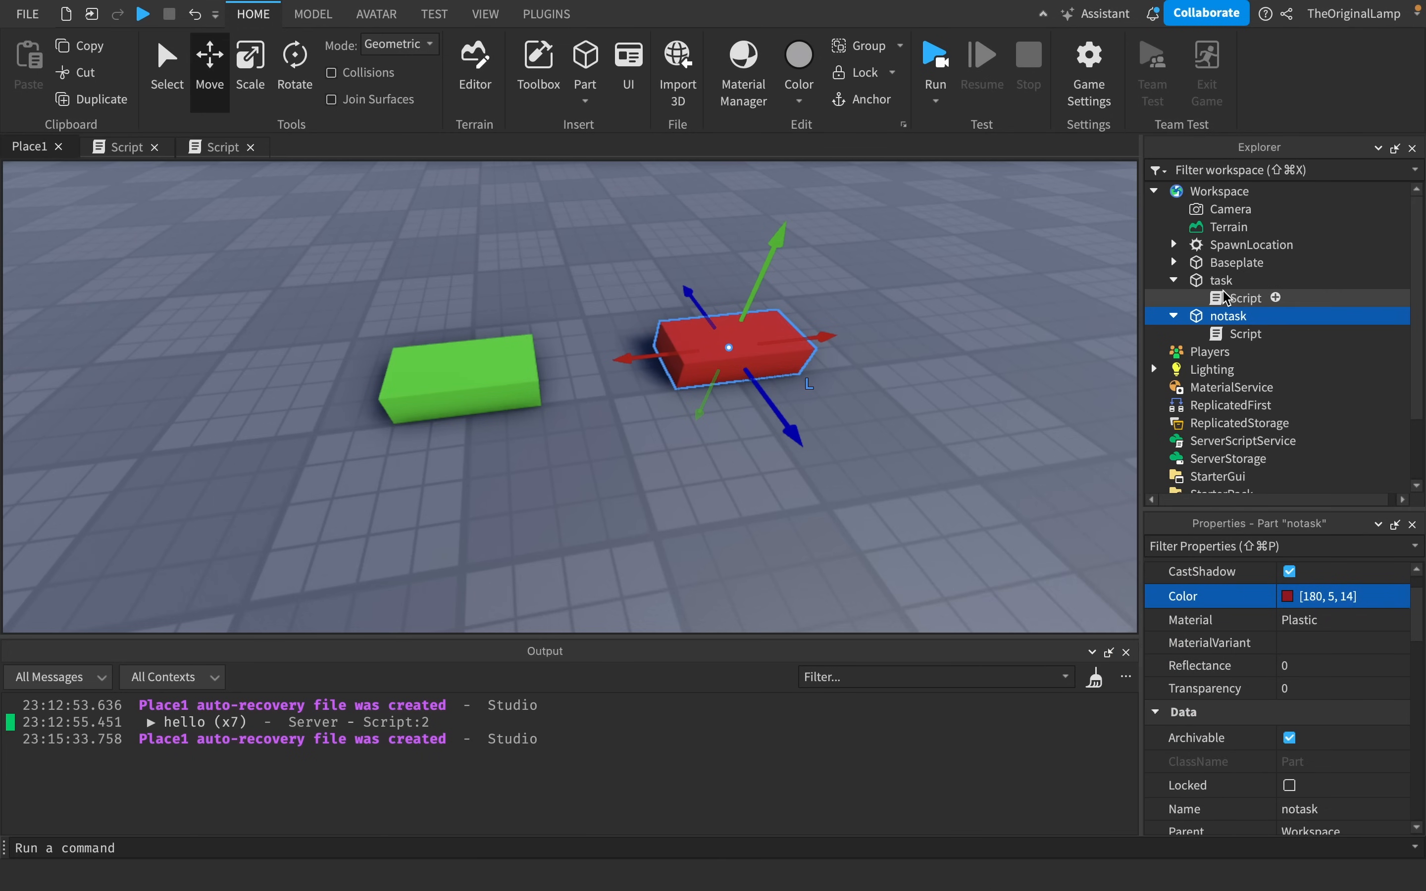
{"action": "left_click", "coordinate": [1244, 297]}
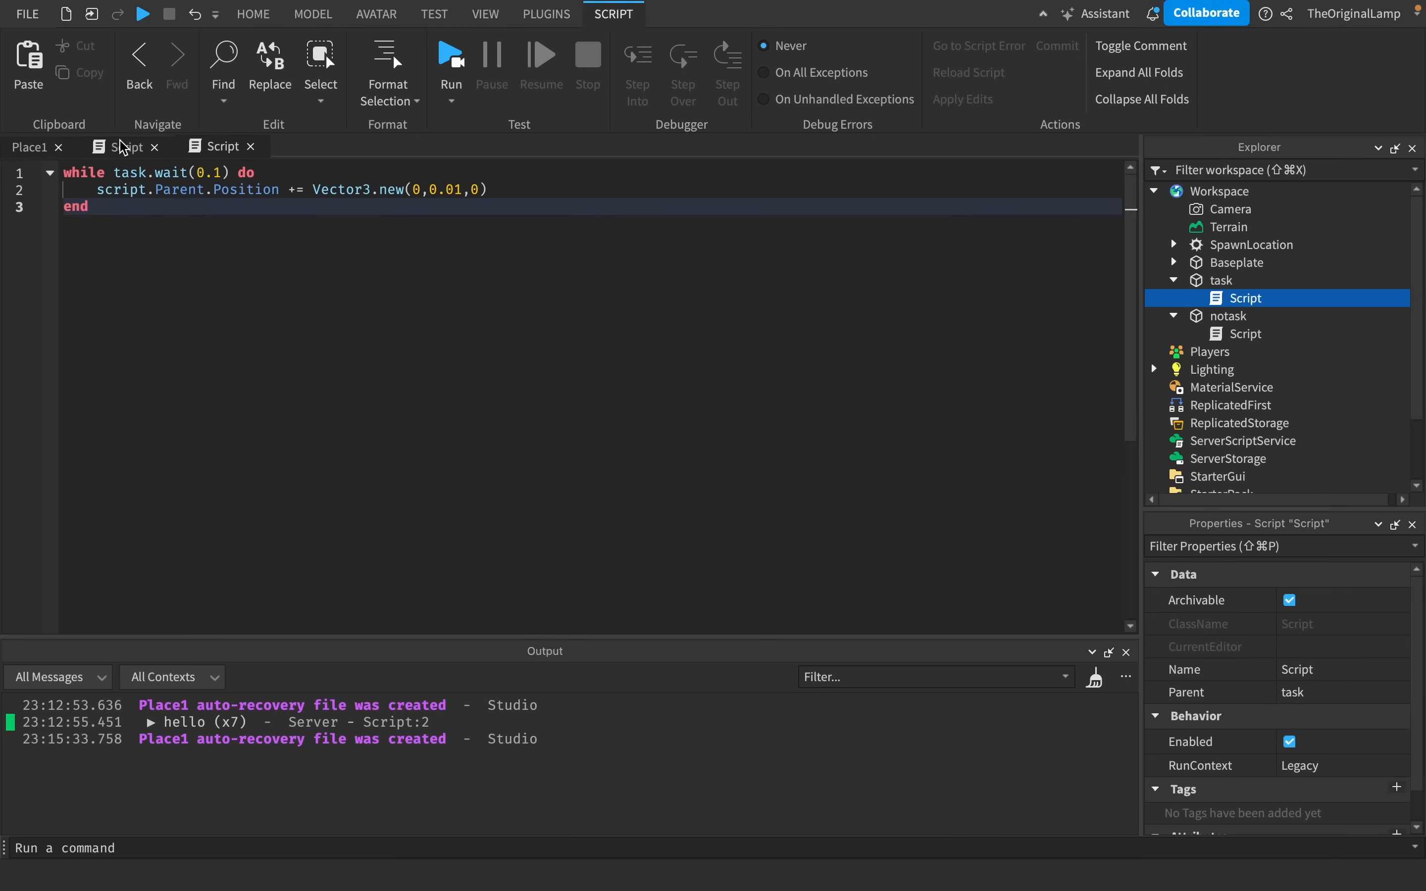
{"action": "left_click", "coordinate": [28, 146]}
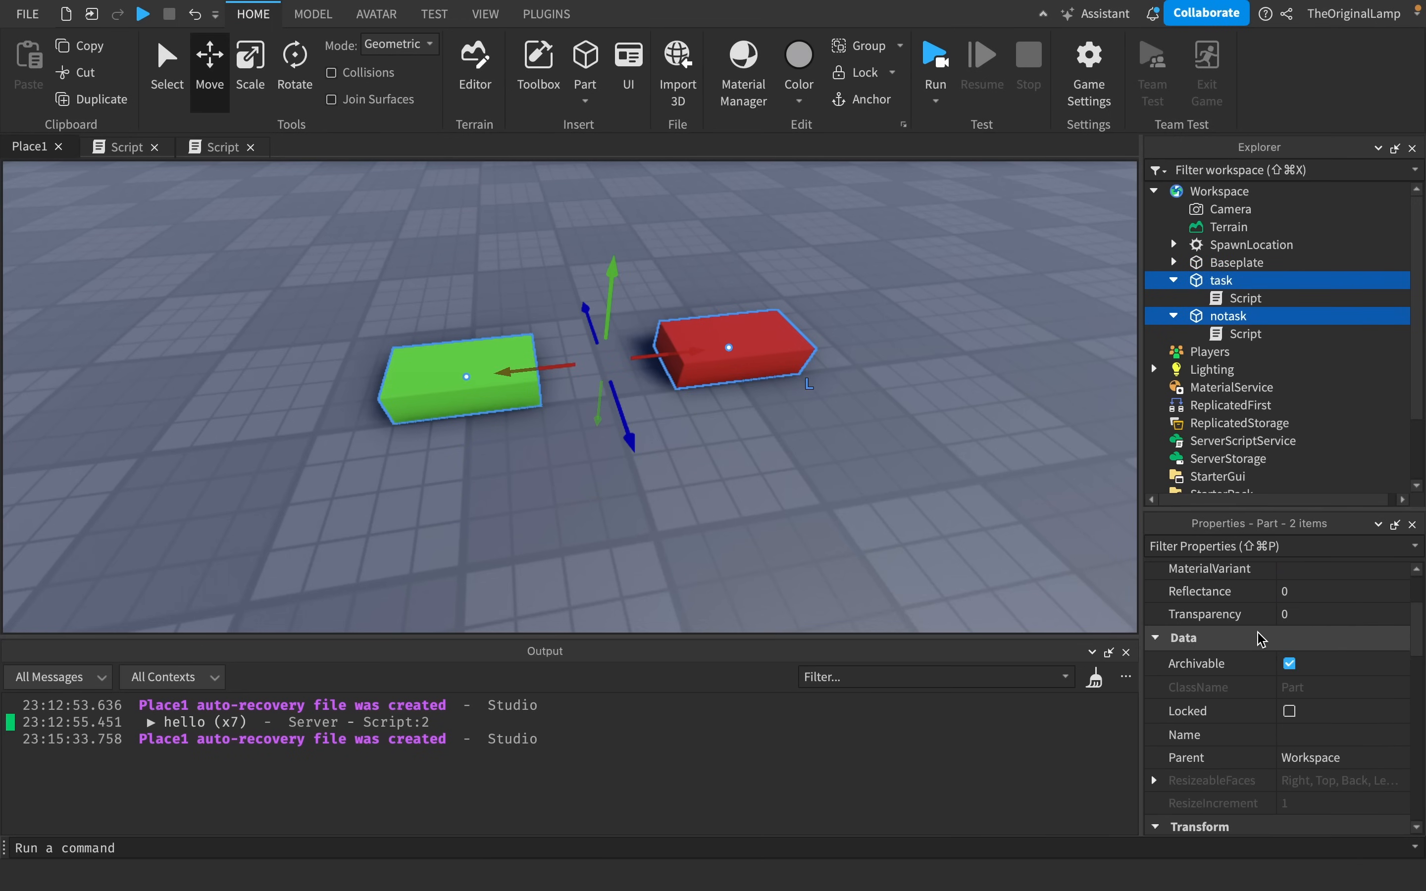
{"action": "scroll", "scroll_direction": "down", "scroll_amount": 3}
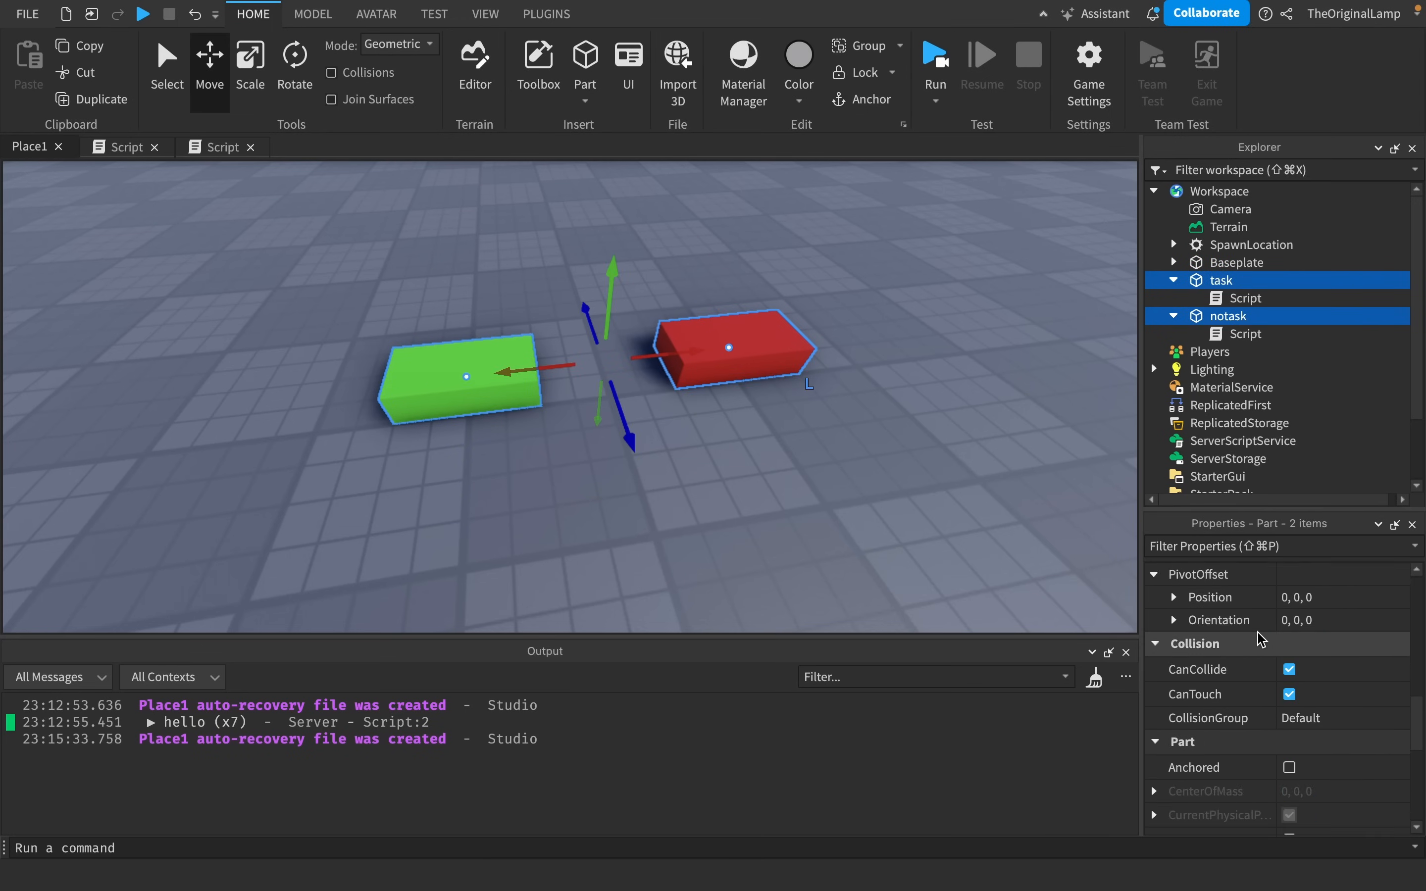
{"action": "left_click", "coordinate": [861, 80]}
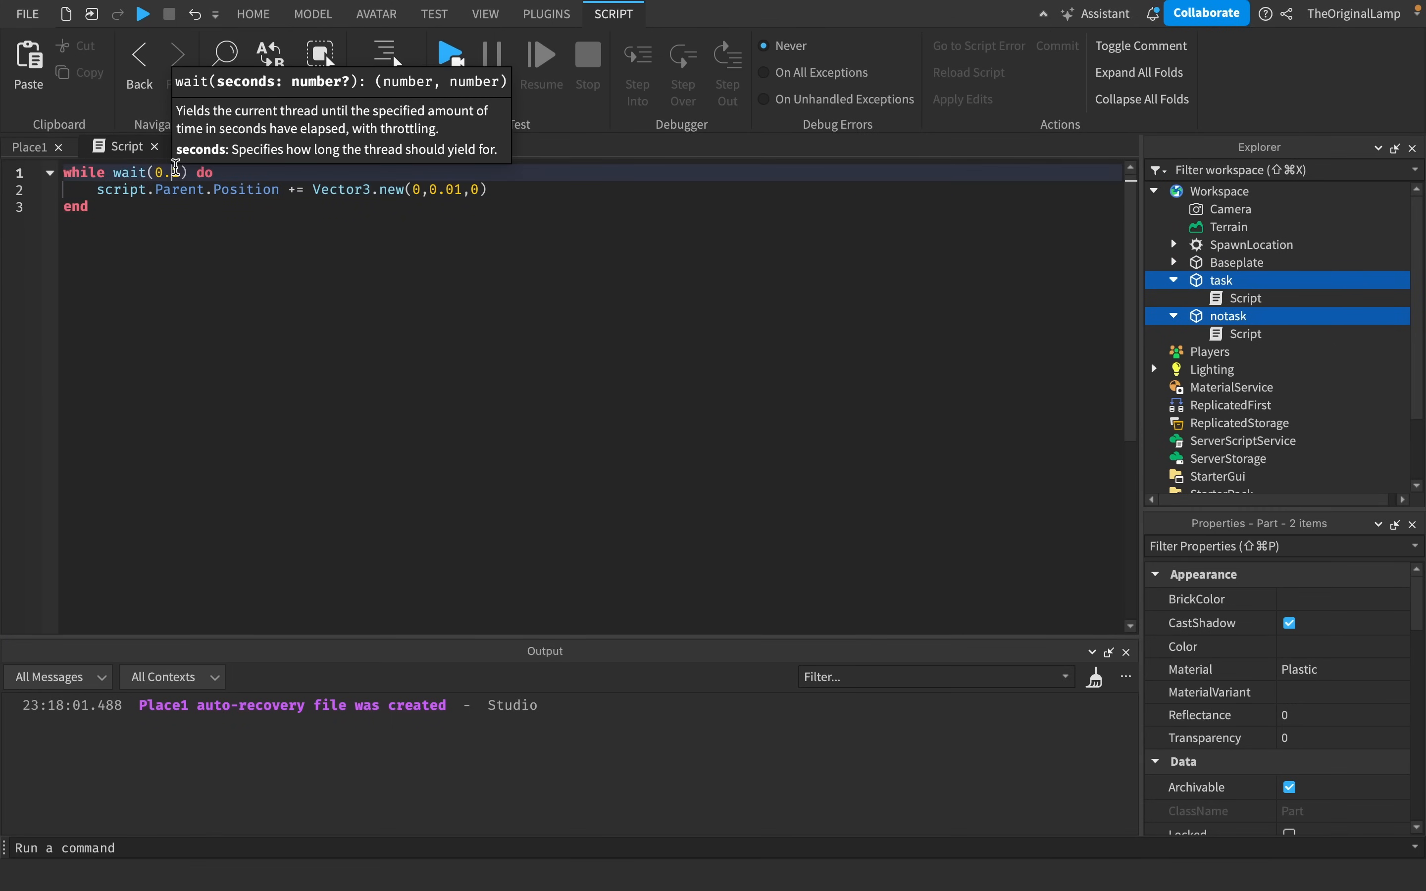
{"action": "key", "text": "Backspace"}
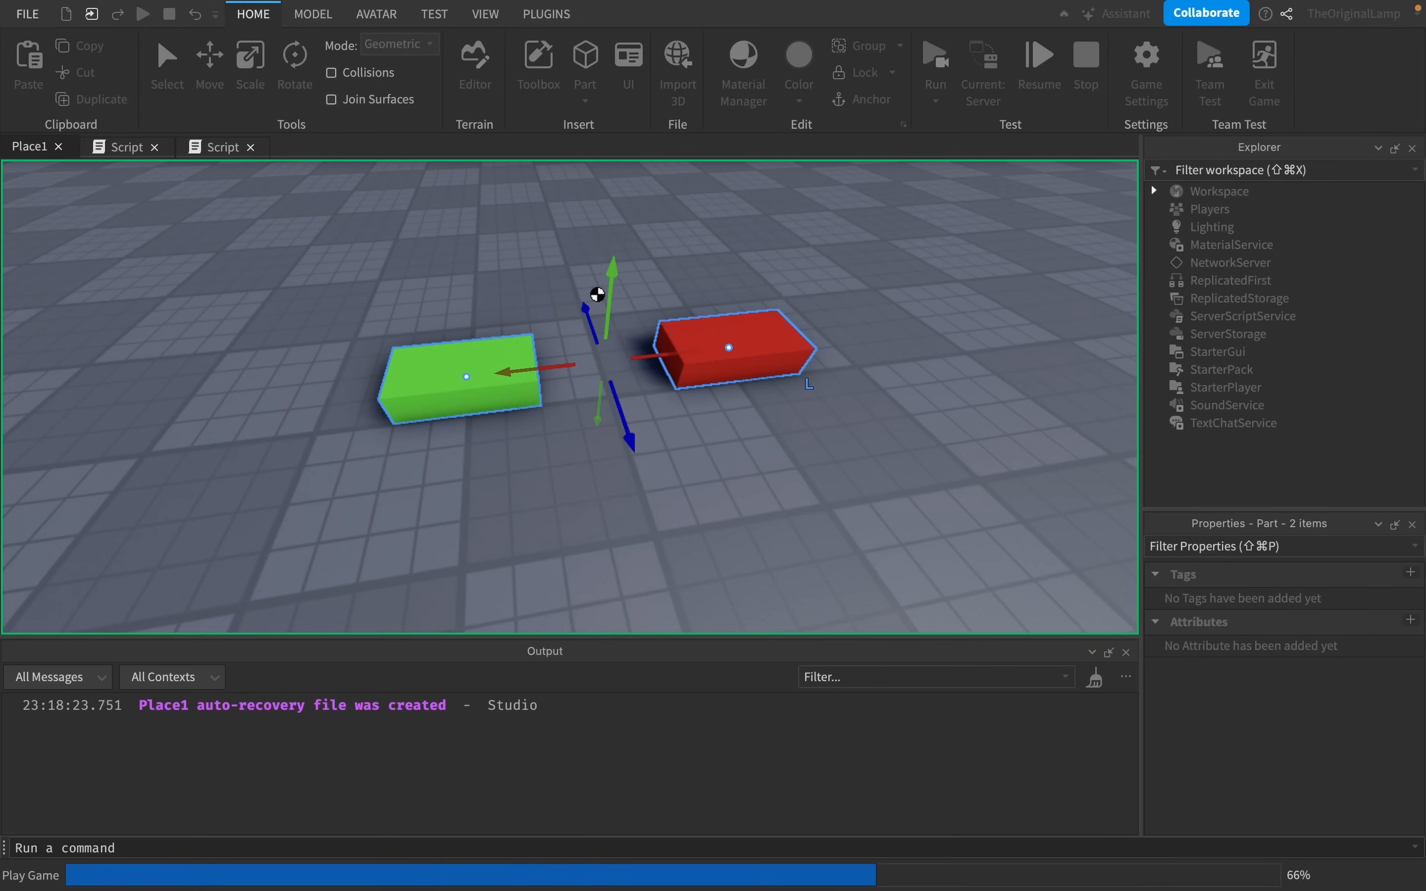
Watch the parts rise in the playtest and check the first part's wait() script.
{"action": "left_click", "coordinate": [934, 64]}
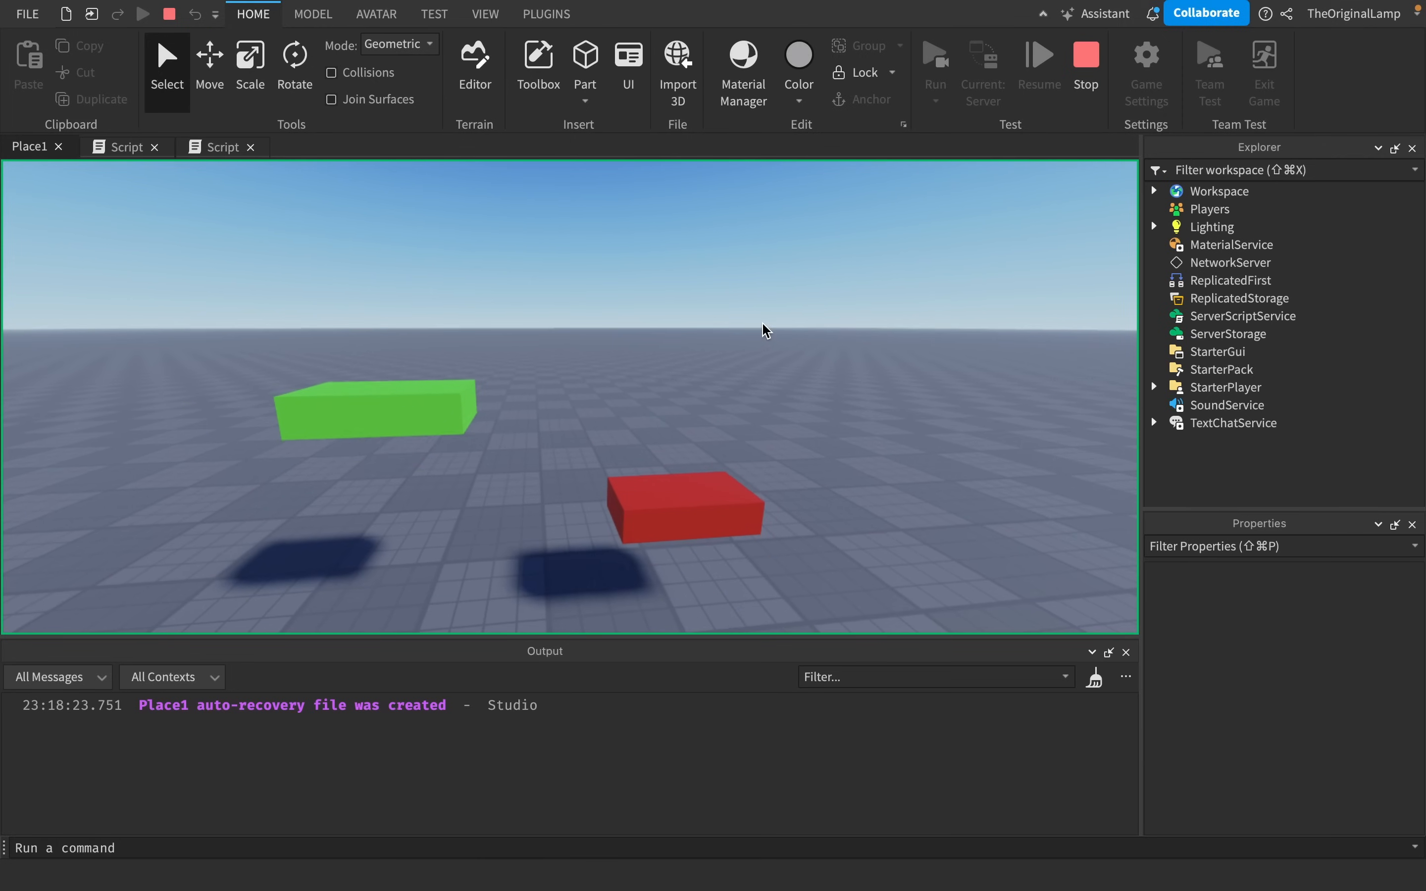
{"action": "left_click", "coordinate": [127, 147]}
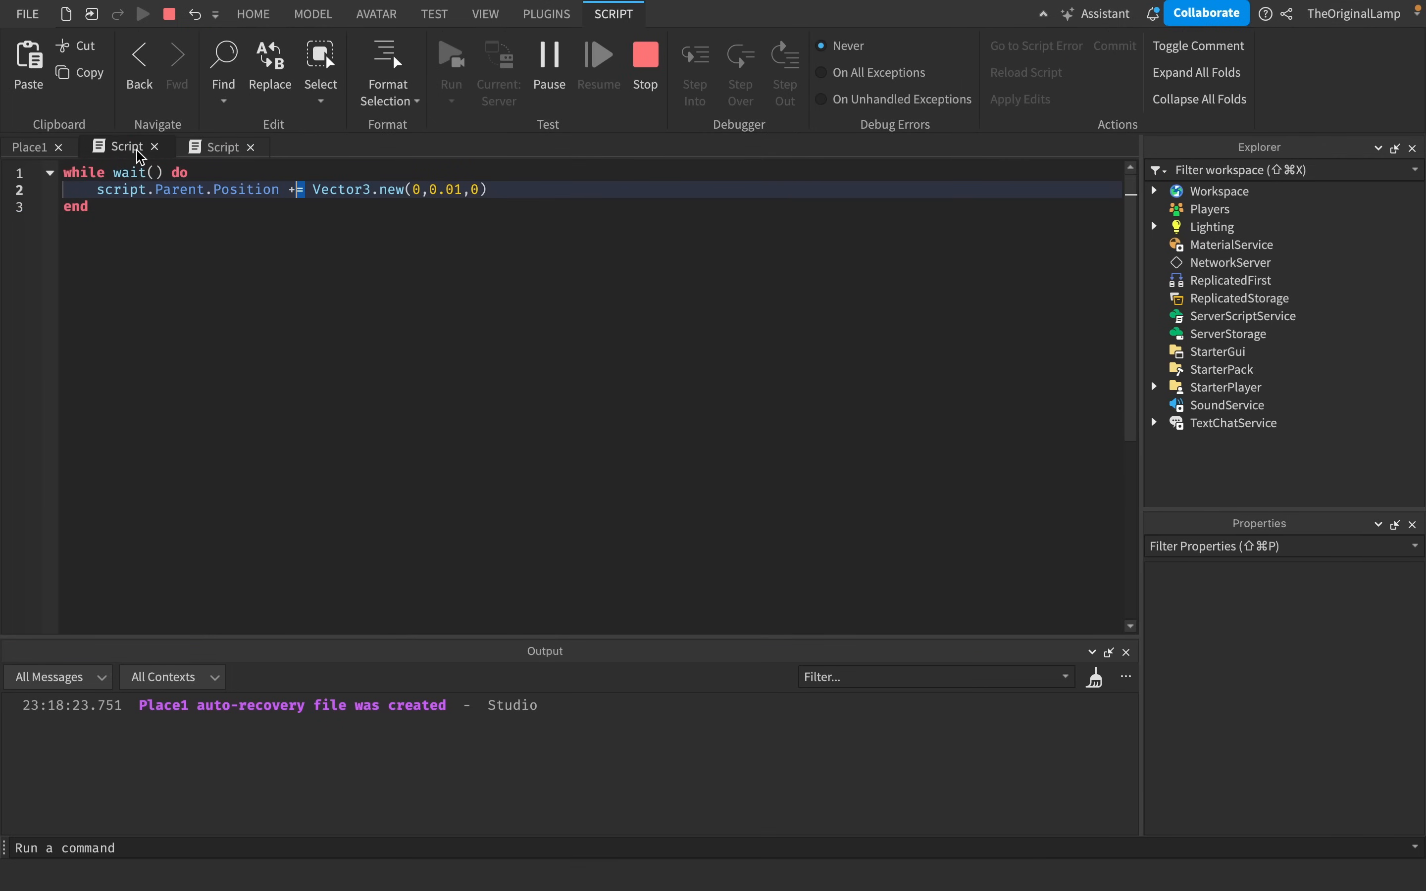
{"action": "left_click", "coordinate": [252, 14]}
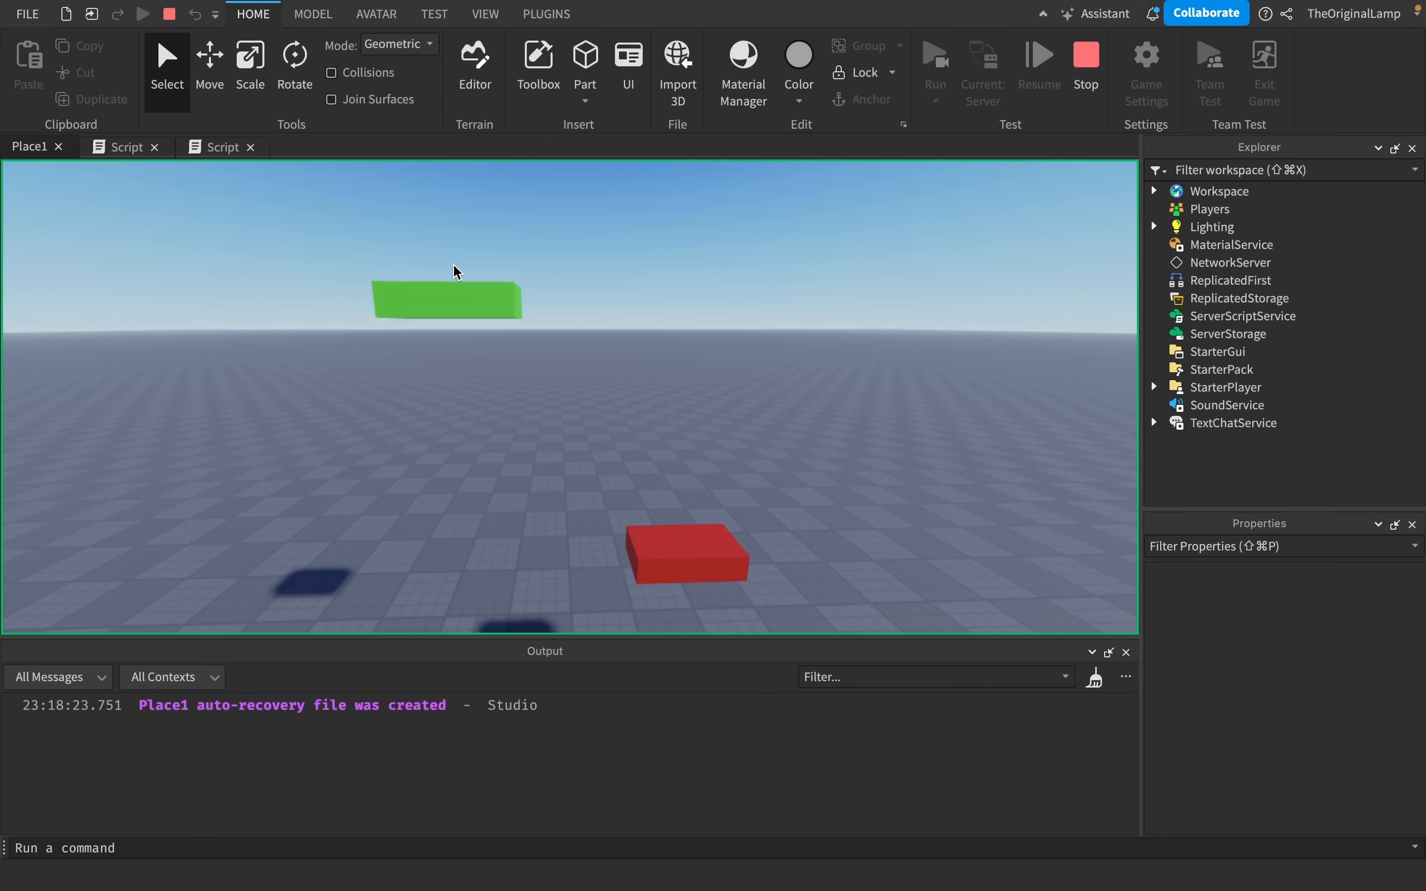
{"action": "left_click", "coordinate": [680, 520]}
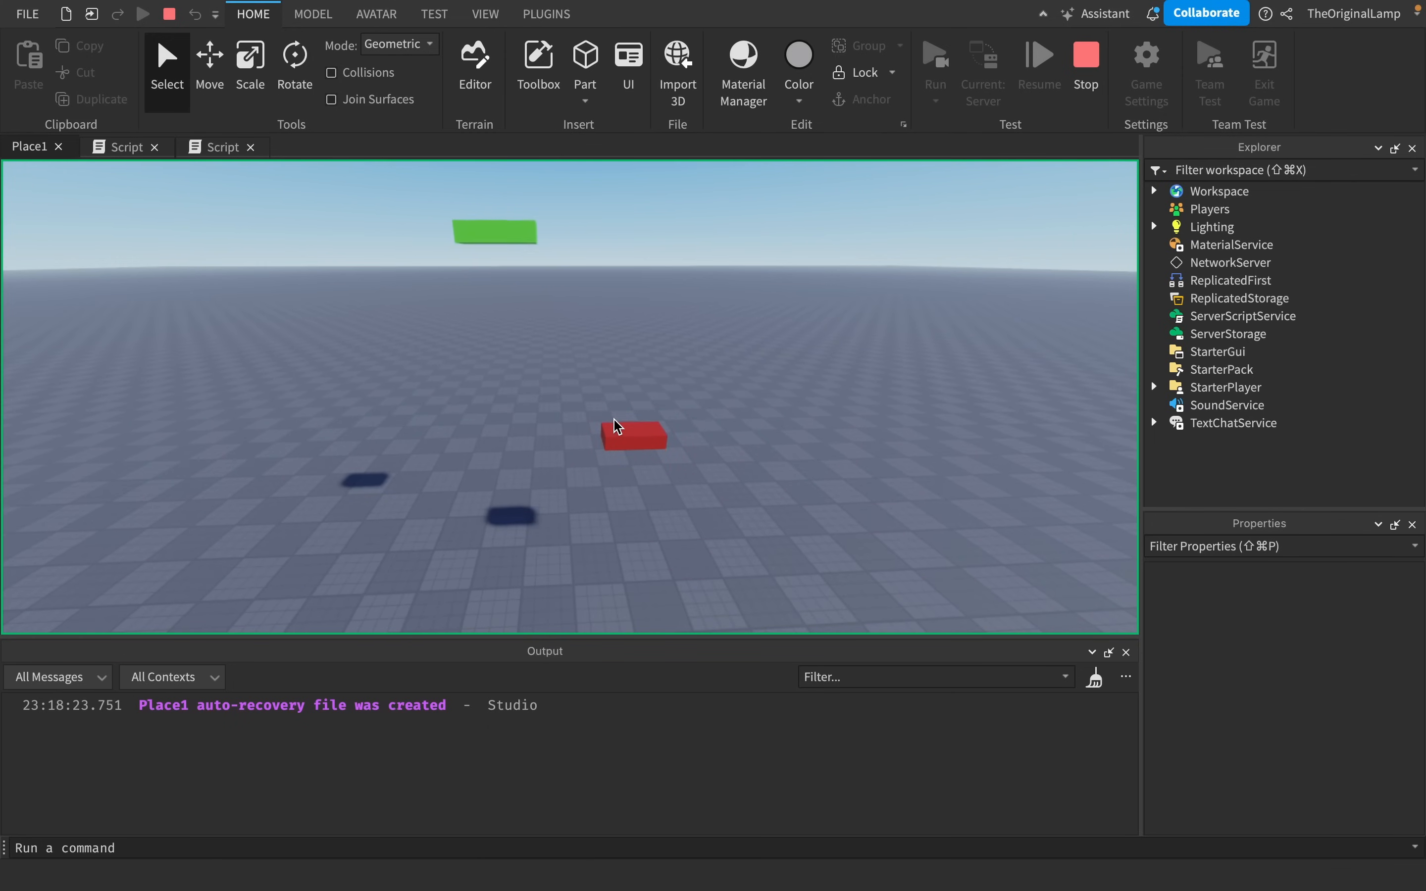
Compare the other part's task.wait script, then stop the playtest.
{"action": "left_click", "coordinate": [218, 147]}
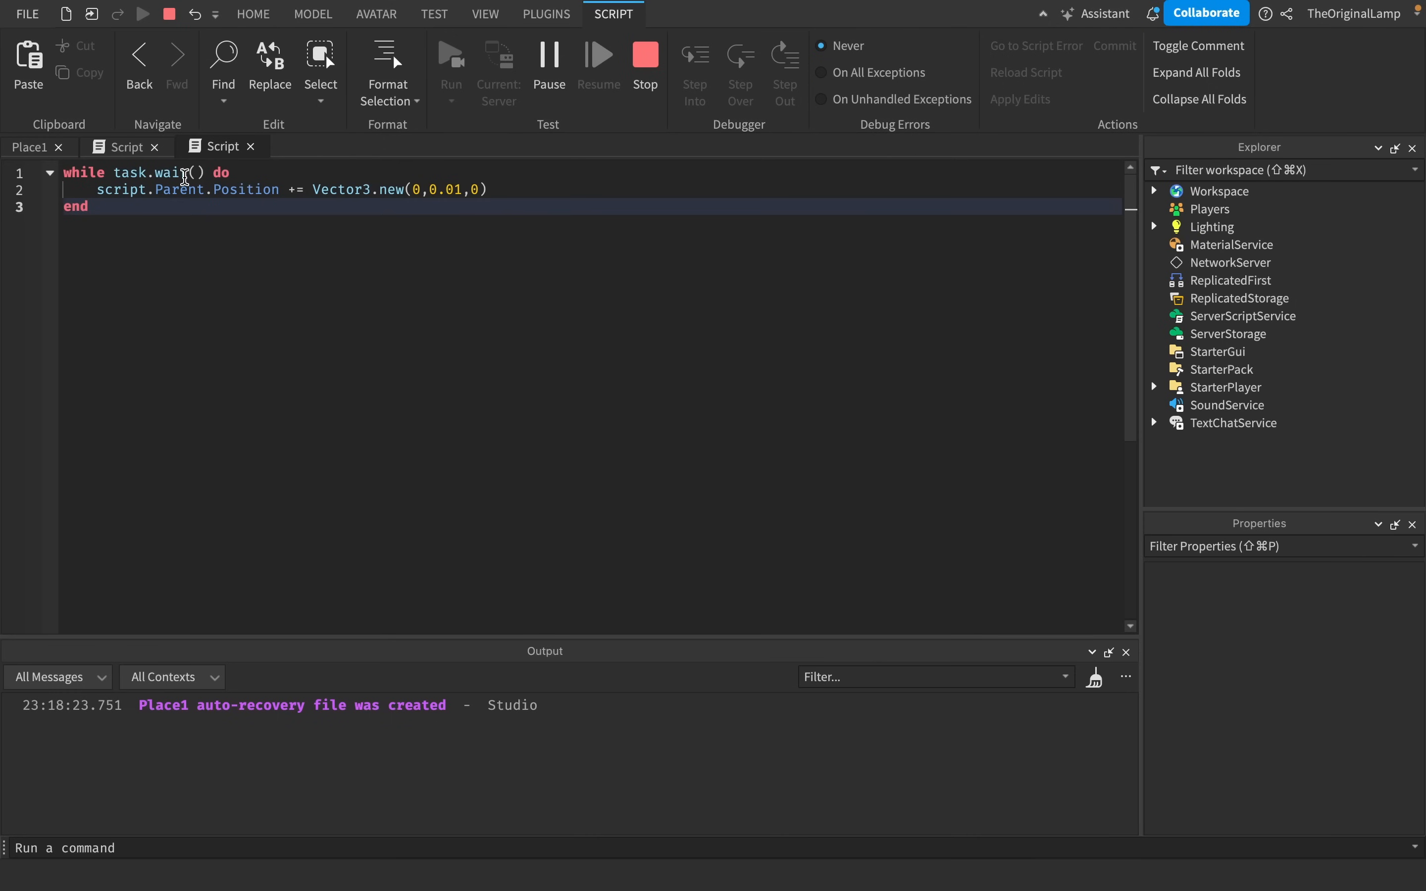
{"action": "left_click", "coordinate": [31, 146]}
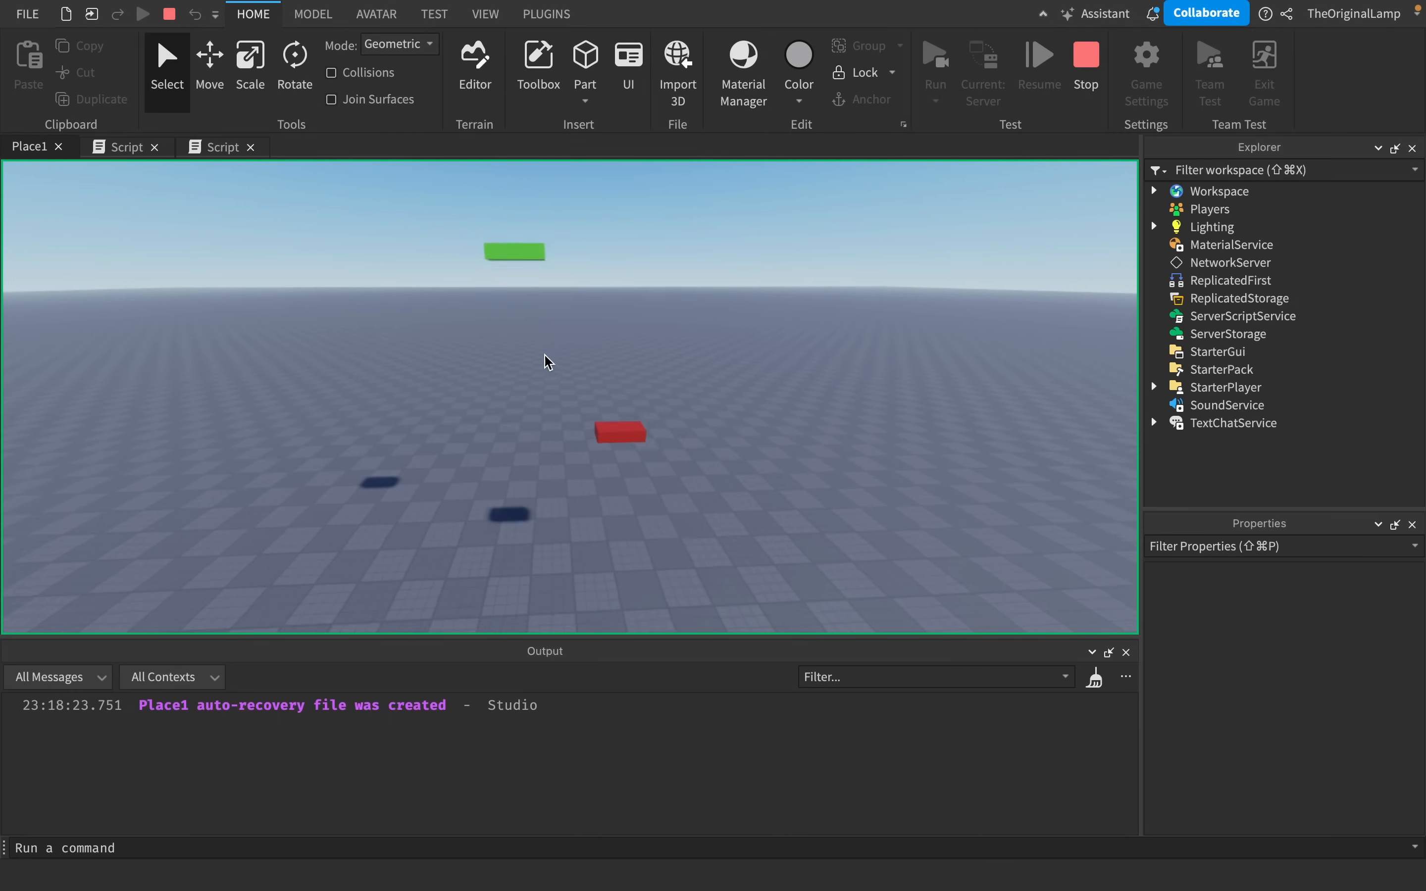
{"action": "left_click", "coordinate": [614, 420]}
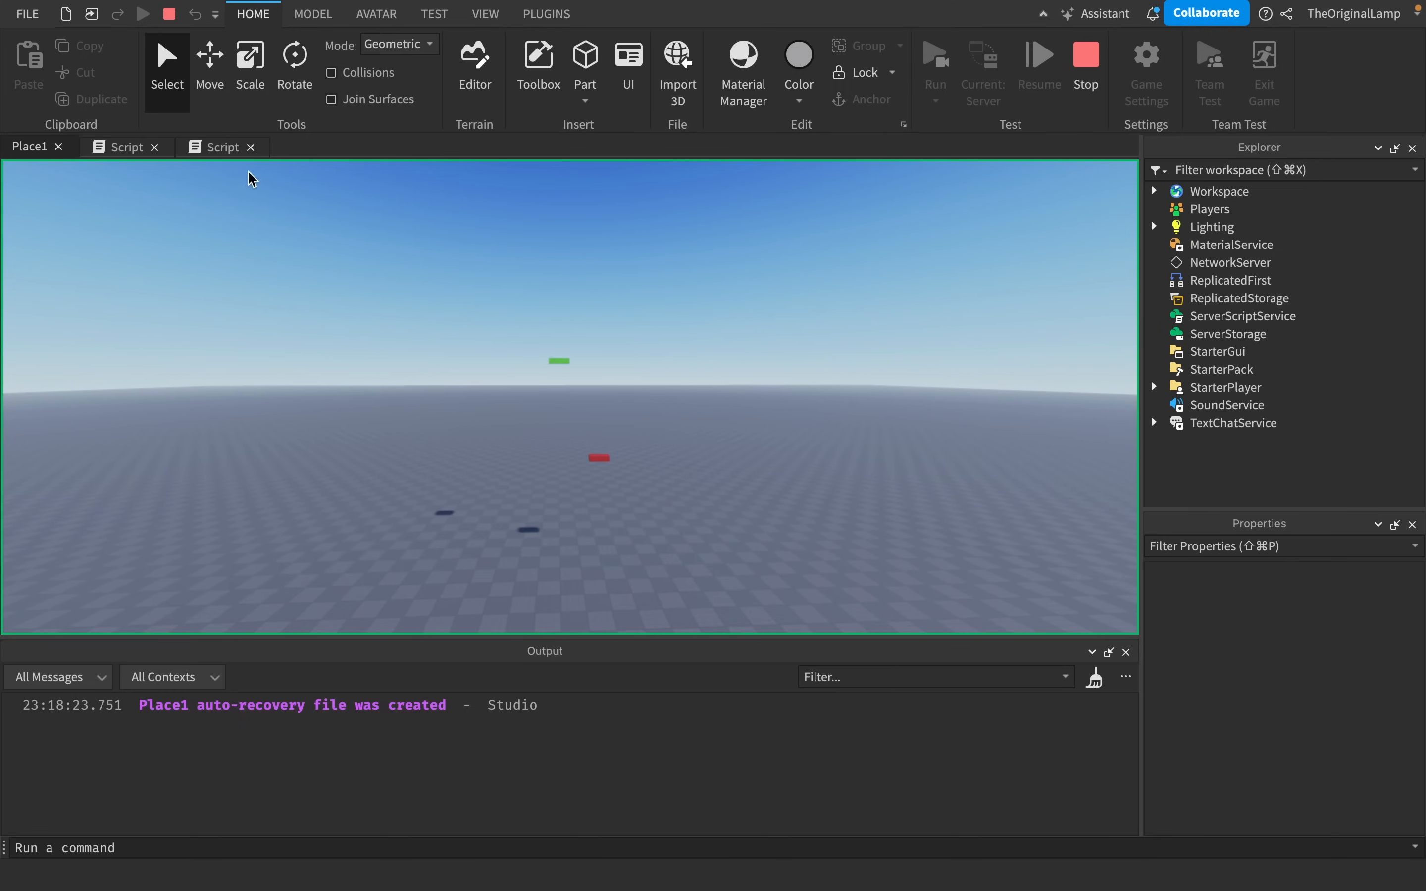
{"action": "mouse_move", "coordinate": [620, 356]}
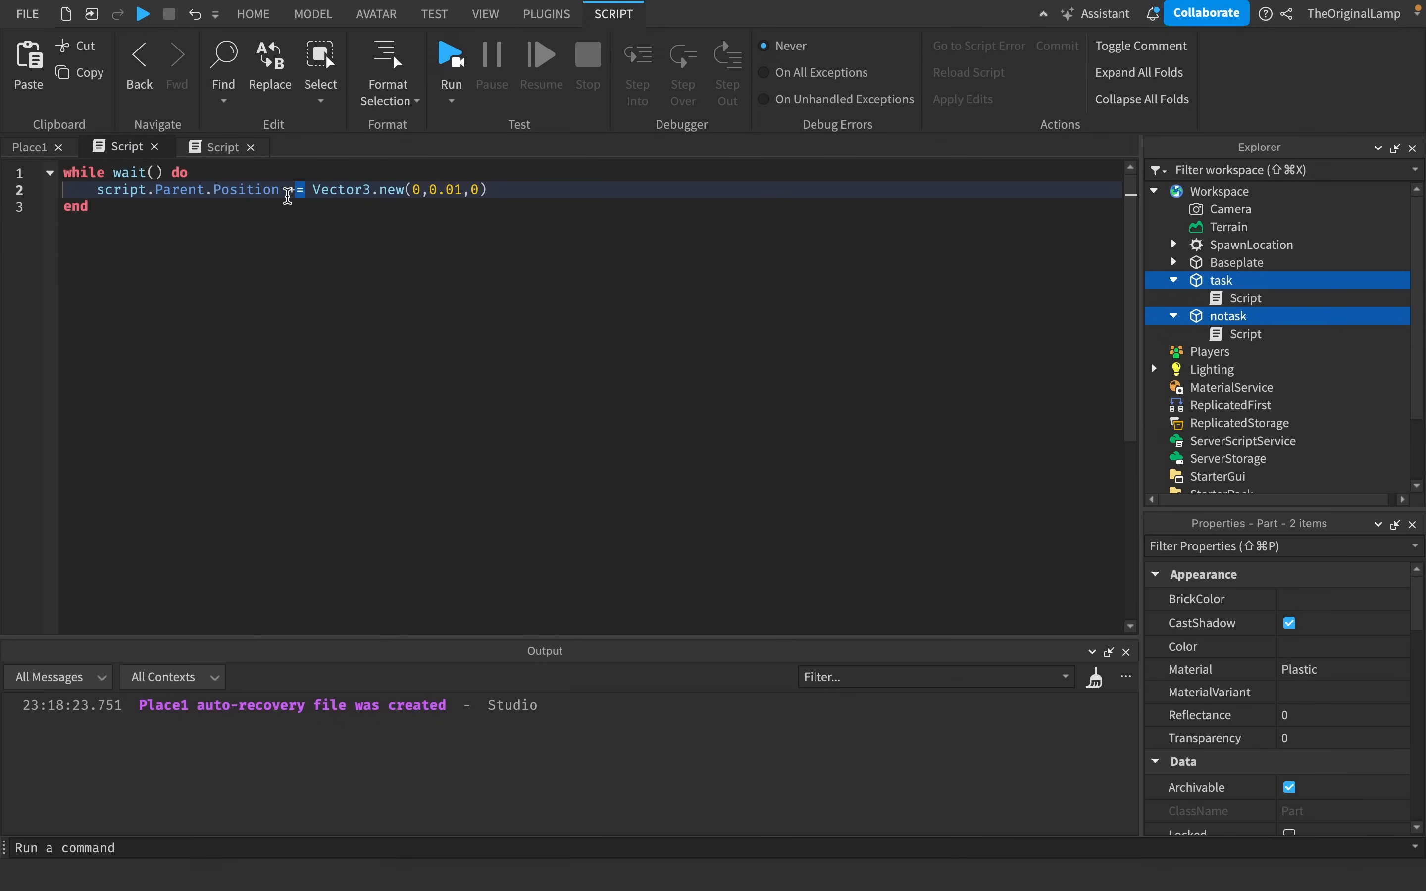
Replace Position with Size so the scripts grow the parts' height.
{"action": "type", "text": "Size"}
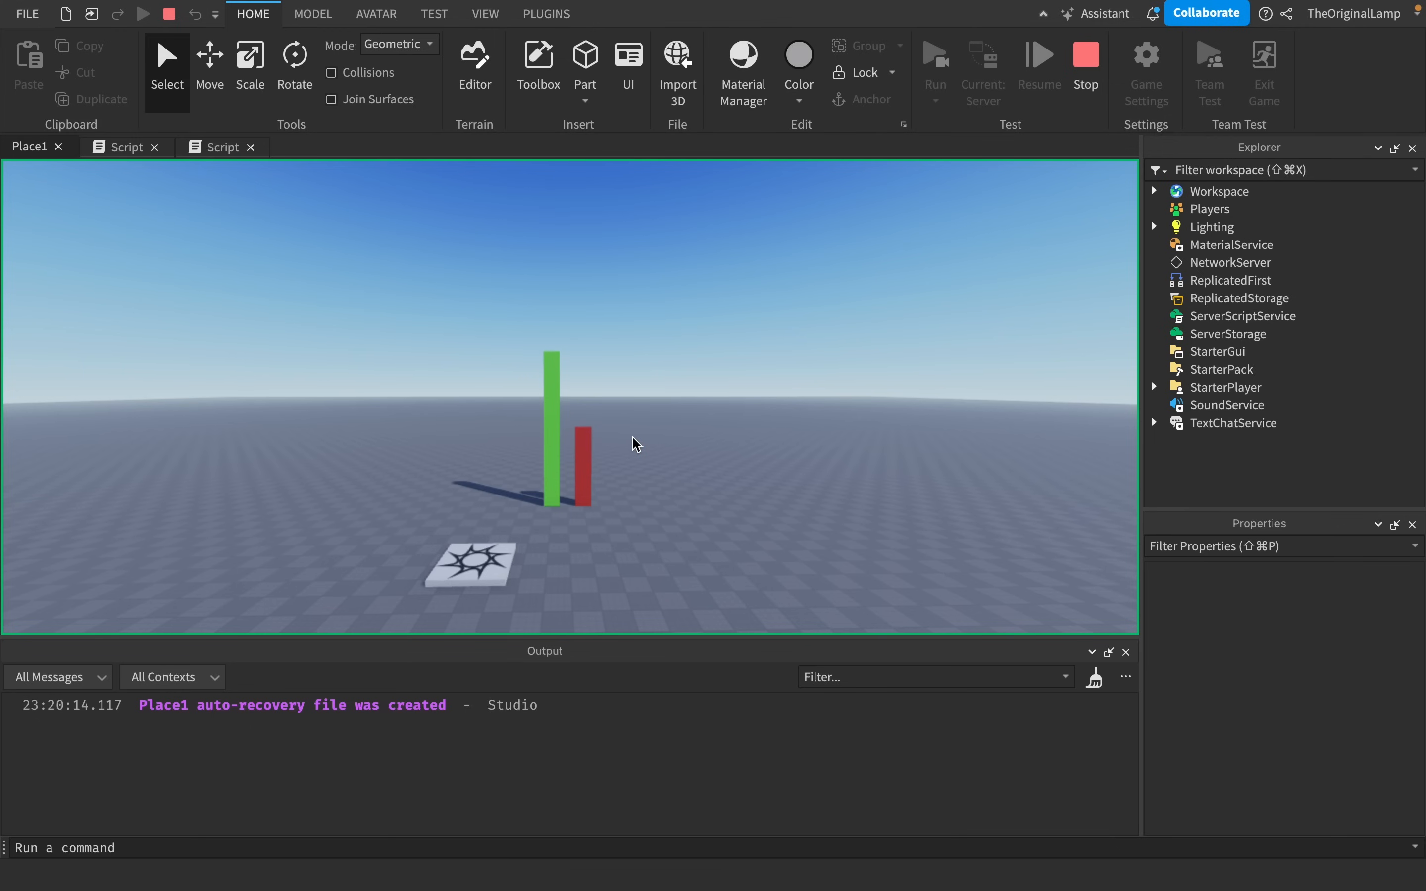
{"action": "mouse_move", "coordinate": [607, 433]}
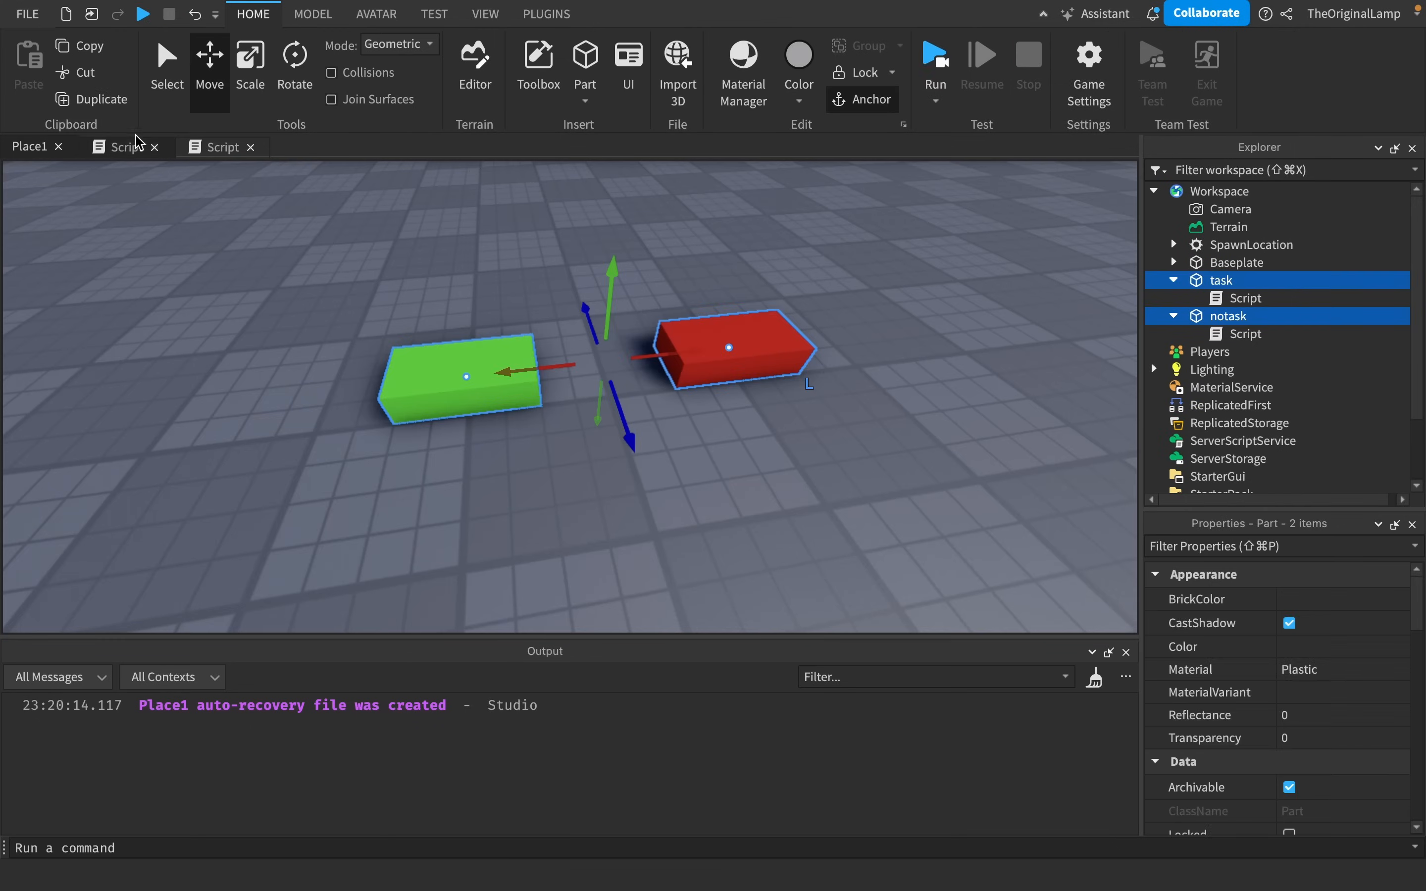
Set the task script's growth to Vector3.new(0,2,0) and run comparison playtests.
{"action": "left_click", "coordinate": [125, 147]}
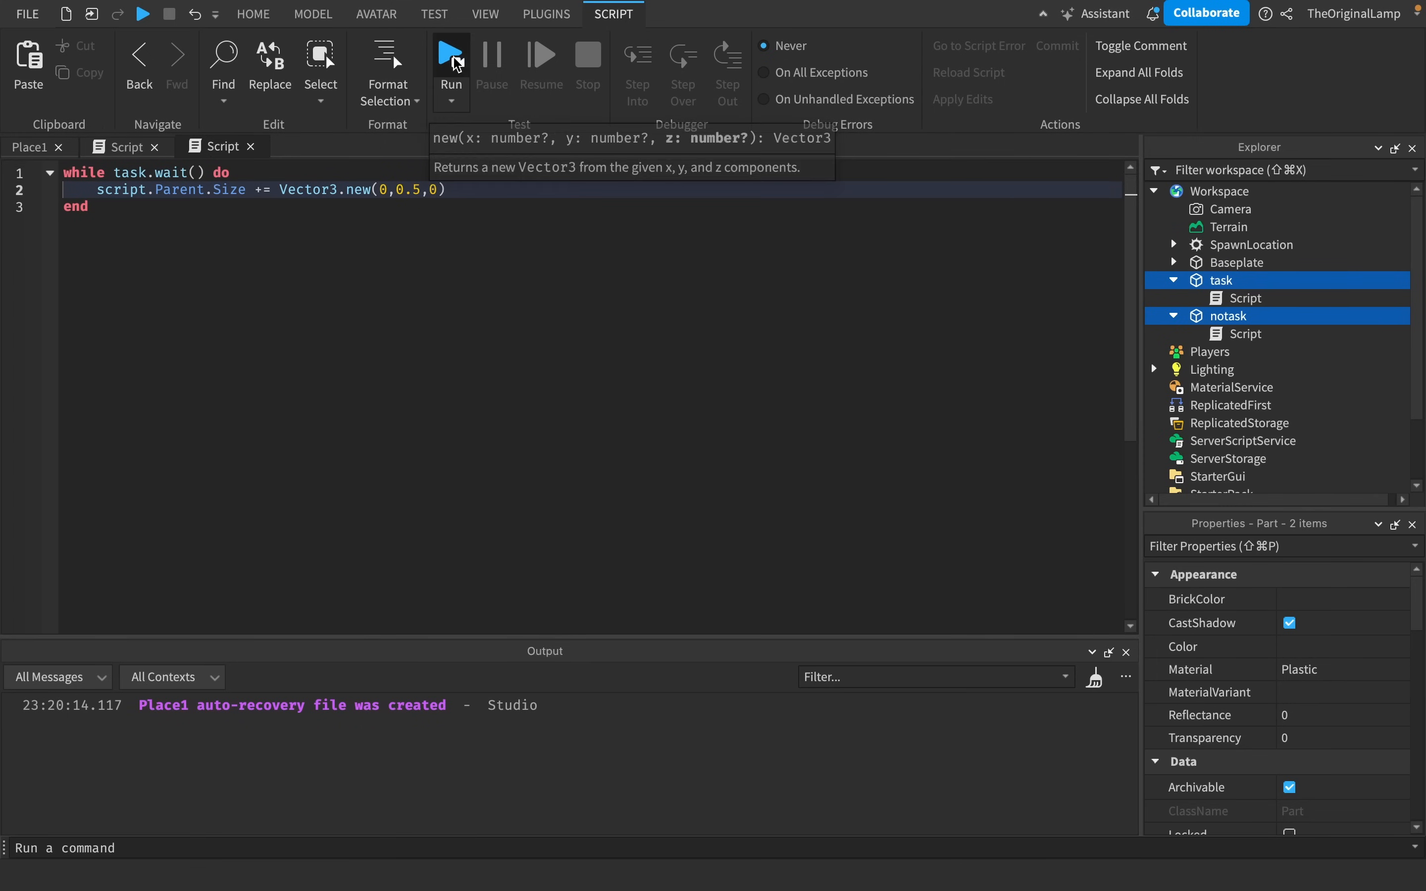
{"action": "left_click", "coordinate": [450, 54]}
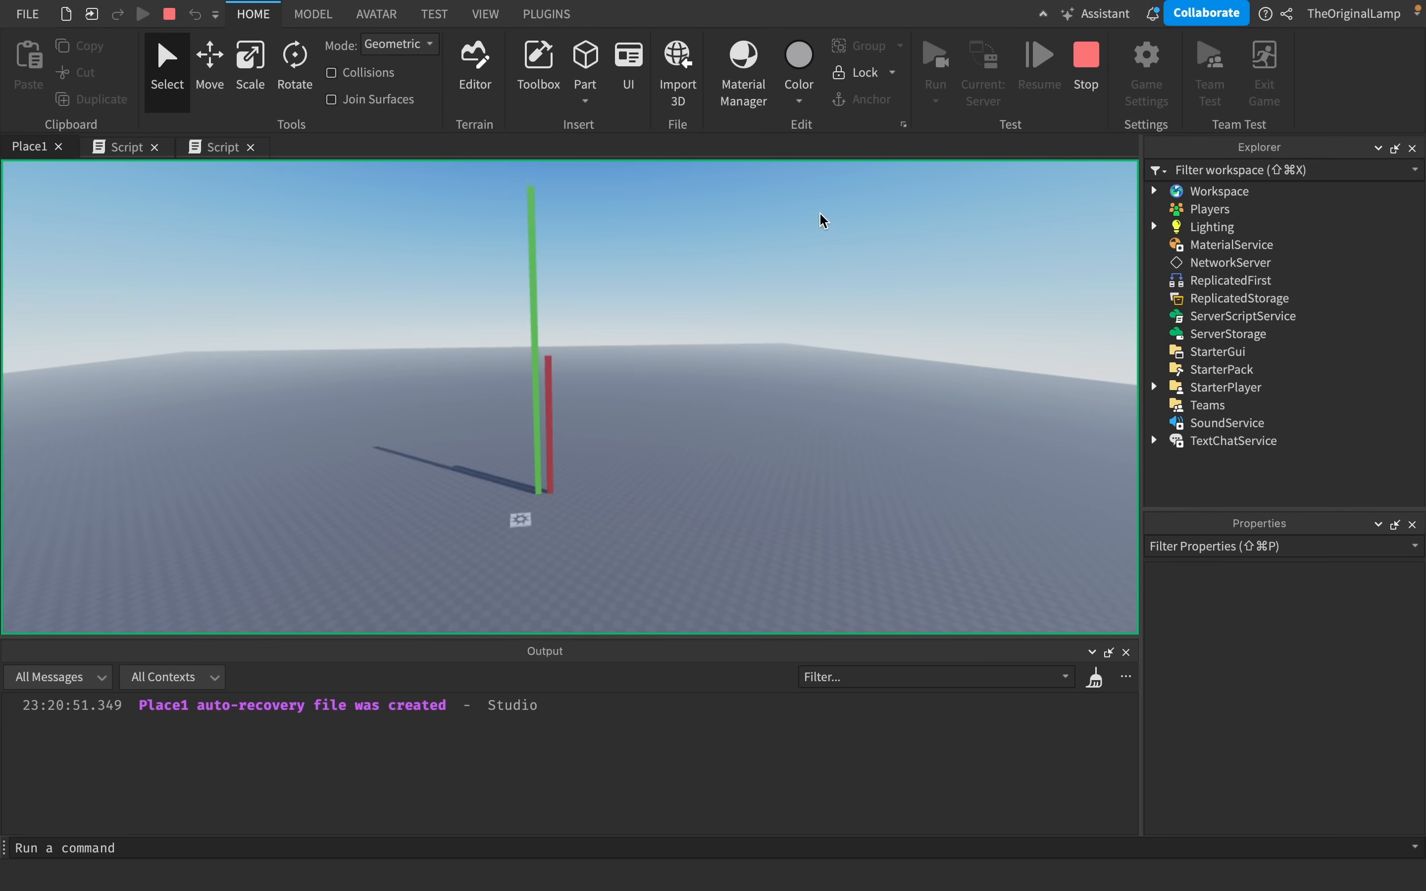
{"action": "left_click", "coordinate": [128, 147]}
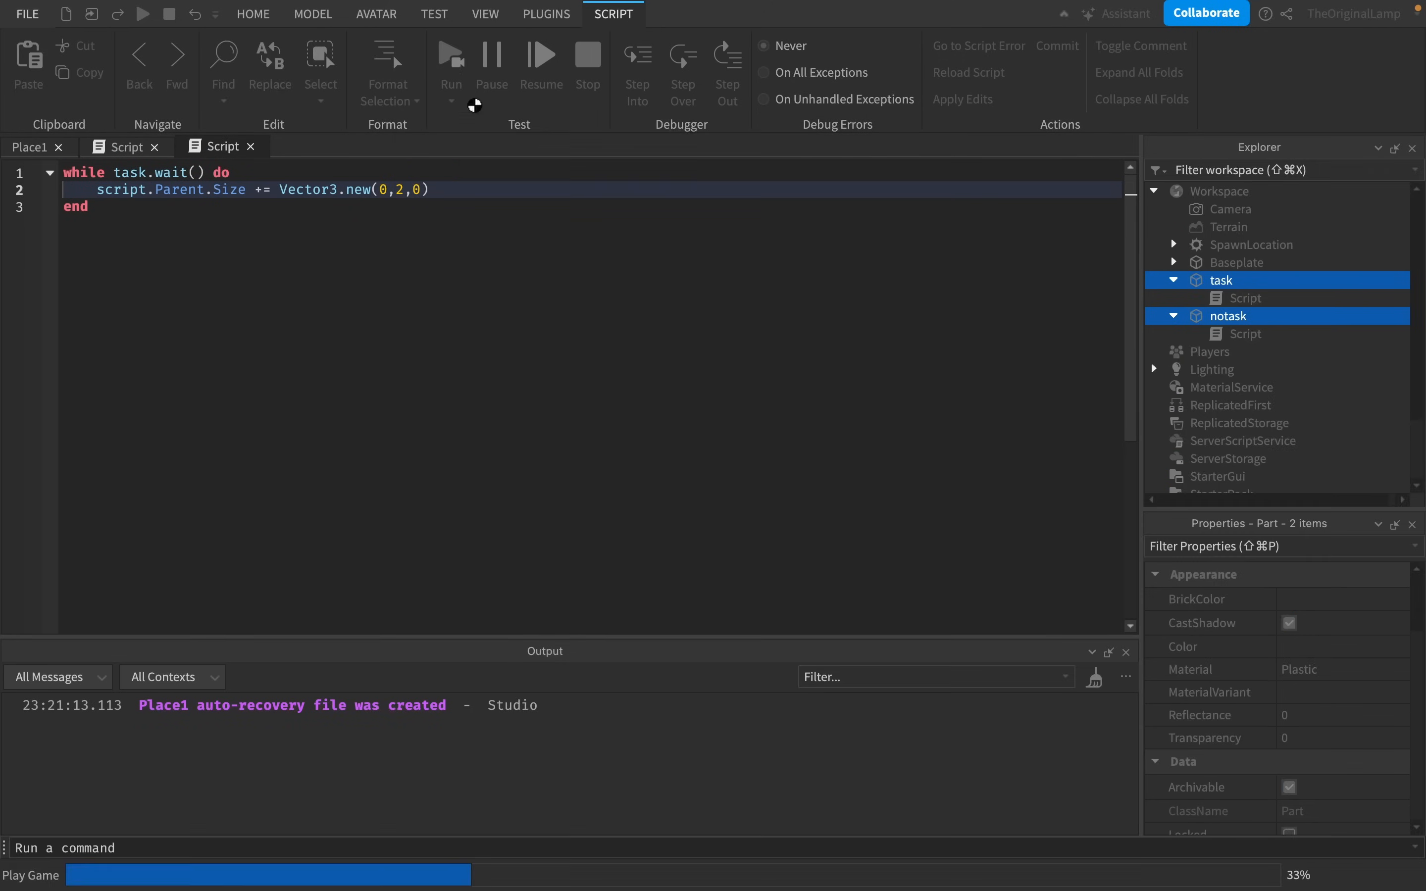
{"action": "left_click", "coordinate": [450, 59]}
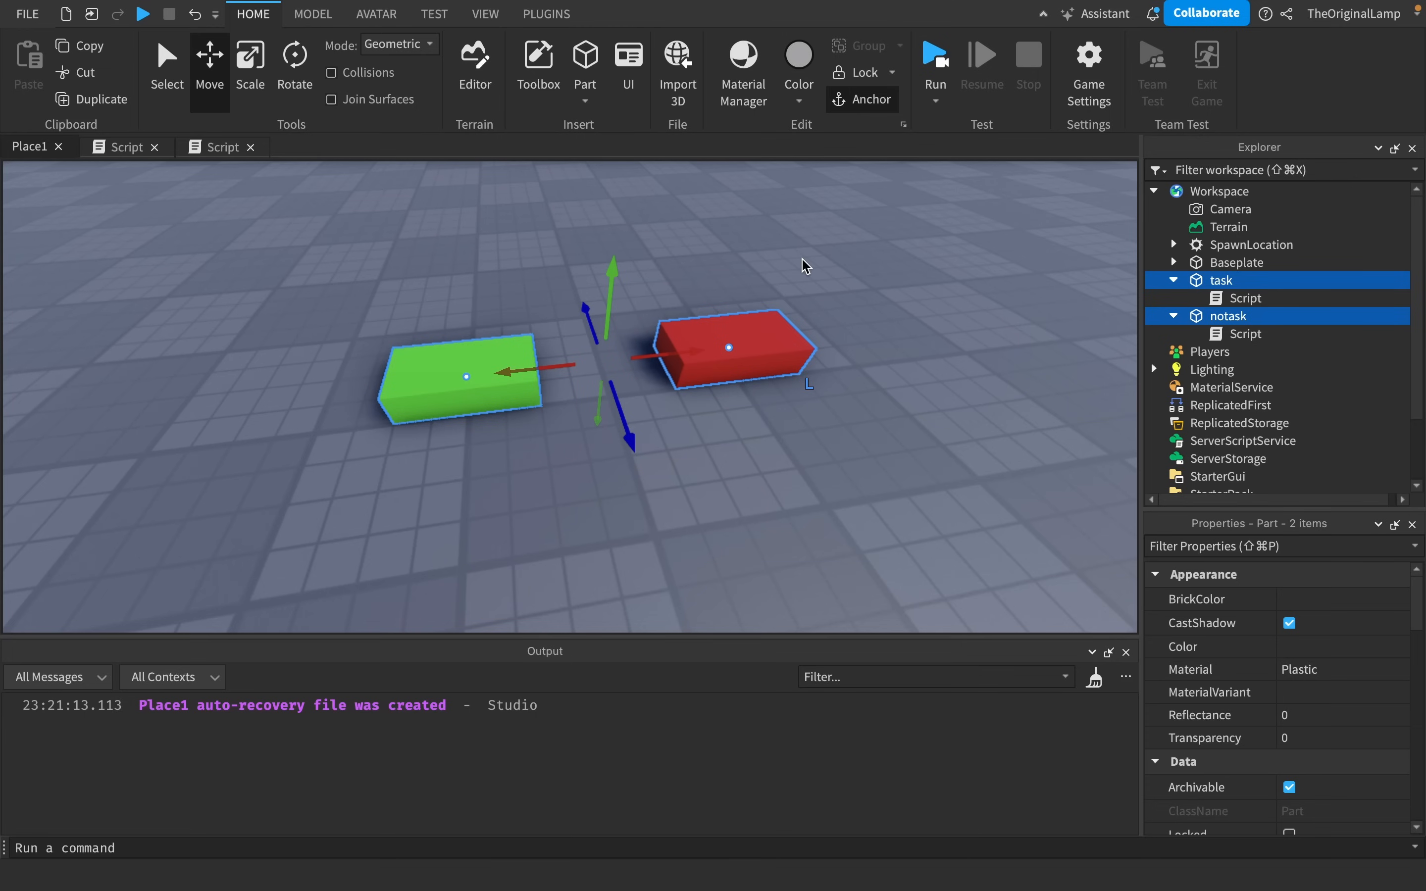
Delete the green task part and bring up the notask part's growth script.
{"action": "left_click", "coordinate": [1221, 280]}
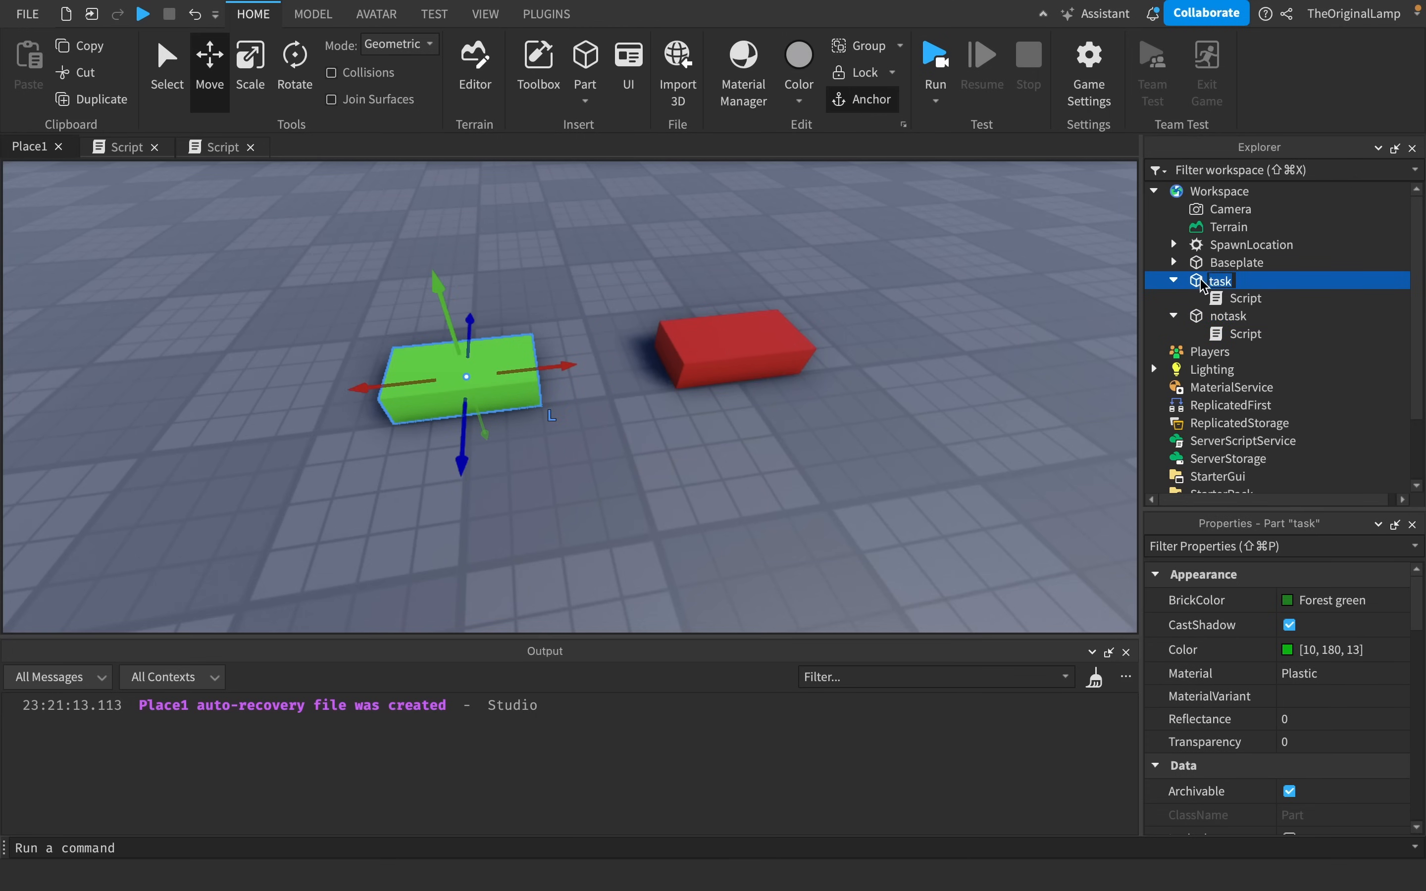
{"action": "double_click", "coordinate": [1217, 280]}
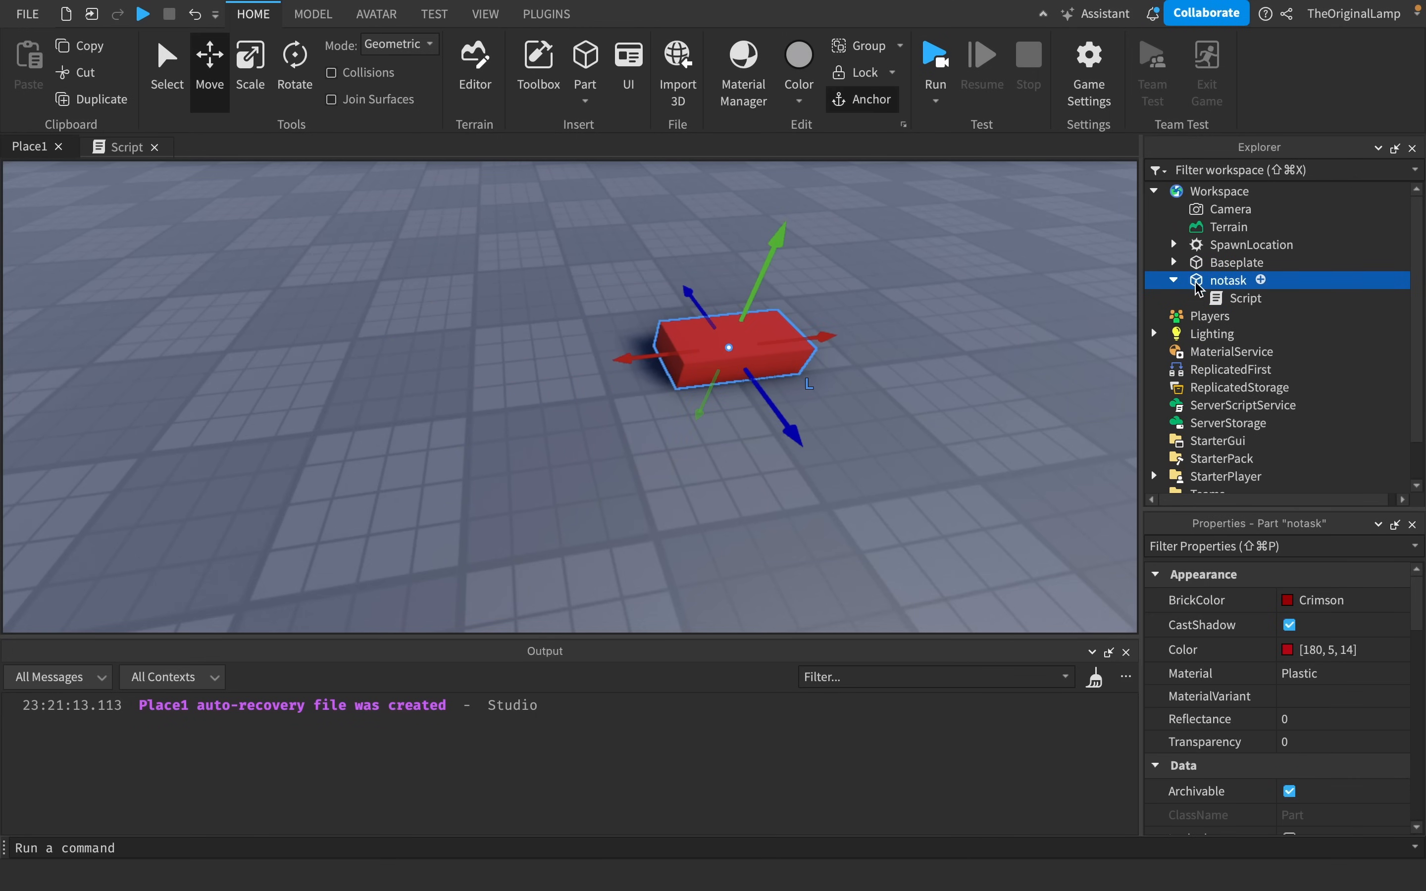
{"action": "left_click", "coordinate": [1242, 297]}
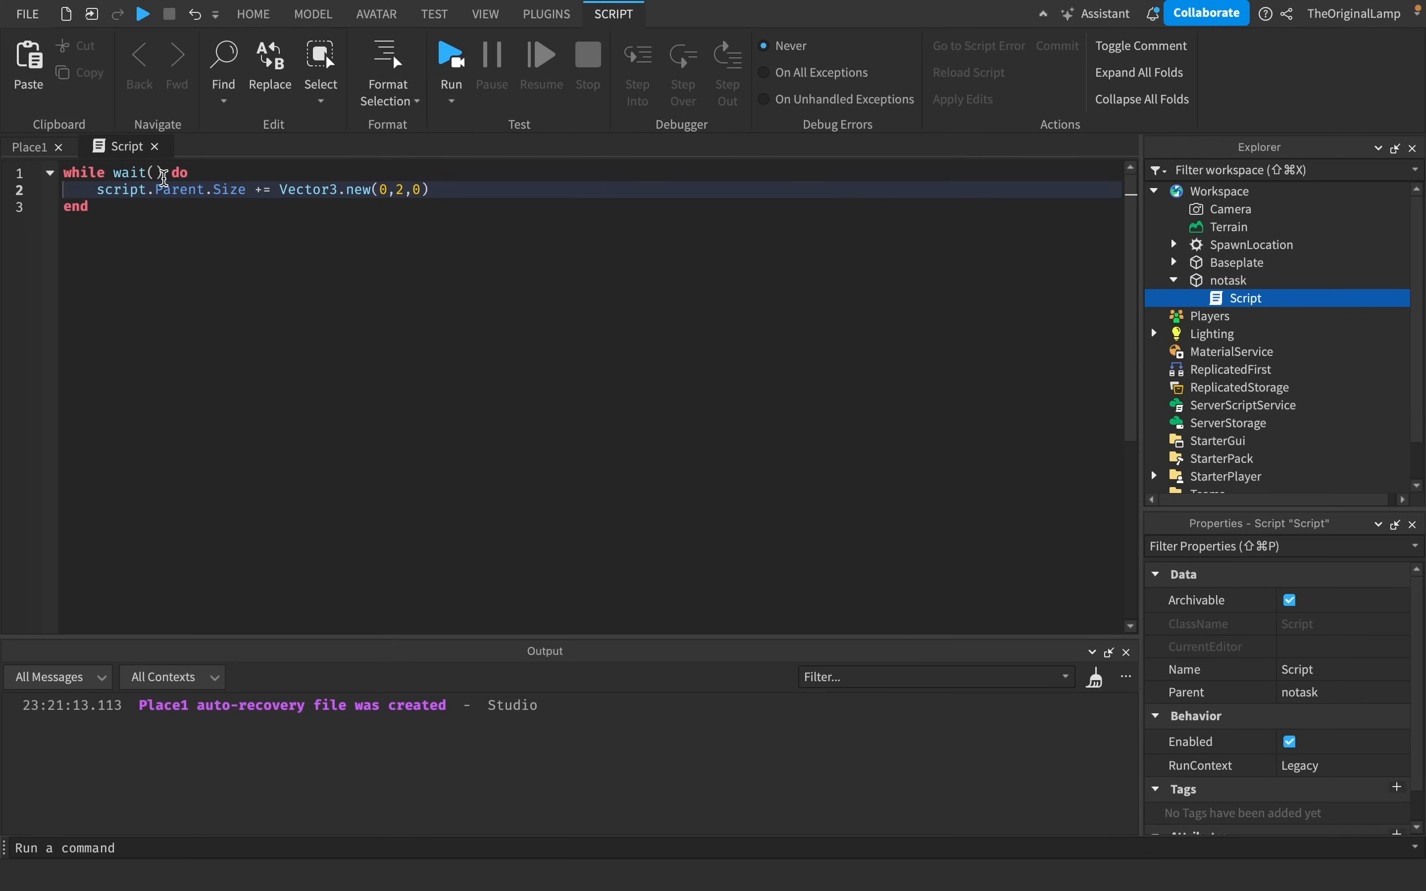
{"action": "left_click", "coordinate": [30, 146]}
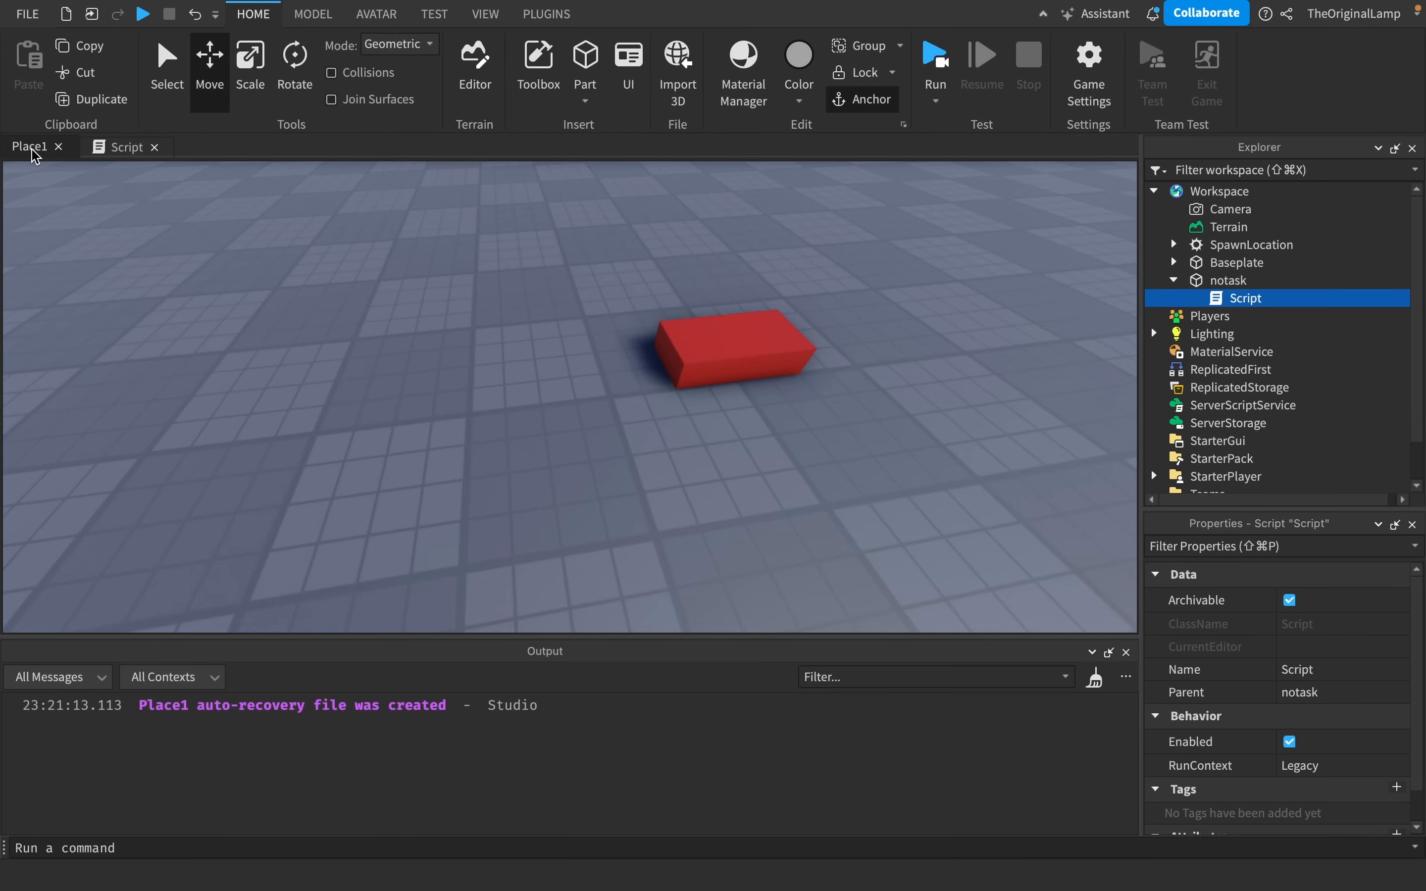
{"action": "left_click", "coordinate": [125, 147]}
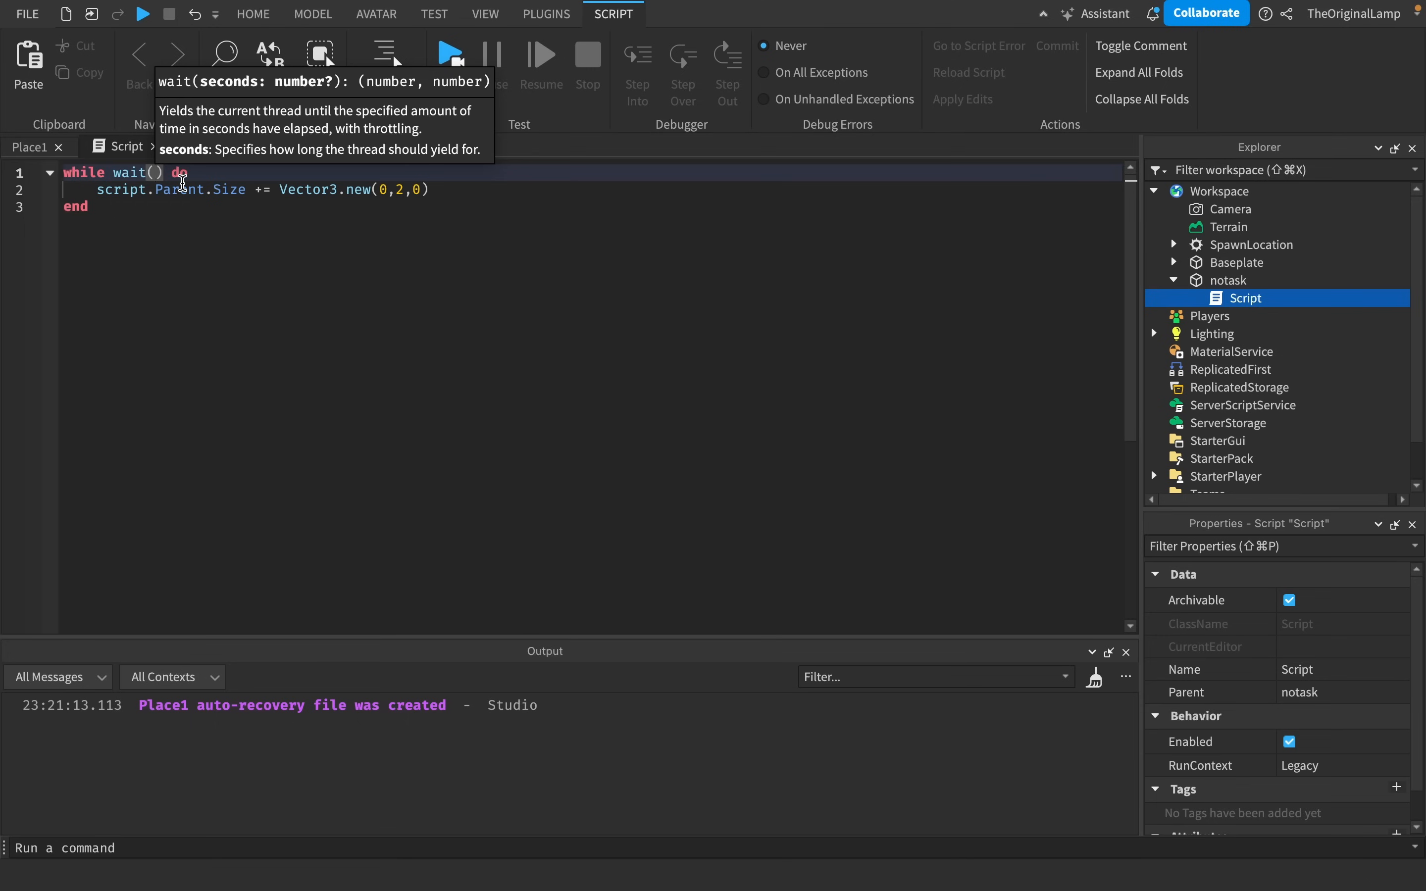
Make the notask script wait 5 seconds per loop using task.wait(5).
{"action": "type", "text": "5"}
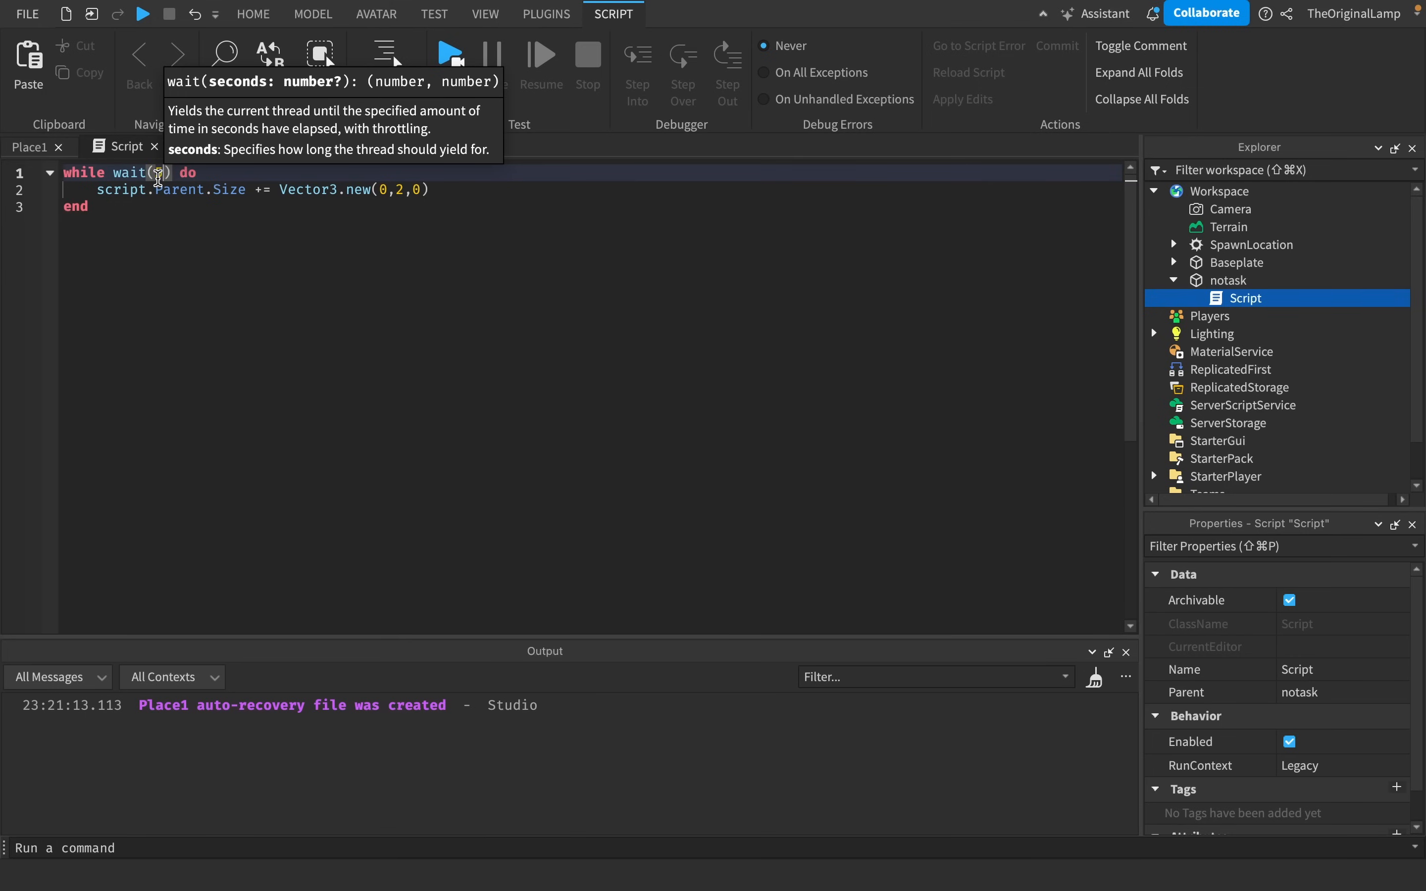
{"action": "type", "text": "5"}
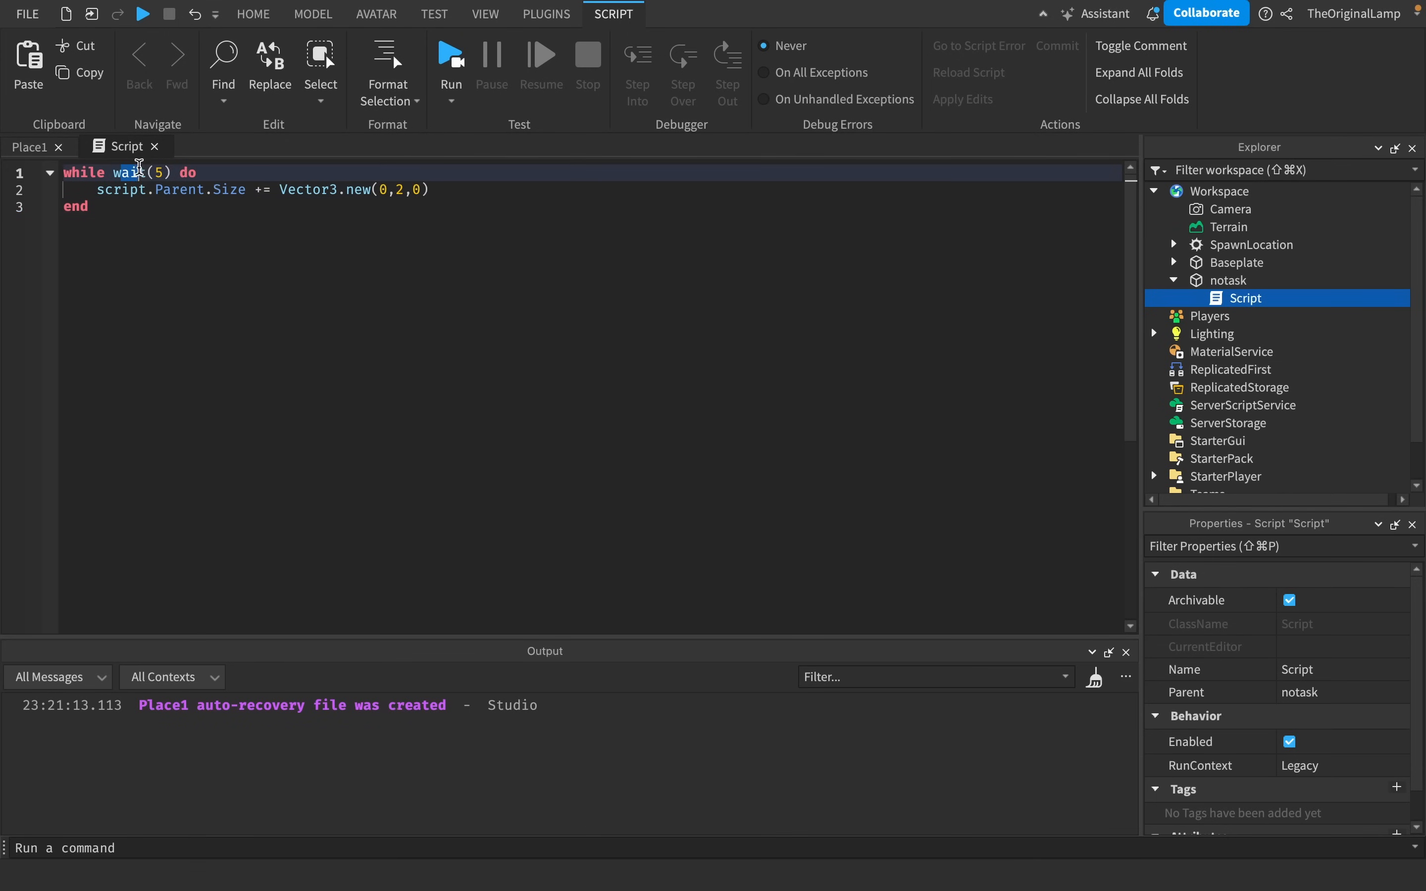
{"action": "double_click", "coordinate": [137, 173]}
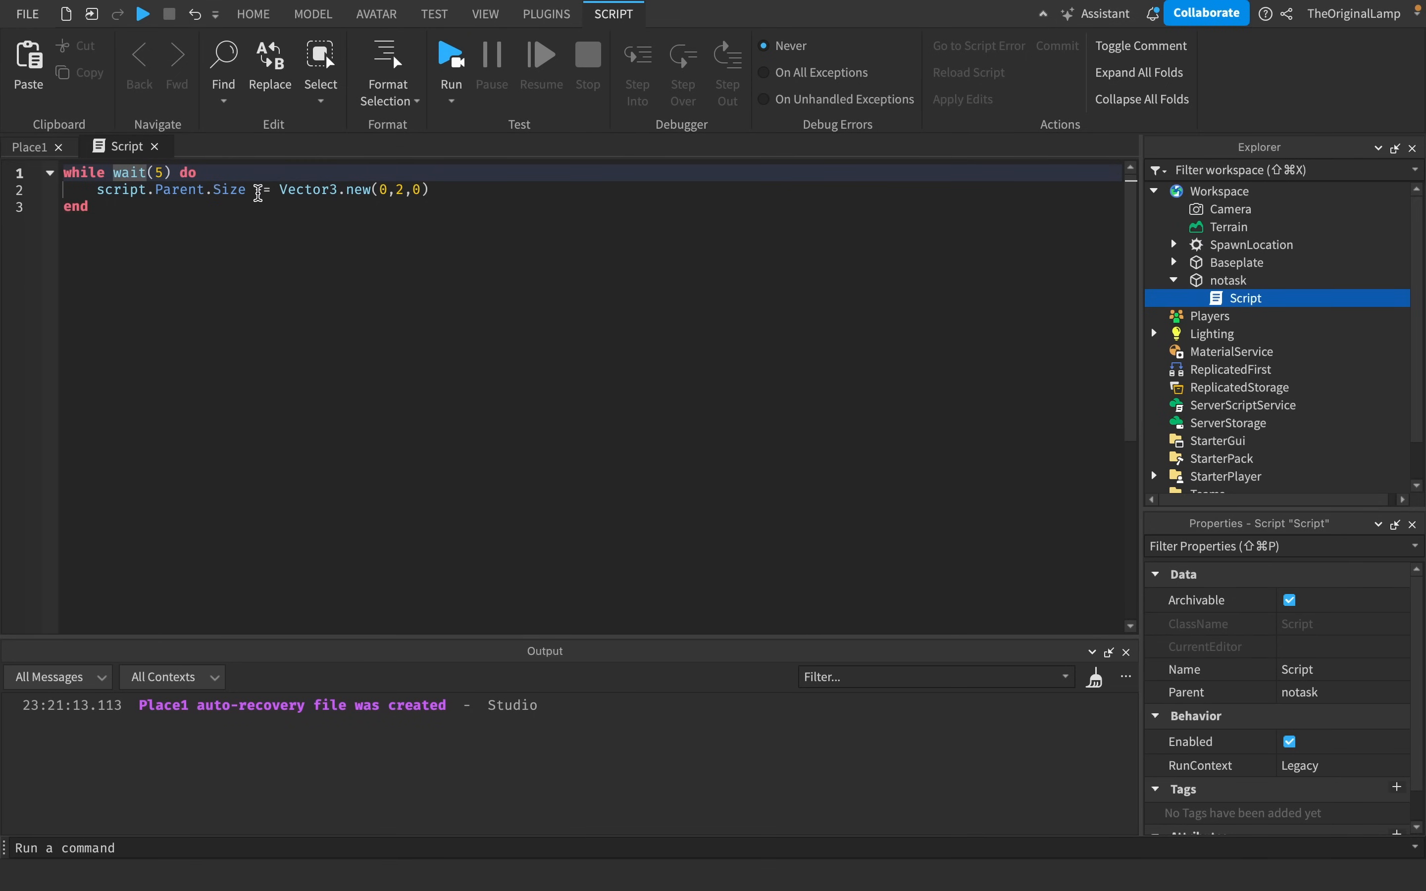
{"action": "type", "text": "task."}
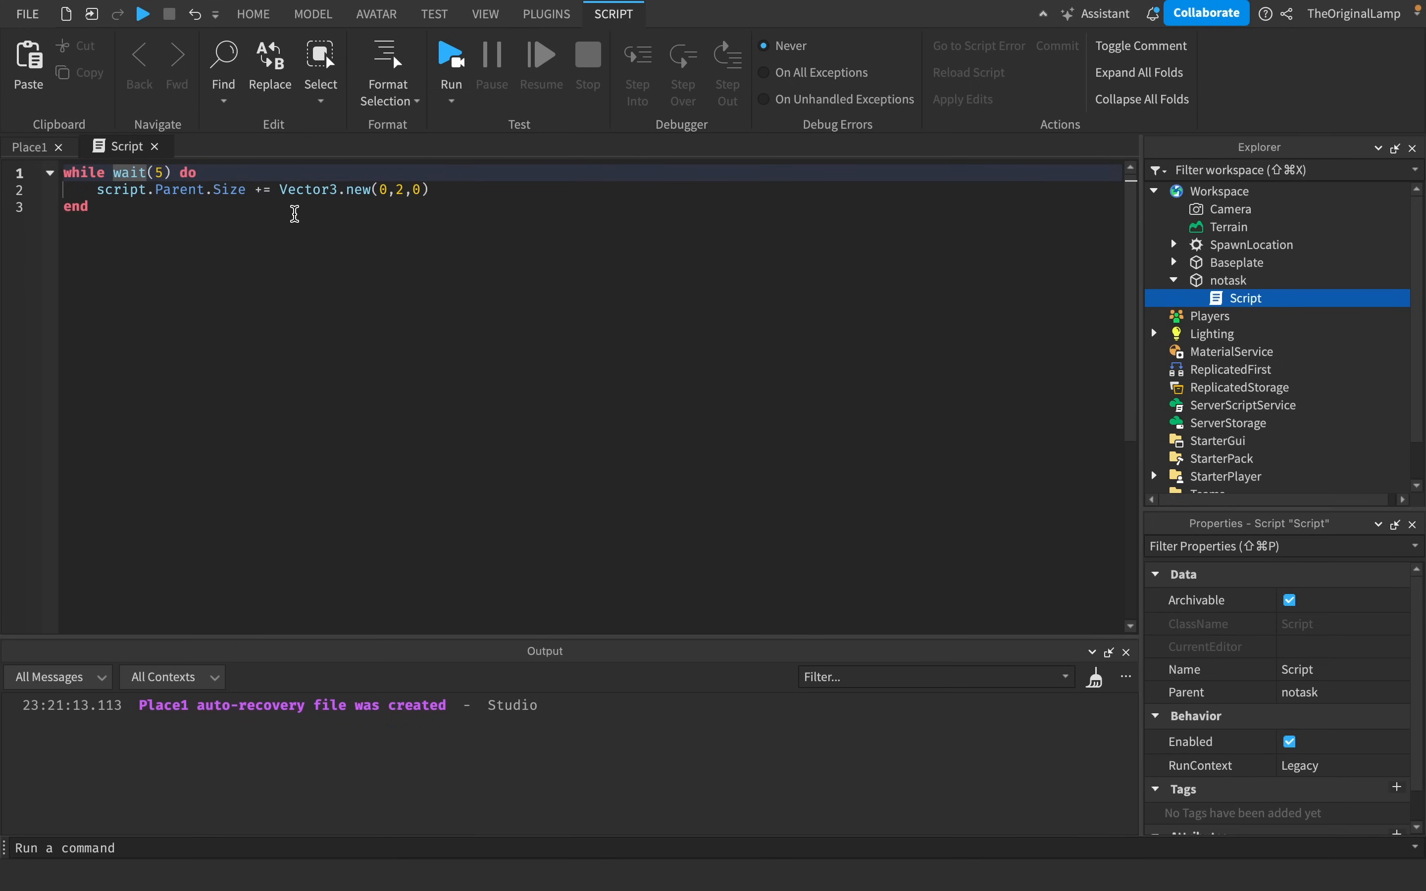
{"action": "mouse_move", "coordinate": [130, 172]}
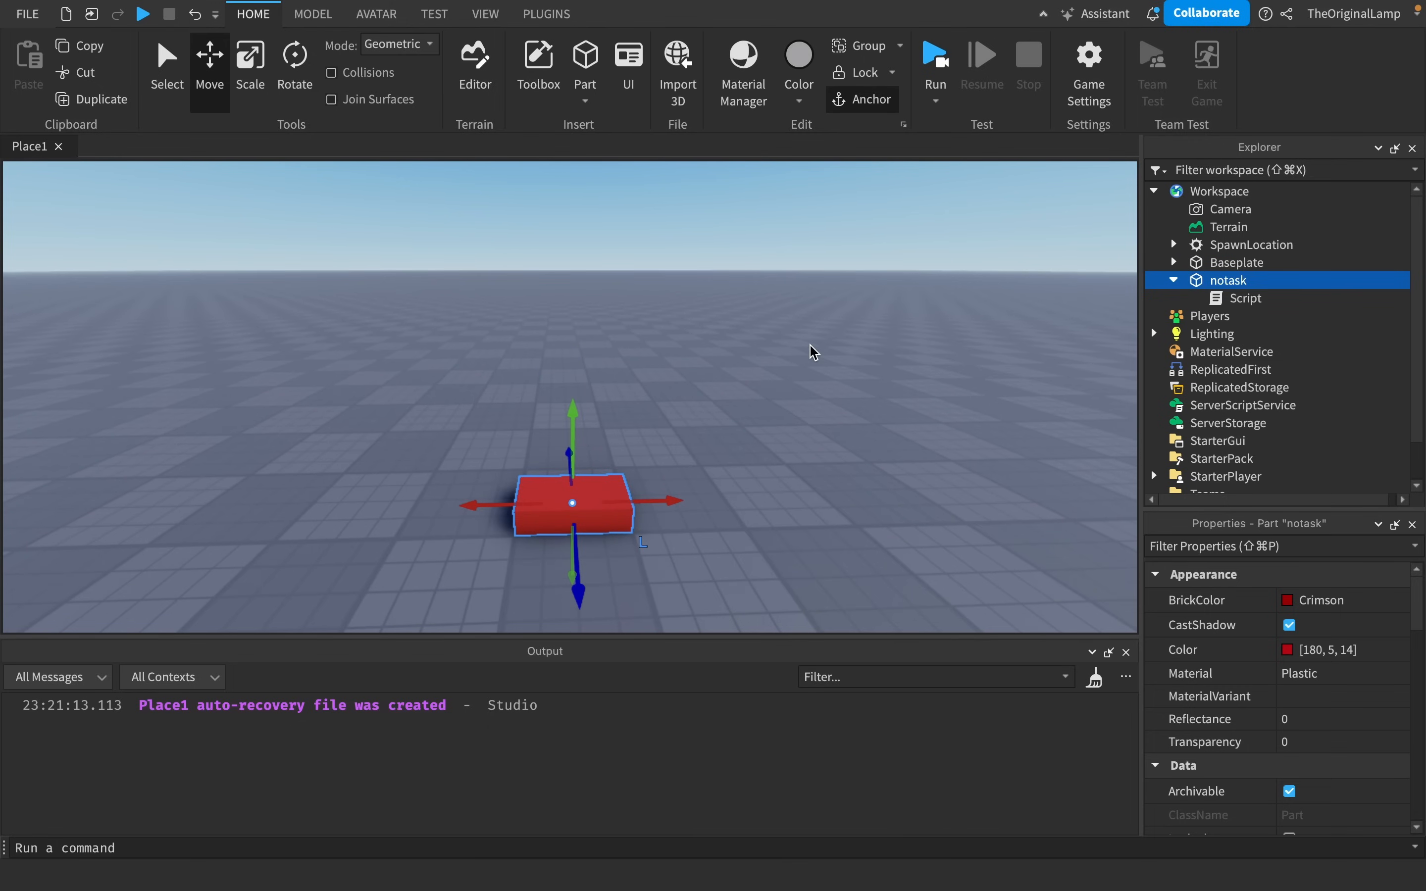
{"action": "left_click", "coordinate": [1239, 262]}
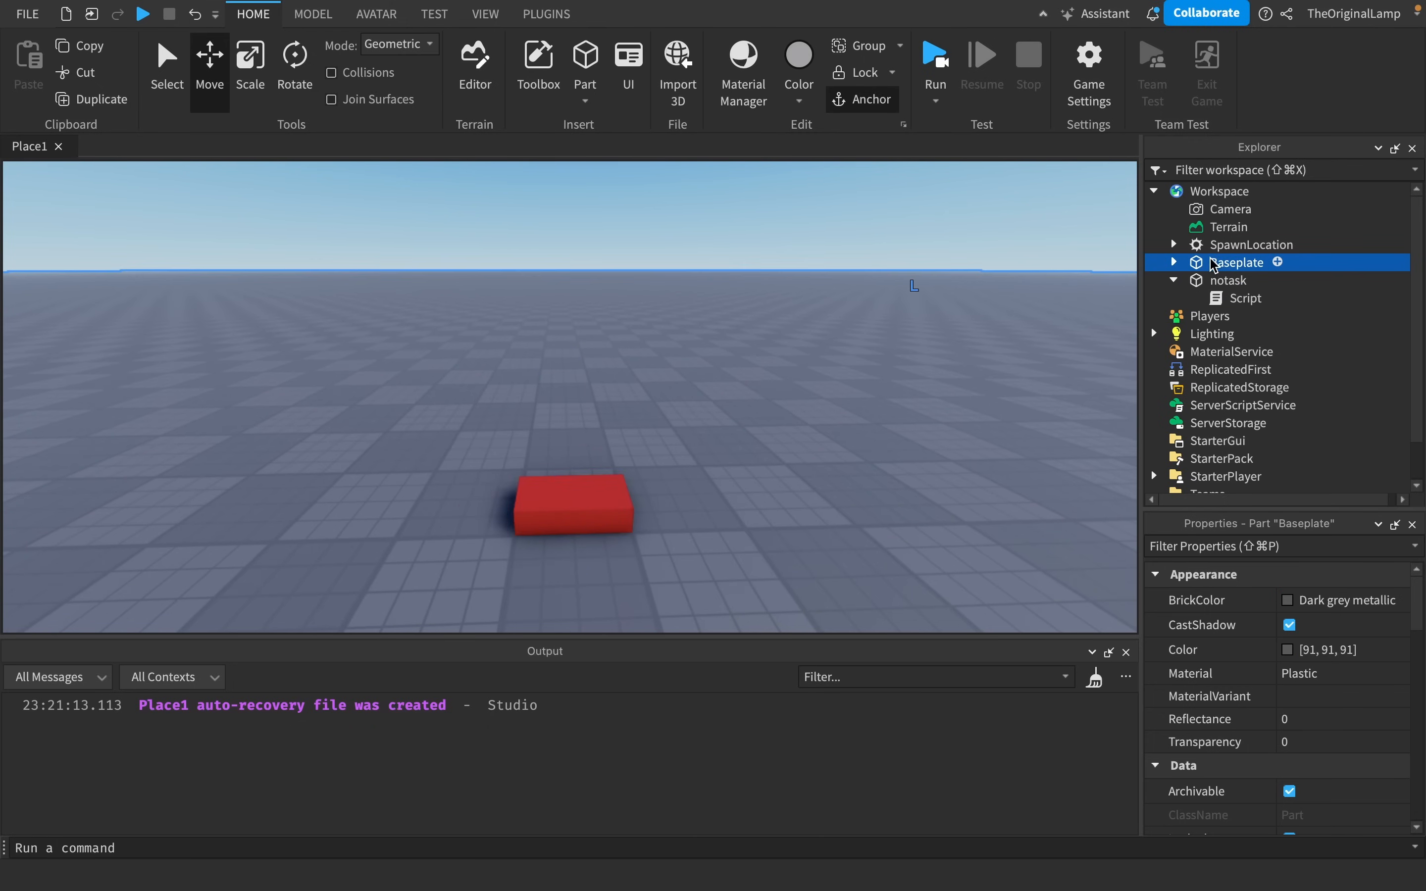
{"action": "left_click", "coordinate": [1228, 281]}
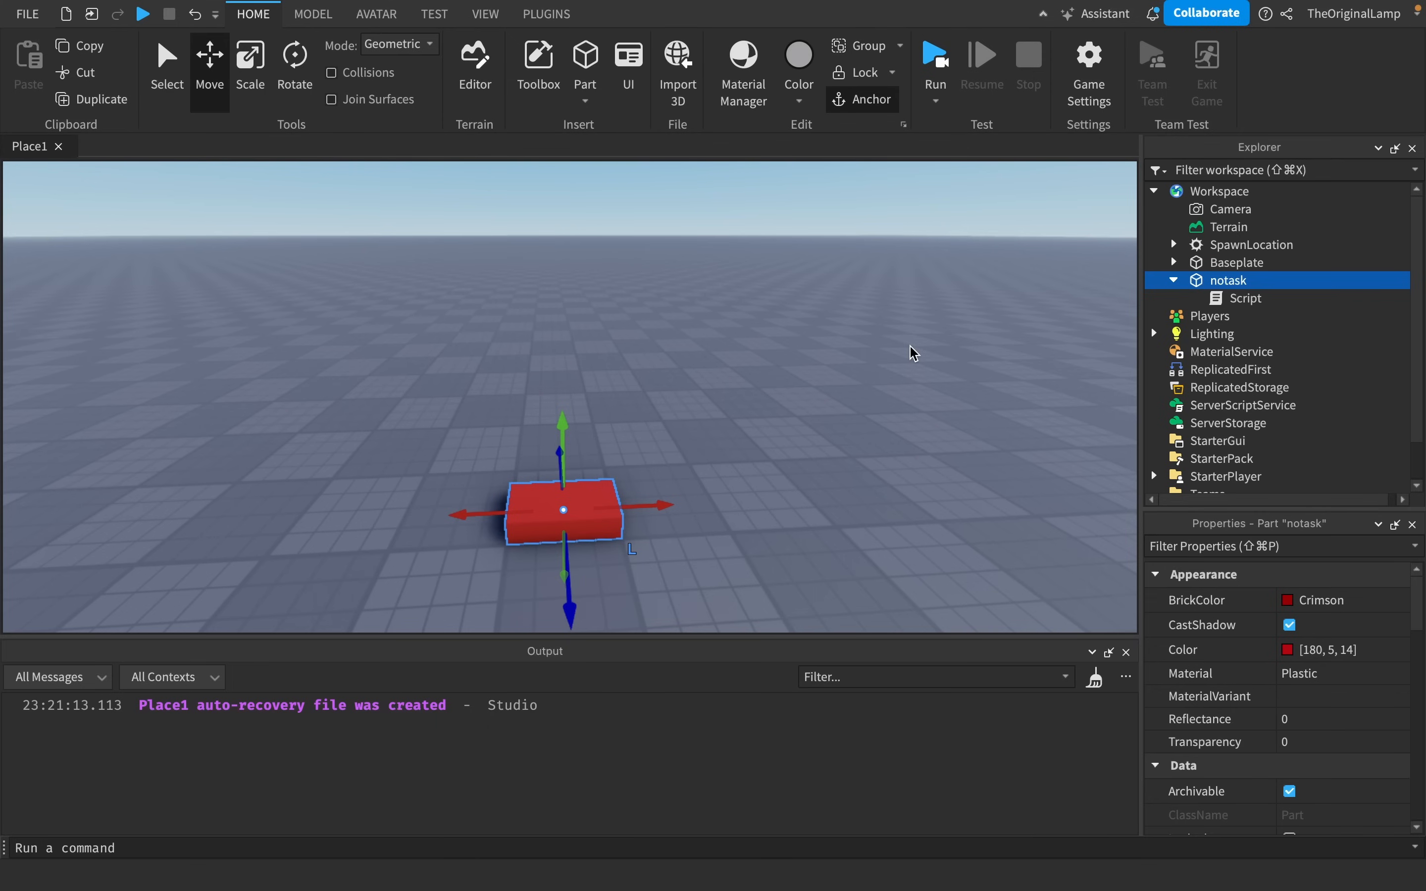